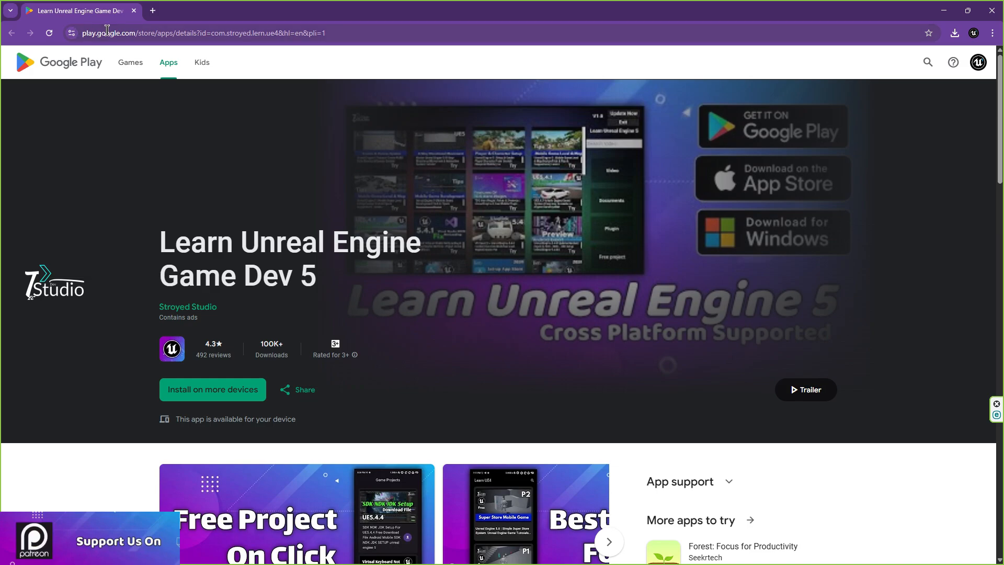
mouse_move(387, 252)
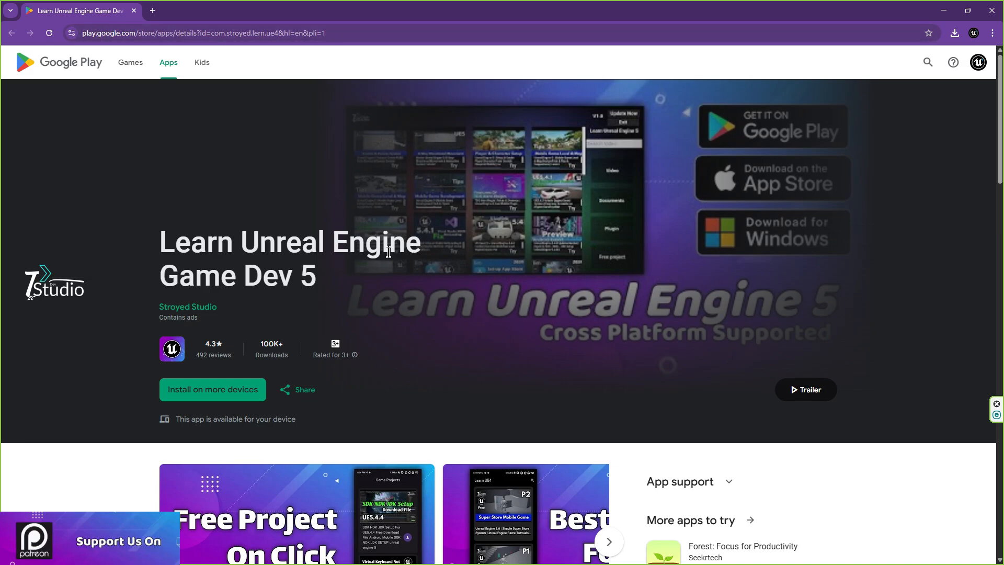
Step: Scroll to the Learn Unreal Engine Game Dev 5 screenshots and enlarge the first one
scroll(down, 3)
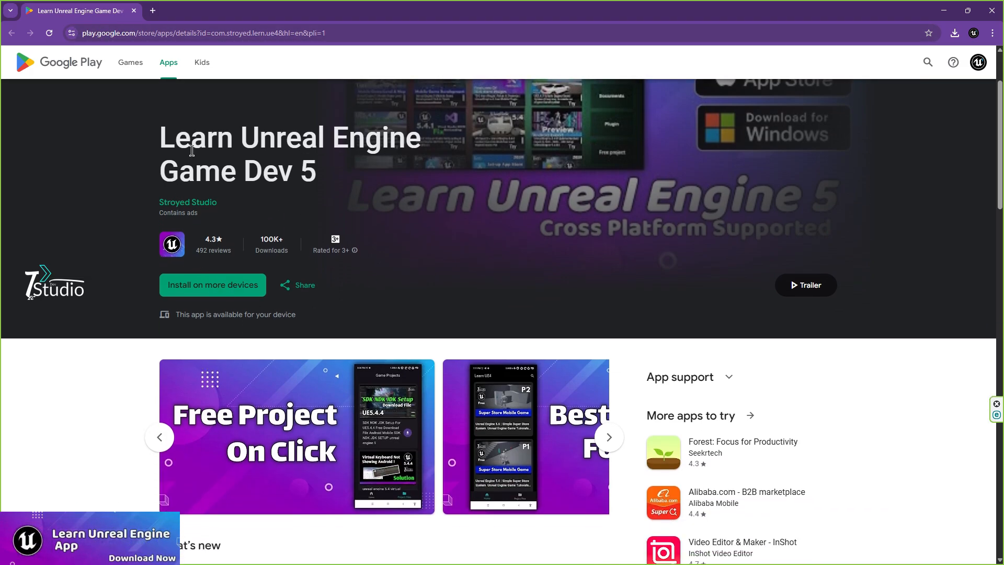
scroll(down, 3)
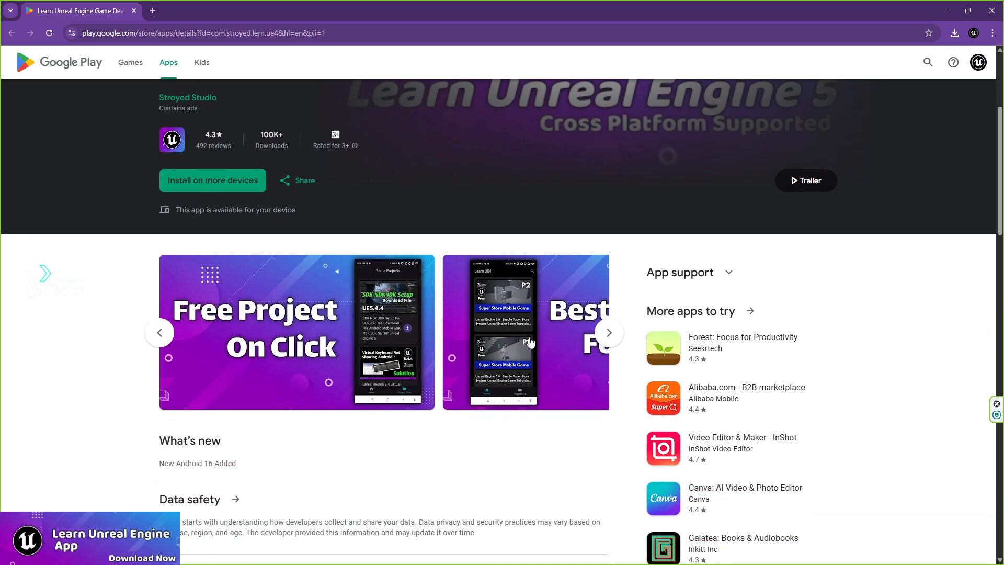
click(296, 332)
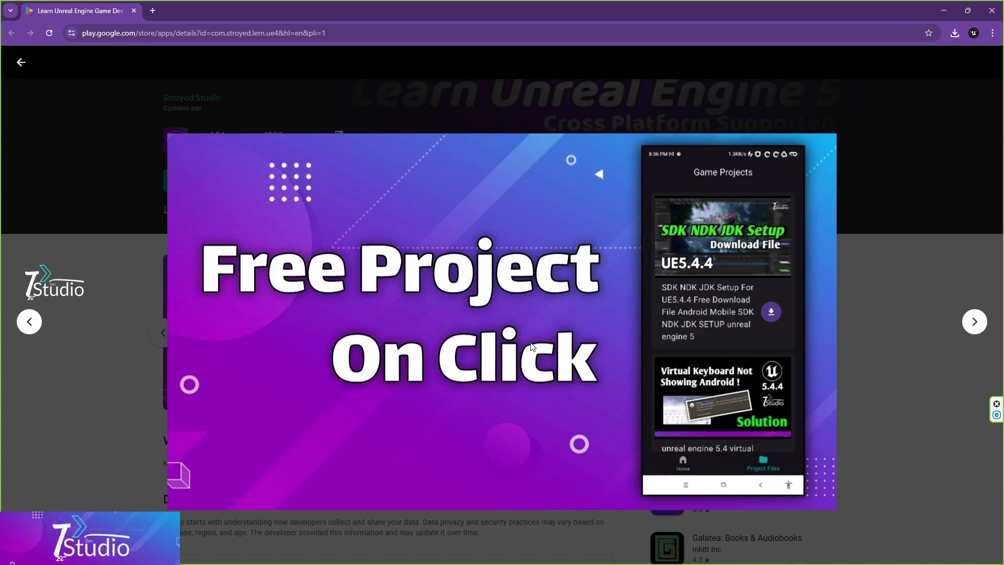
mouse_move(788, 442)
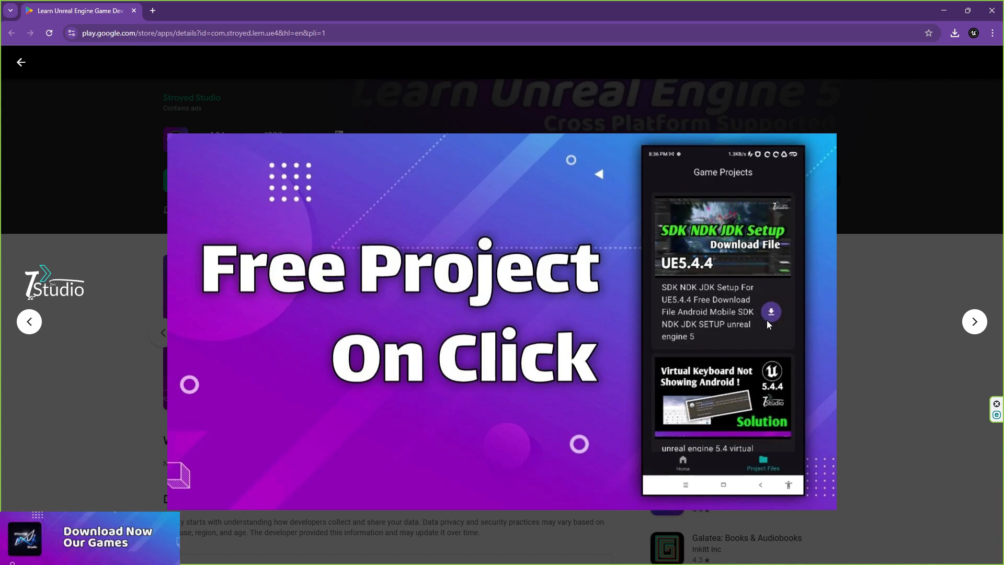
mouse_move(711, 217)
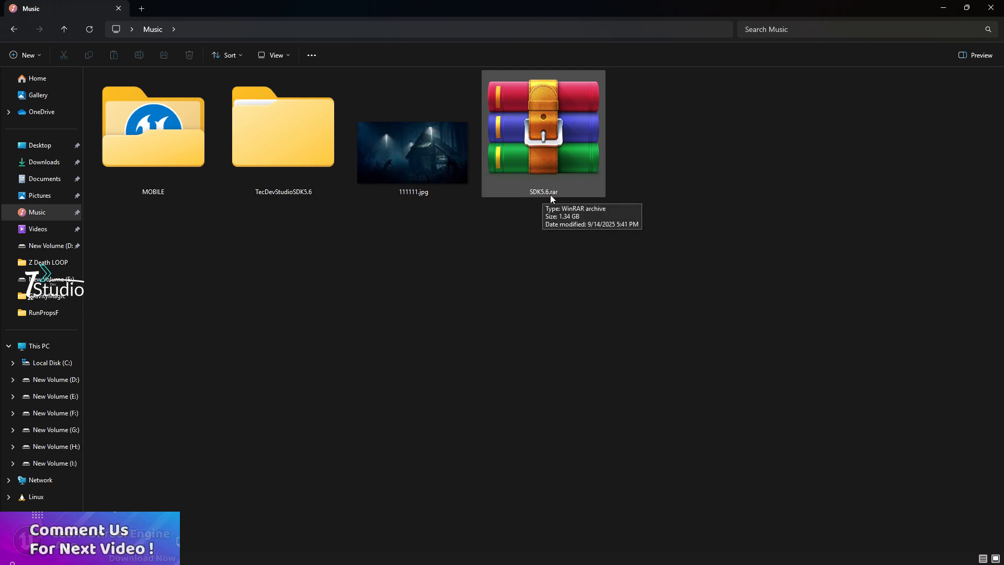
mouse_move(593, 193)
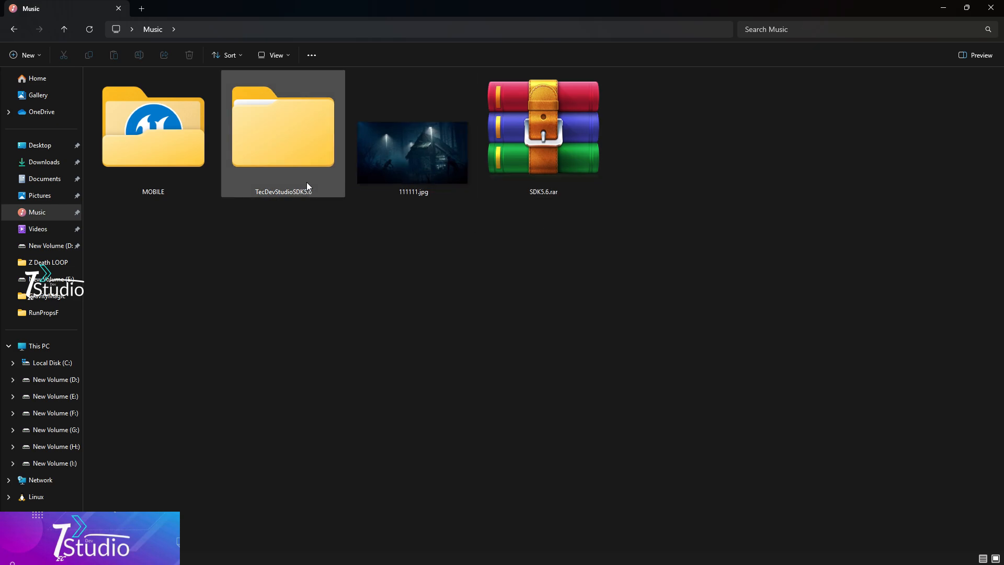
Step: Open TecDevStudioSDK5.6 from the Music folder to reveal its jdk, ndk and Sdk subfolders
double_click(282, 128)
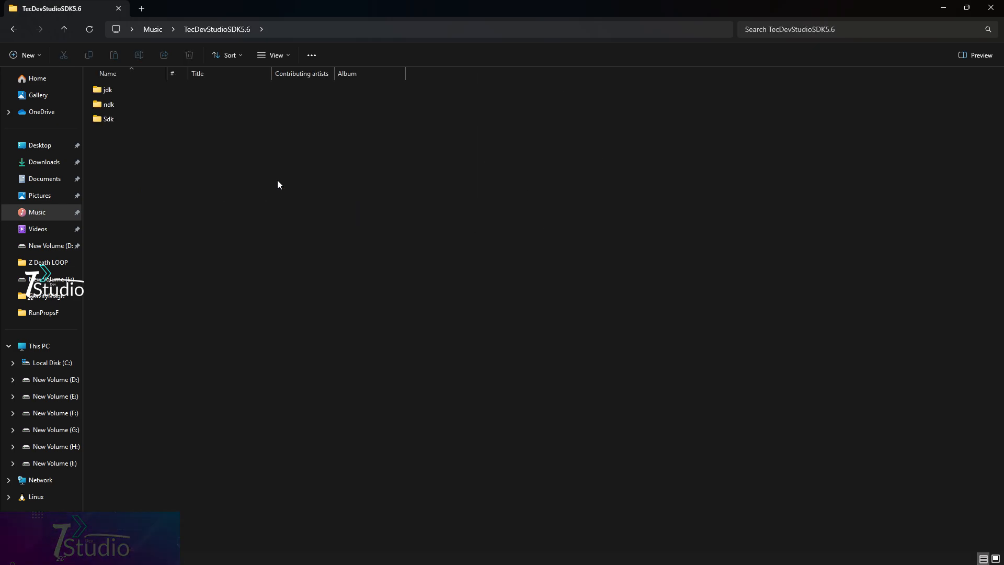
click(107, 89)
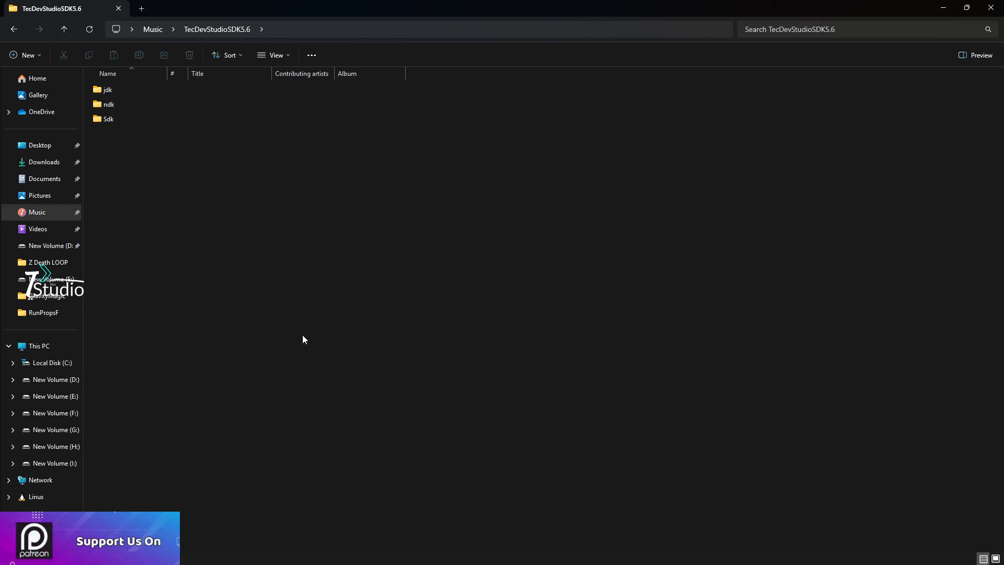
mouse_move(435, 271)
text(env)
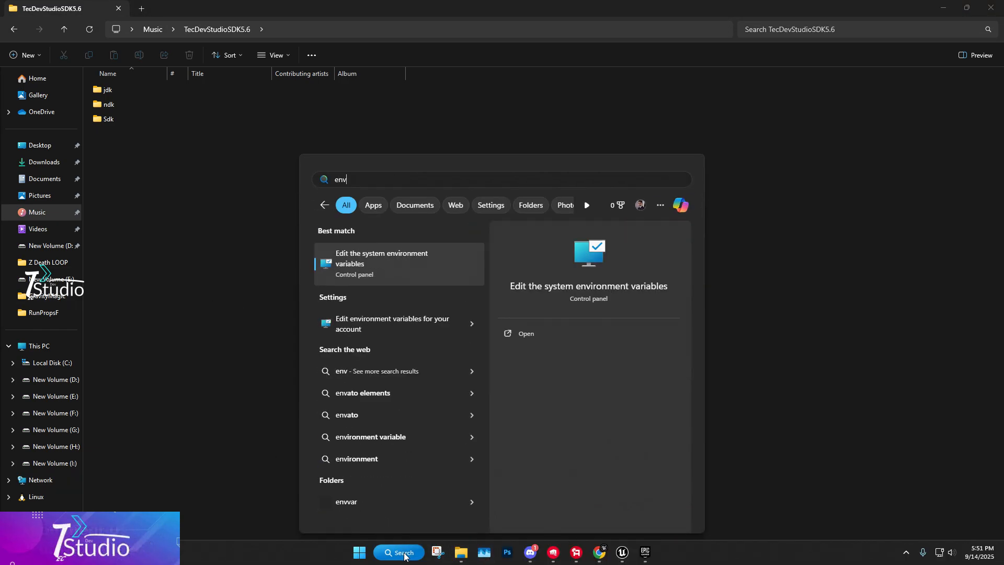
mouse_move(381, 261)
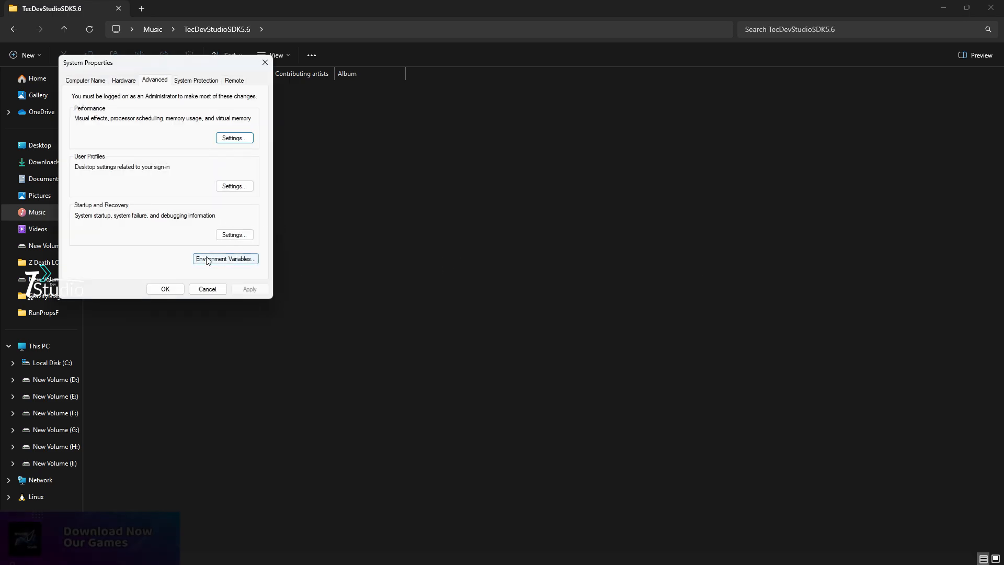
Step: Open Environment Variables from System Properties and scroll through the variable lists
click(225, 257)
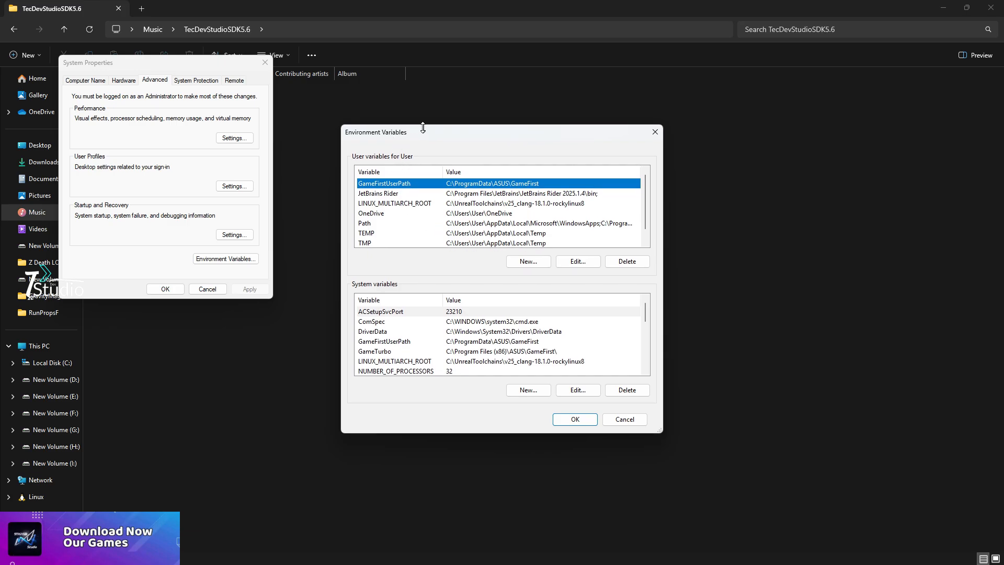
mouse_move(351, 284)
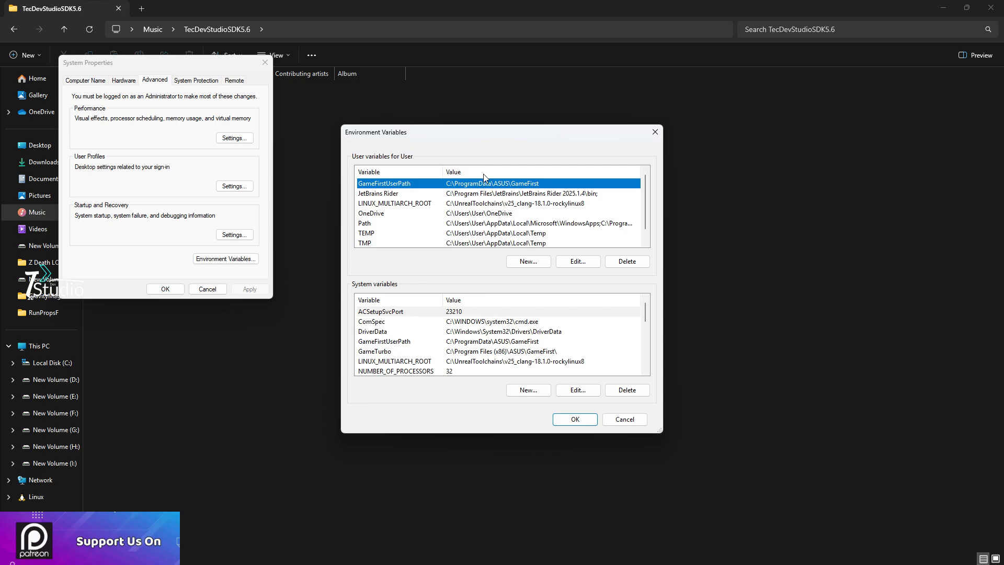
click(626, 261)
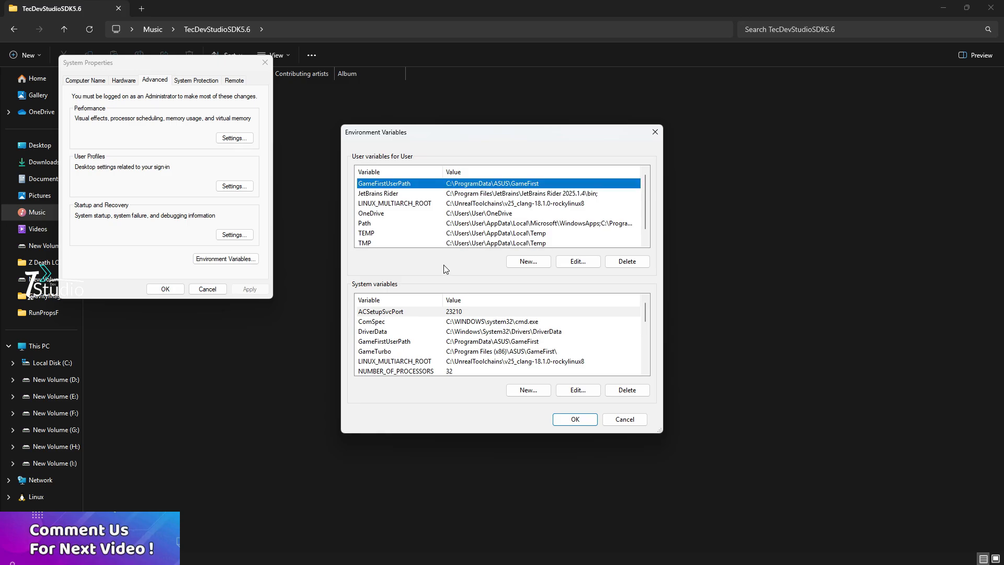
scroll(down, 3)
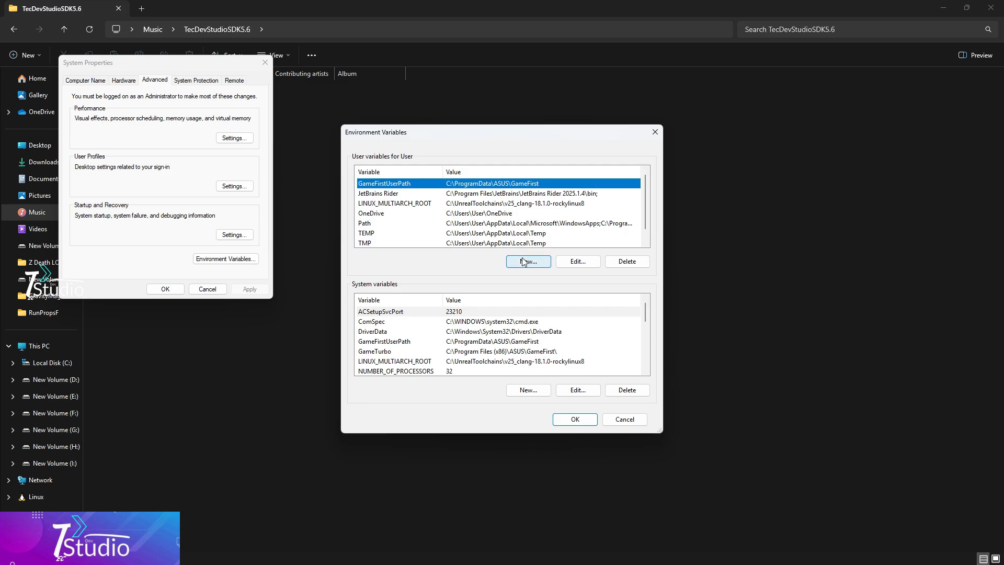
Step: Create a user variable JAVA_HOME using the TecDevStudioSDK5.6 jdk\bin folder path
click(528, 261)
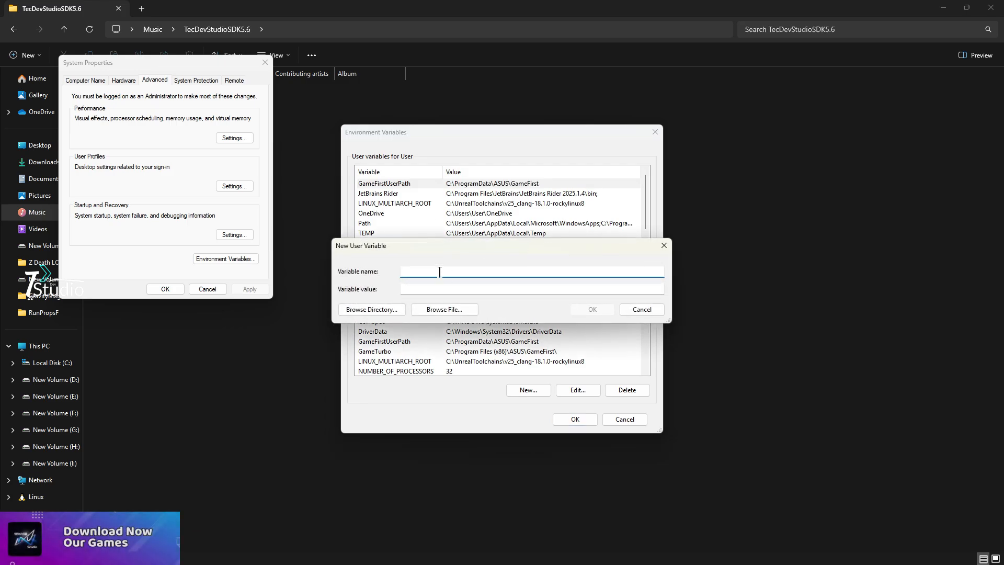
text(JAVA_HO)
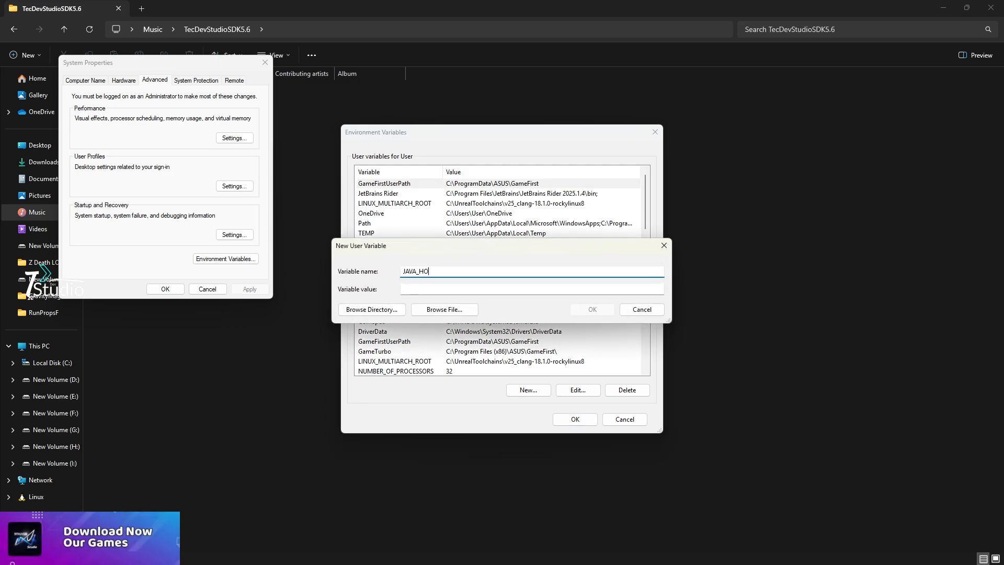
text(ME)
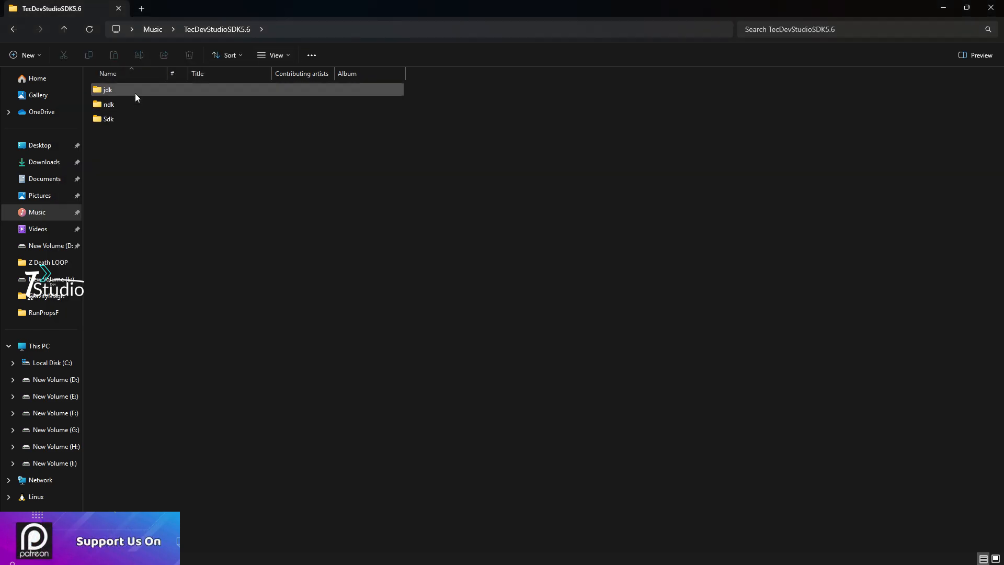
mouse_move(108, 89)
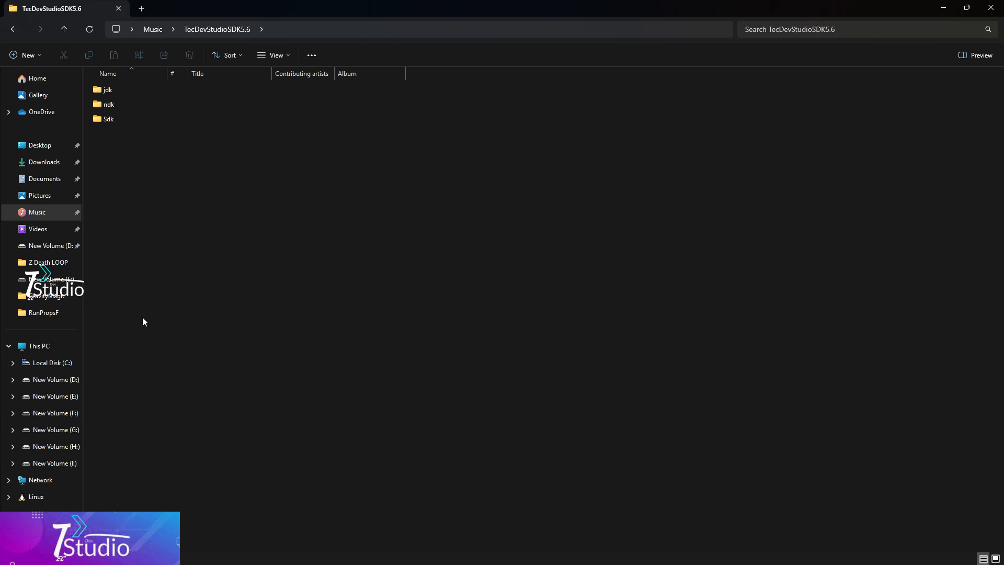
click(107, 89)
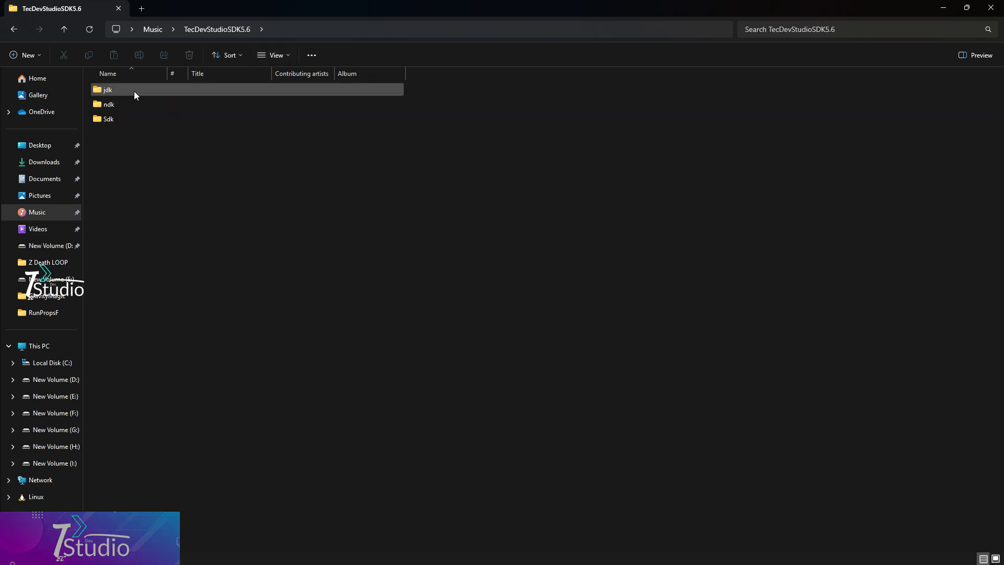
double_click(108, 89)
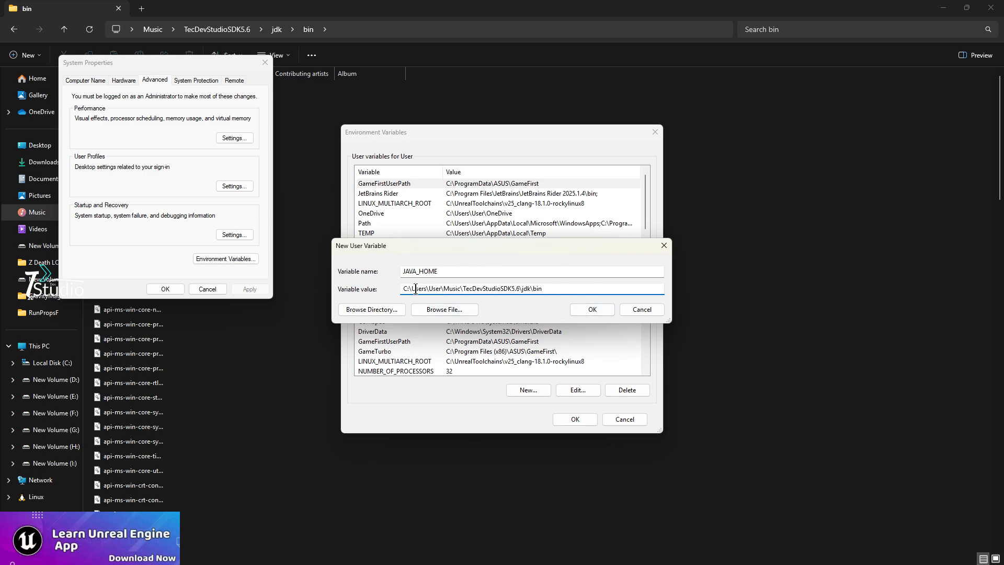
Step: Confirm JAVA_HOME and add the jdk\bin folder to the user Path
click(591, 309)
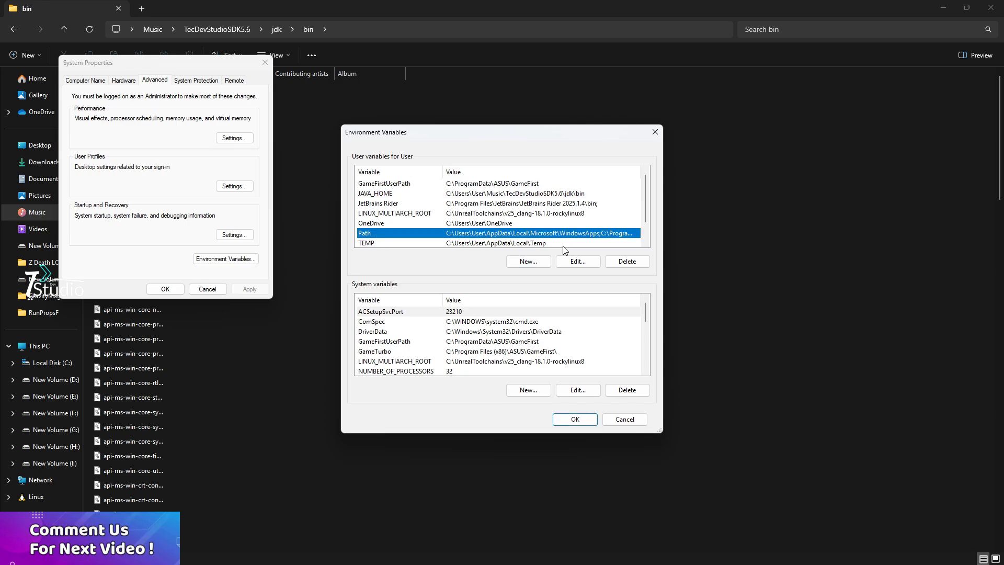
click(576, 261)
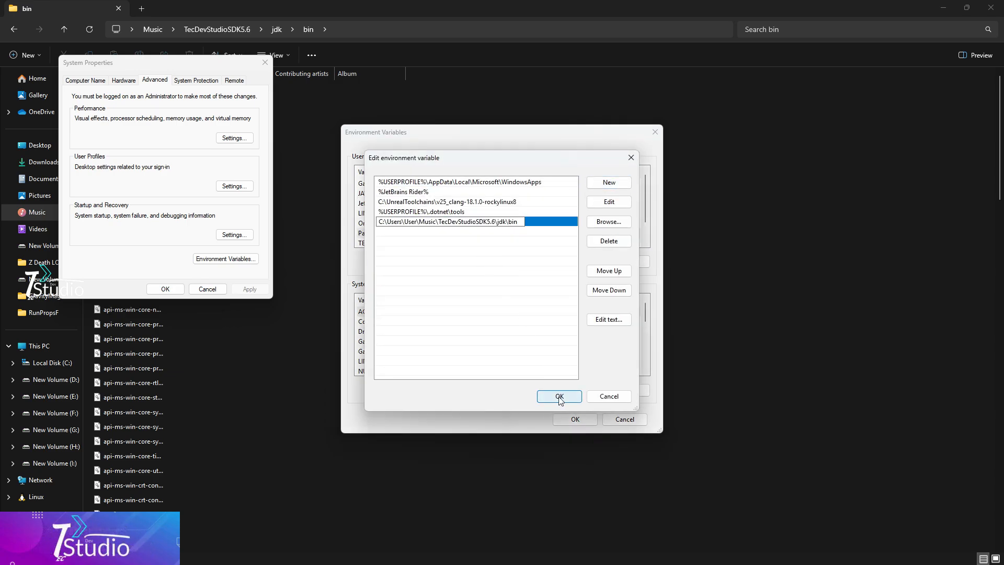
click(558, 396)
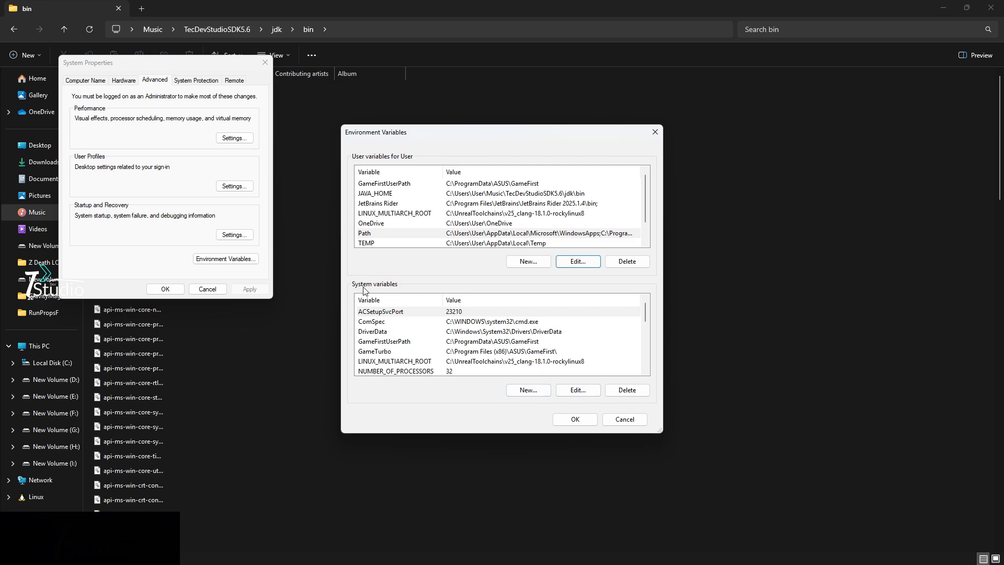
Step: Create a system JAVA_HOME variable for jdk\bin and apply the environment variable changes
click(527, 390)
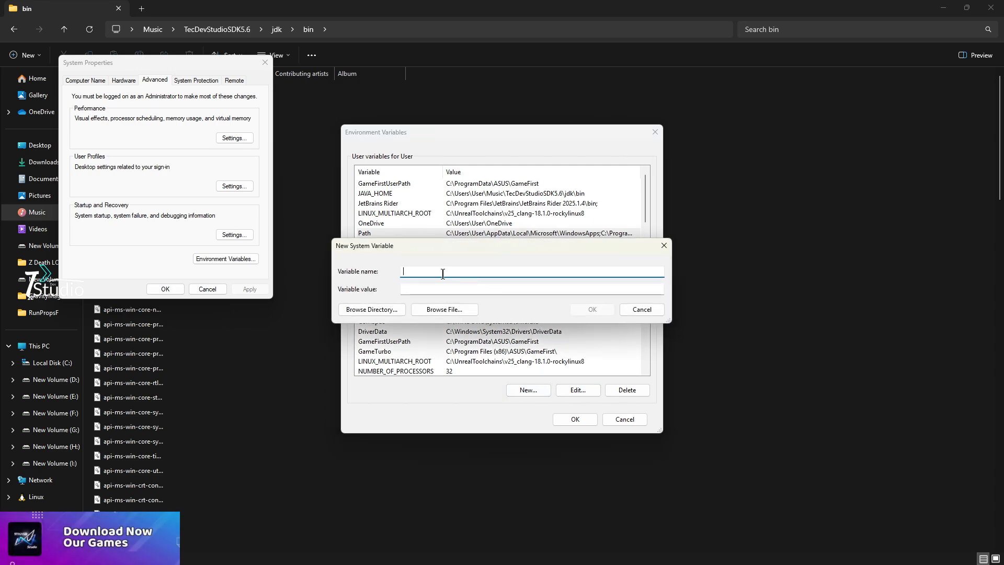
text(JAVA_HOME)
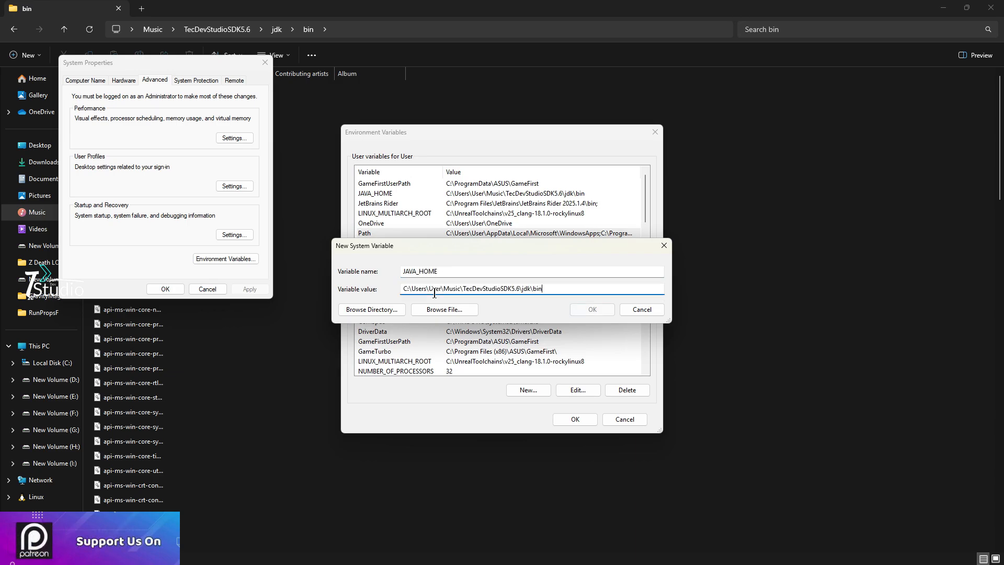
click(590, 309)
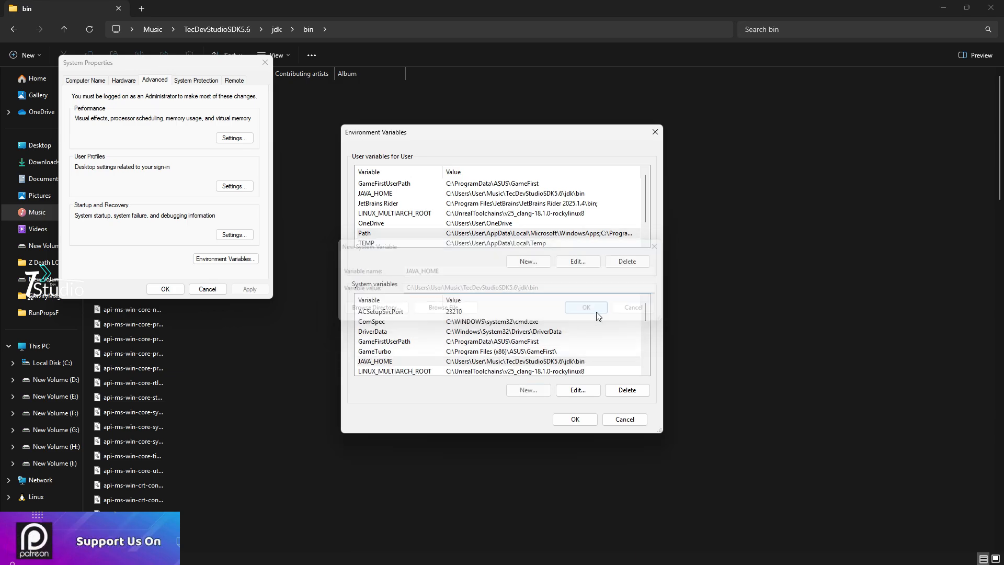
click(585, 306)
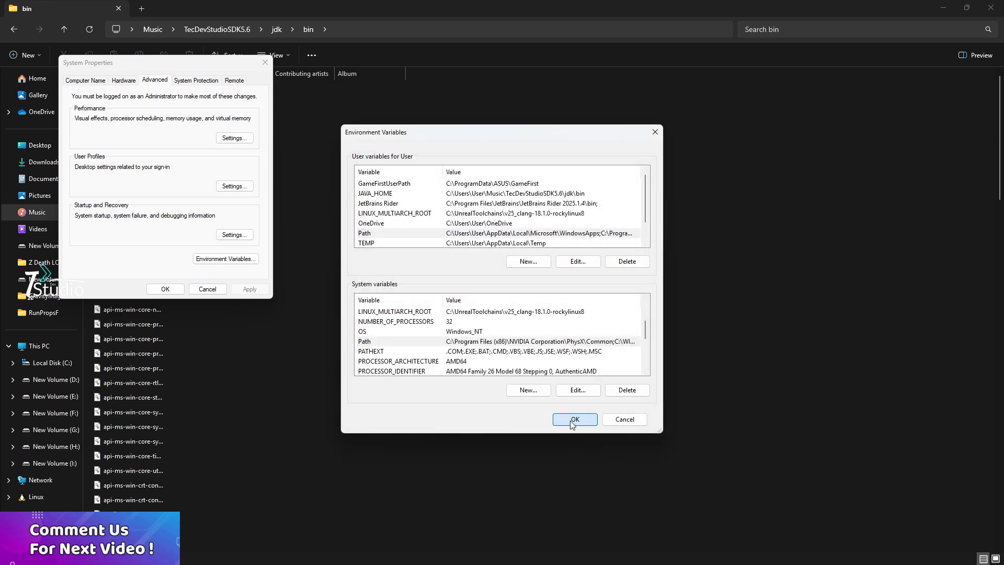
click(574, 419)
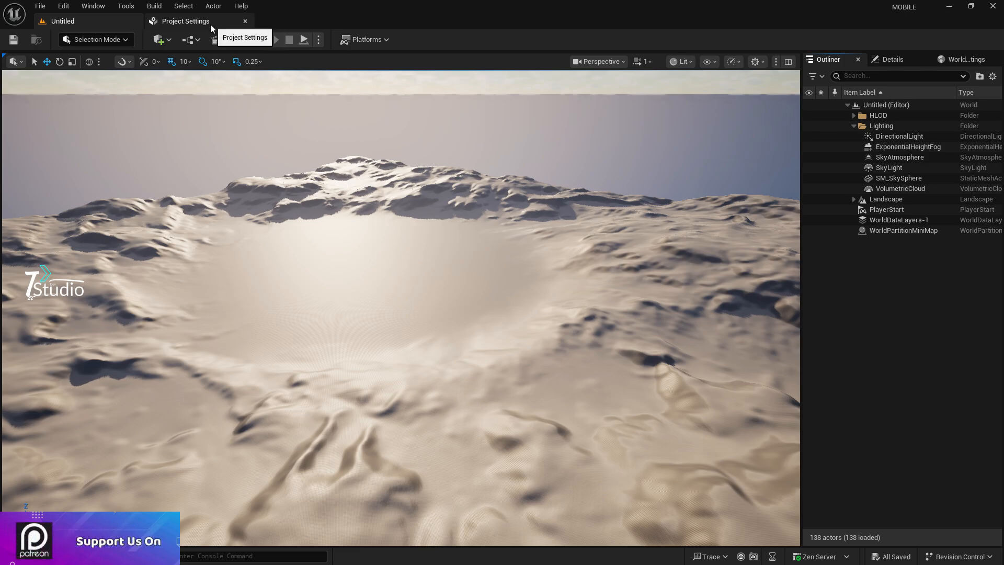
Step: Switch to the MOBILE project's Project Settings tab
click(186, 21)
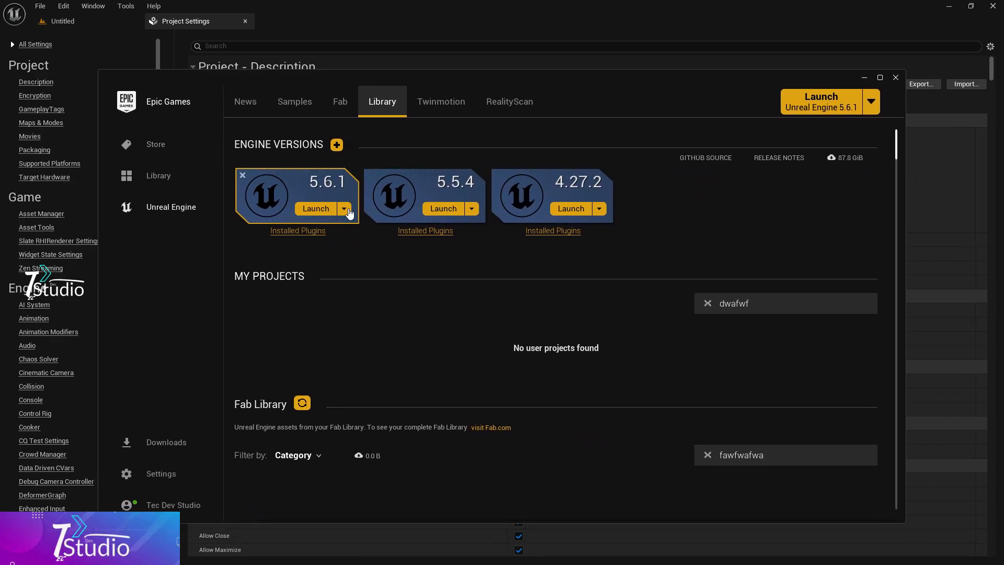
Step: Expand Target Platforms for Unreal Engine 5.6.1 to confirm Android is checked
click(344, 208)
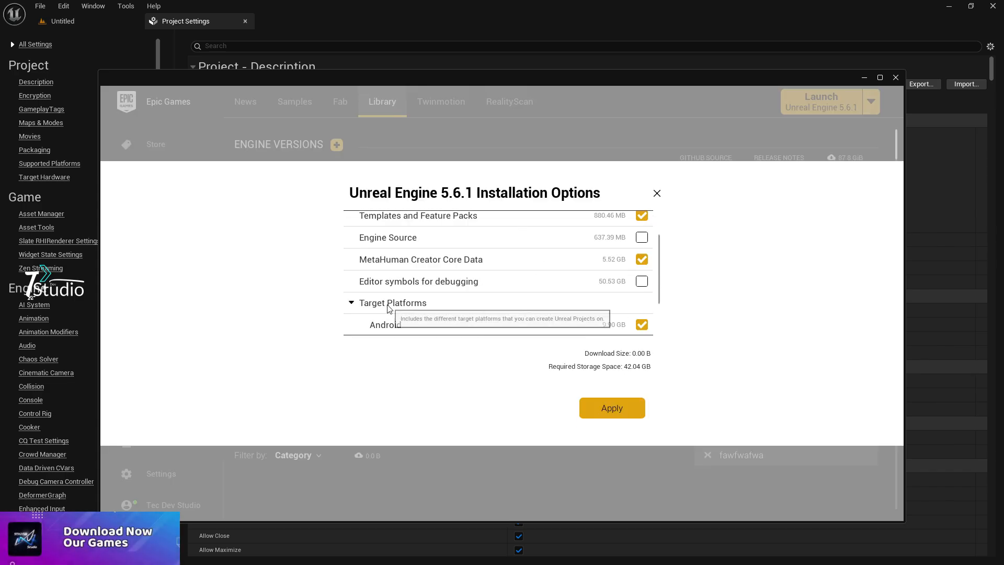
scroll(down, 3)
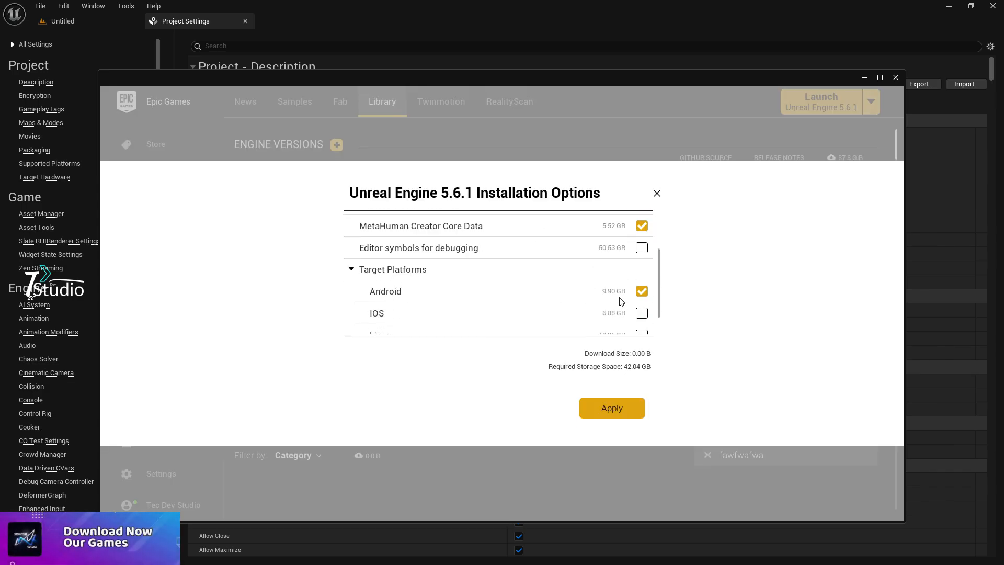
mouse_move(356, 299)
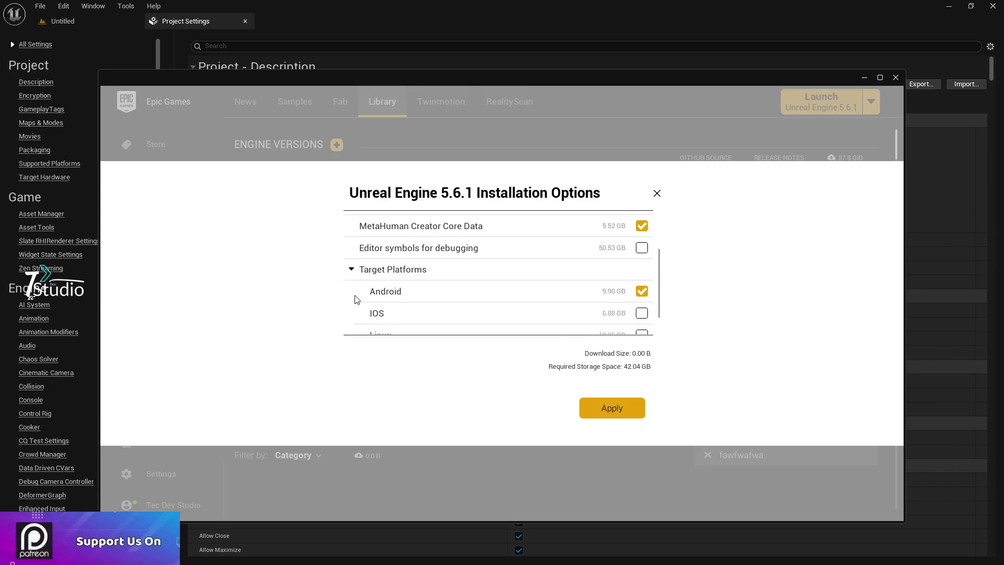
mouse_move(616, 93)
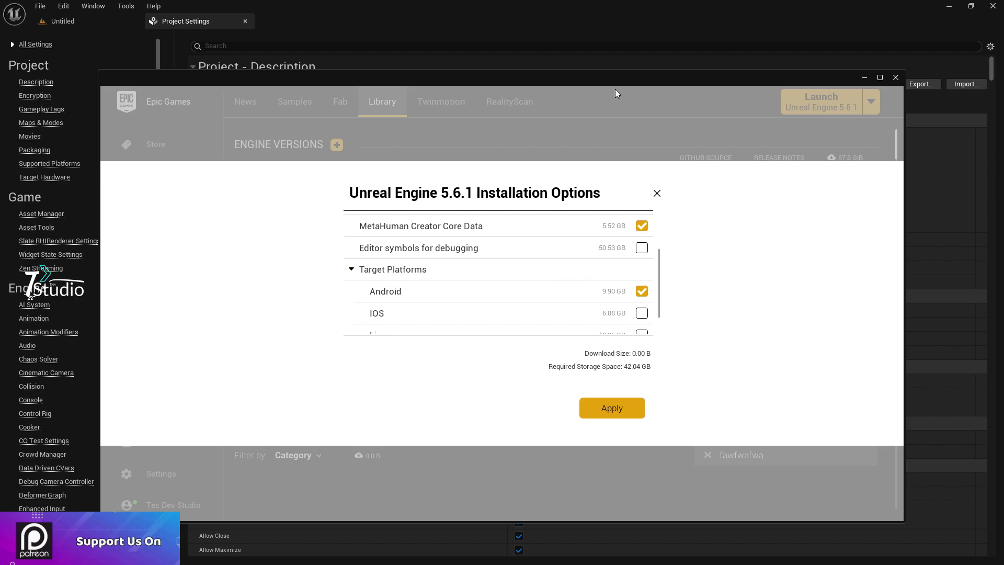
Step: Uncheck Include prerequisites installer under Packaging and set Target Hardware to Mobile
click(657, 194)
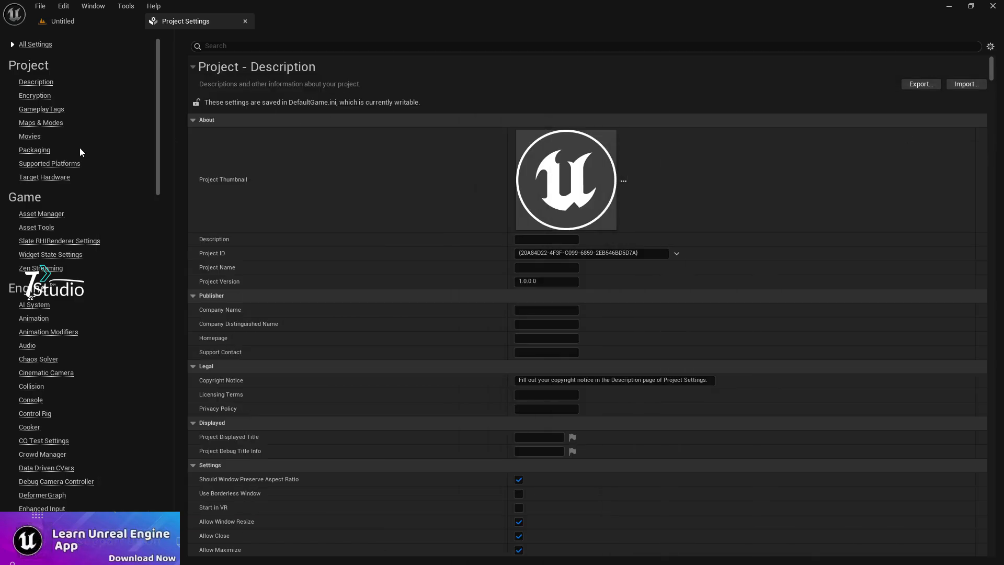
click(34, 150)
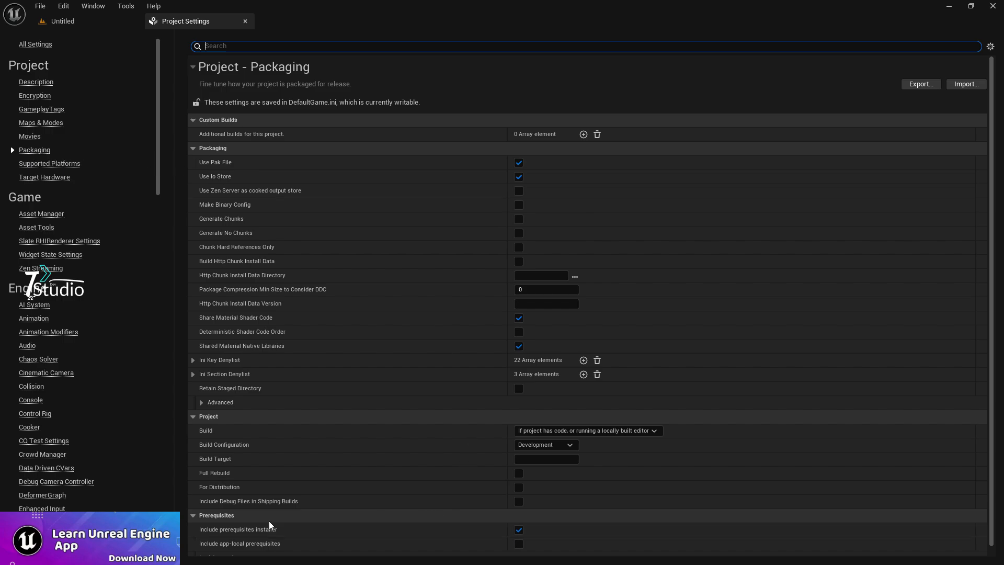
scroll(down, 3)
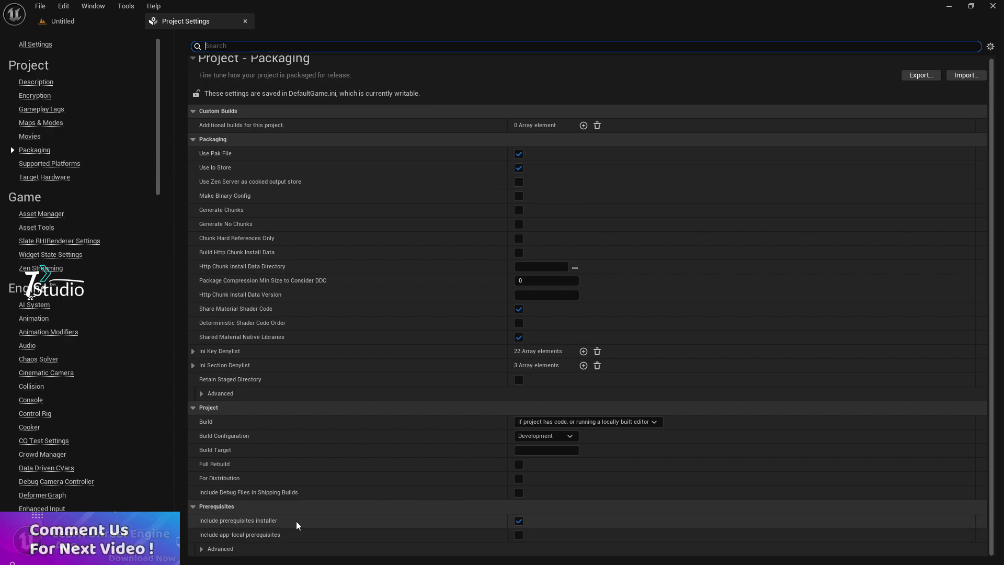
click(519, 520)
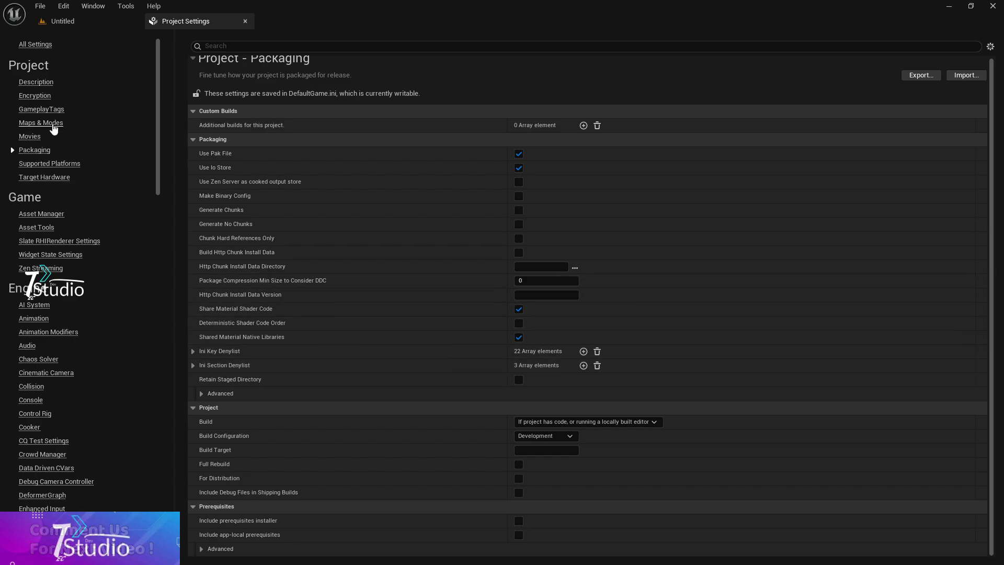
mouse_move(165, 143)
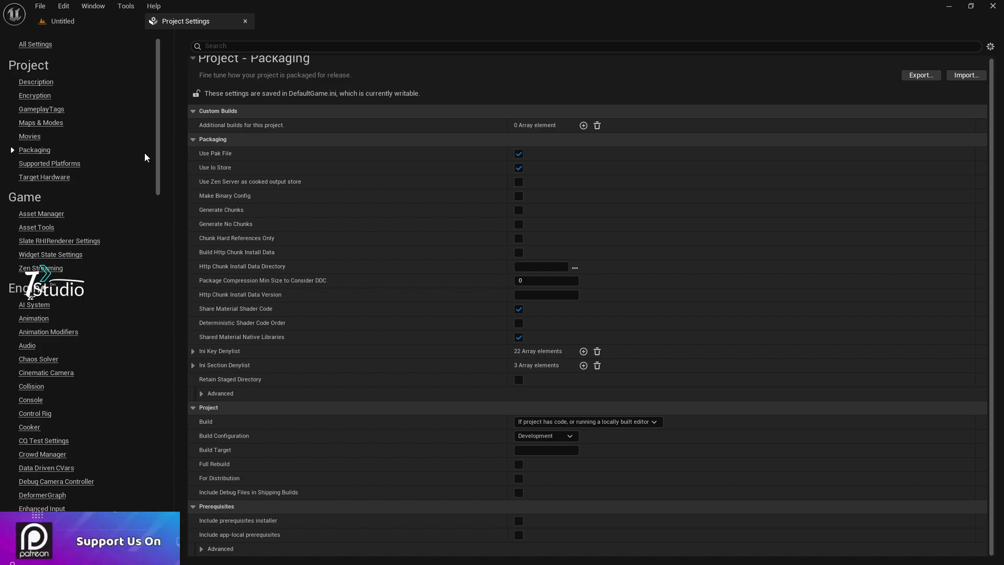
mouse_move(109, 169)
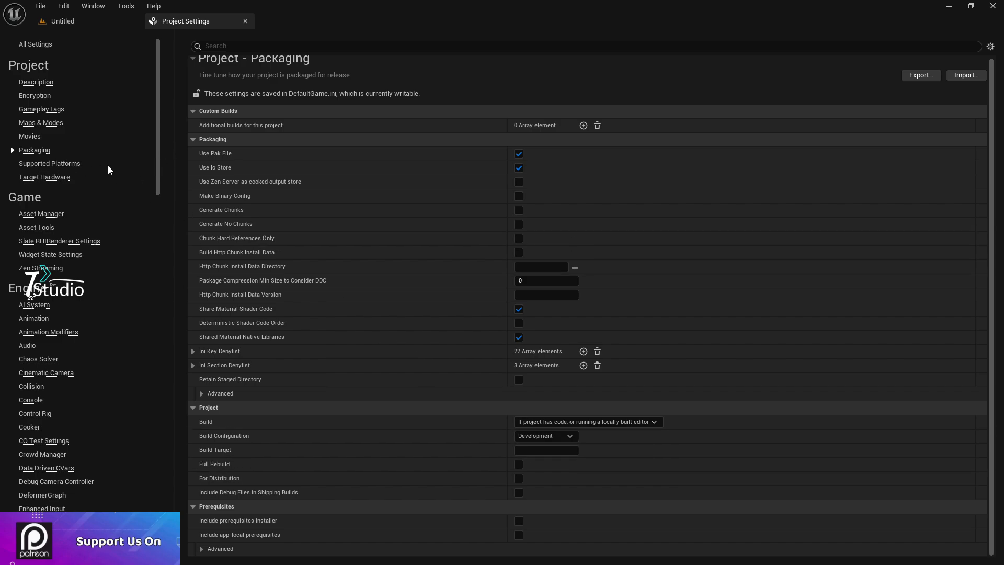
click(44, 177)
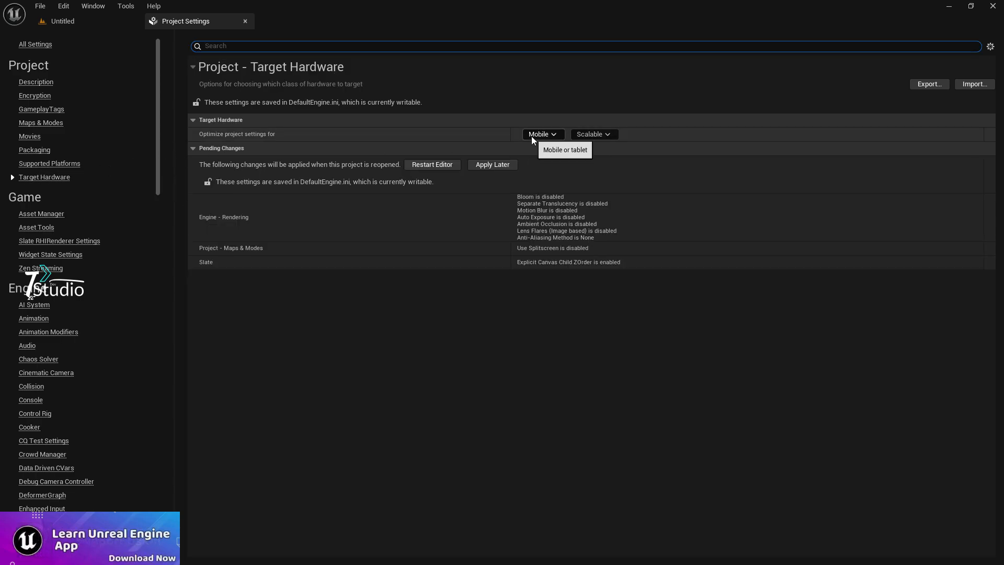
click(48, 163)
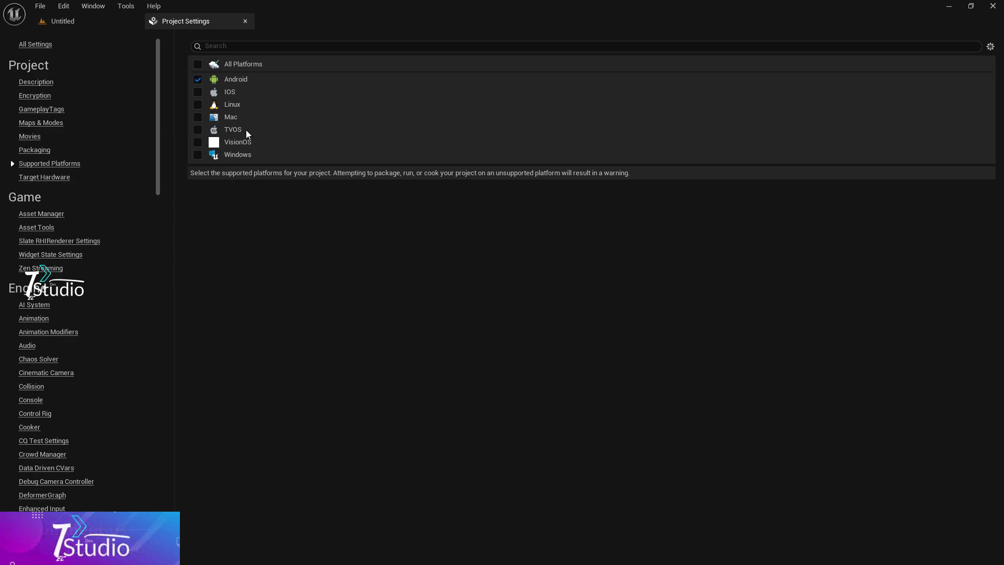
mouse_move(99, 205)
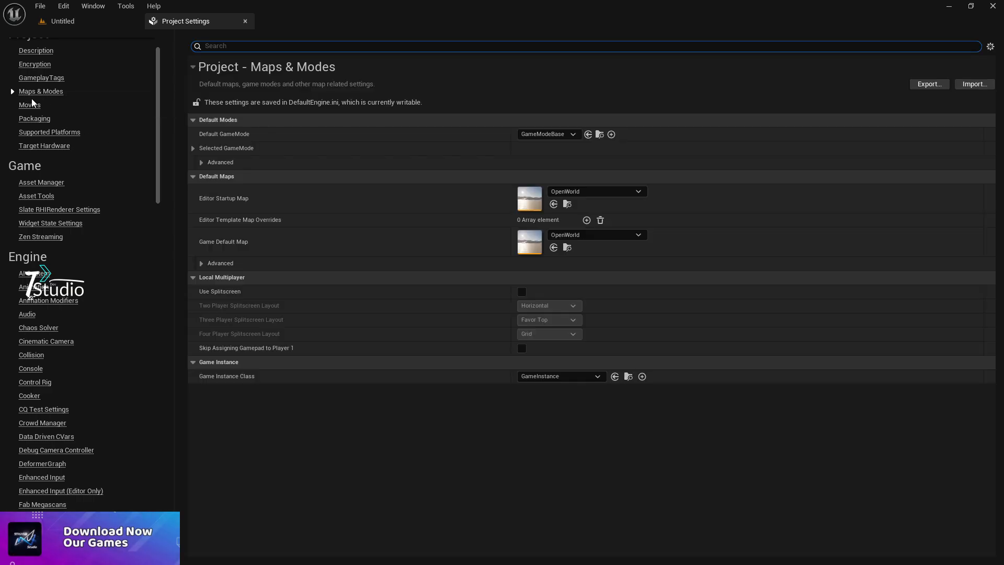
Step: Create a new level from the Basic template and save it as Map1
click(63, 21)
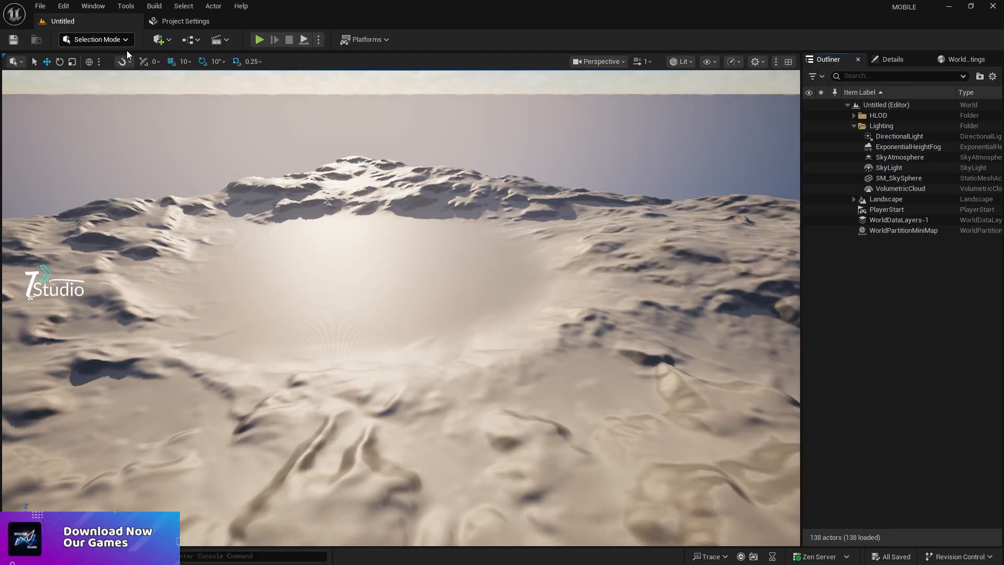
click(40, 5)
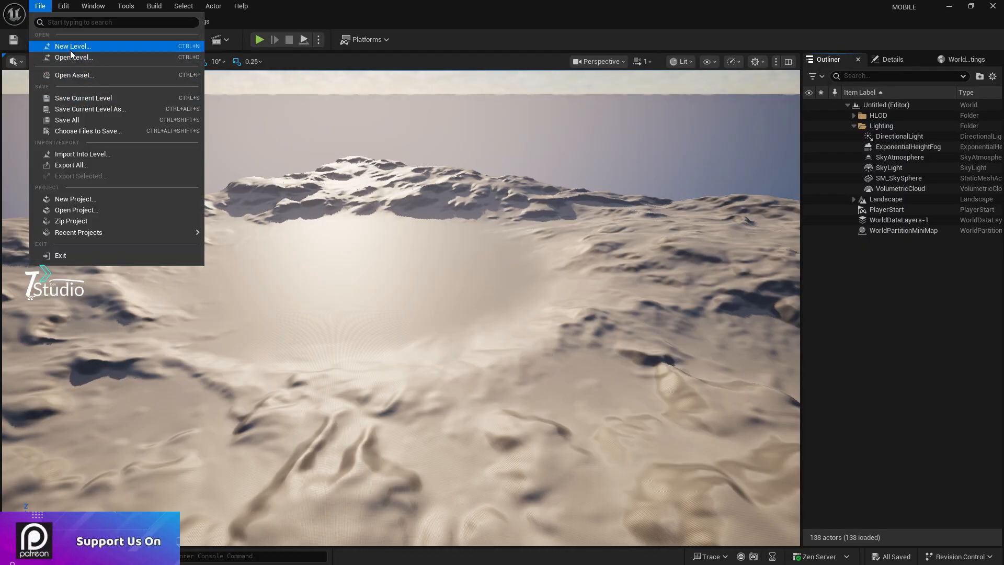
click(73, 46)
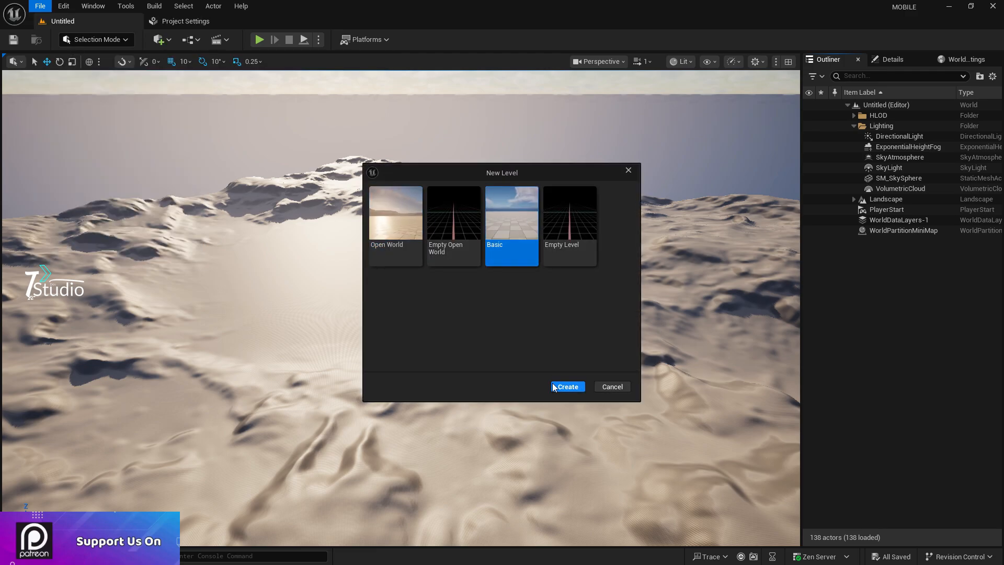
click(566, 386)
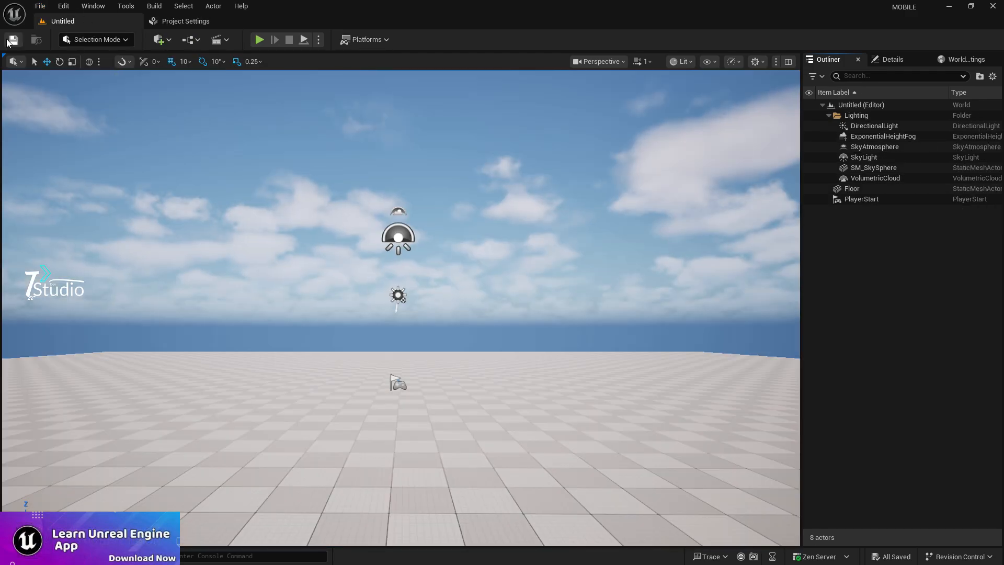
click(12, 40)
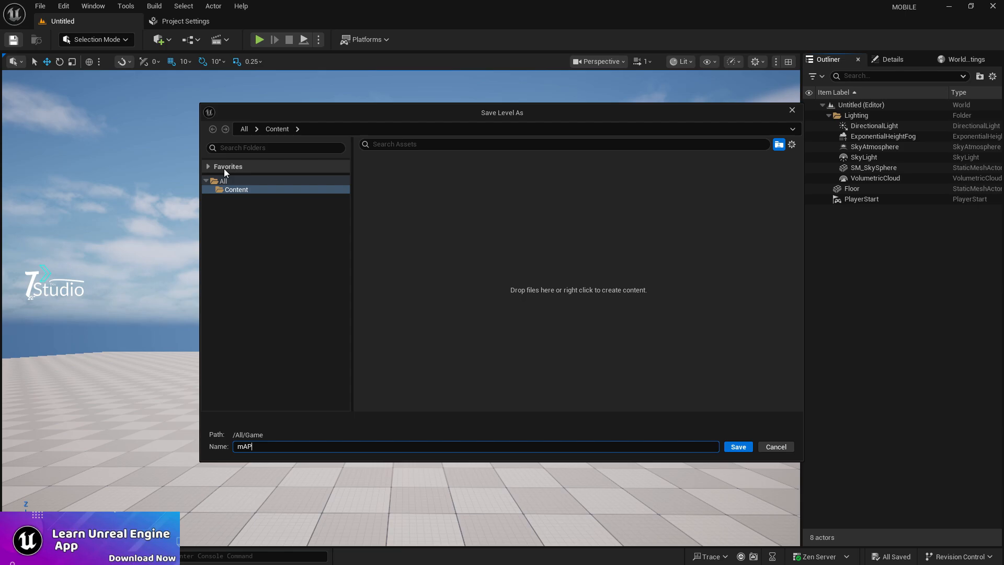
click(736, 446)
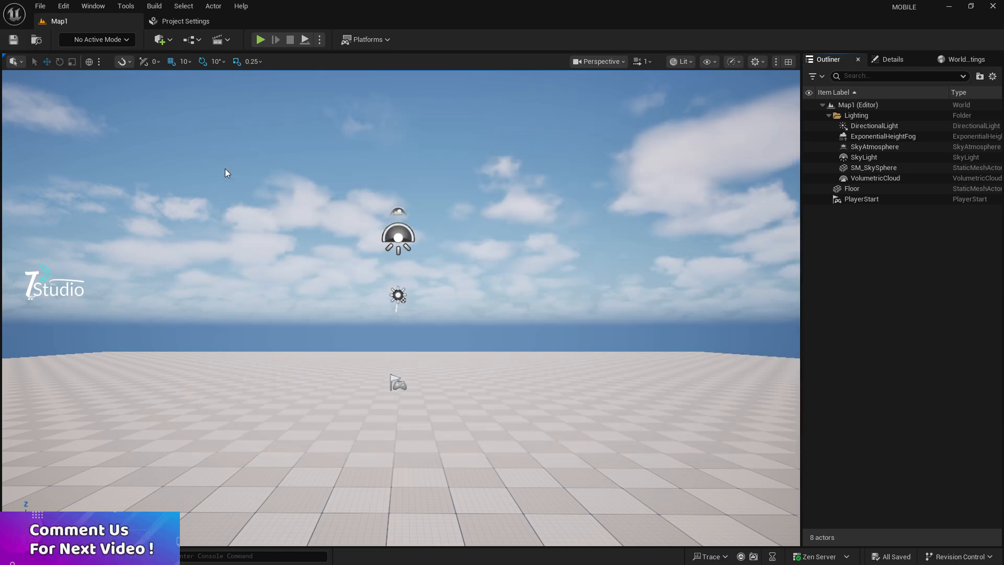
Step: Choose Map1 as the startup and default map in Maps & Modes
click(636, 190)
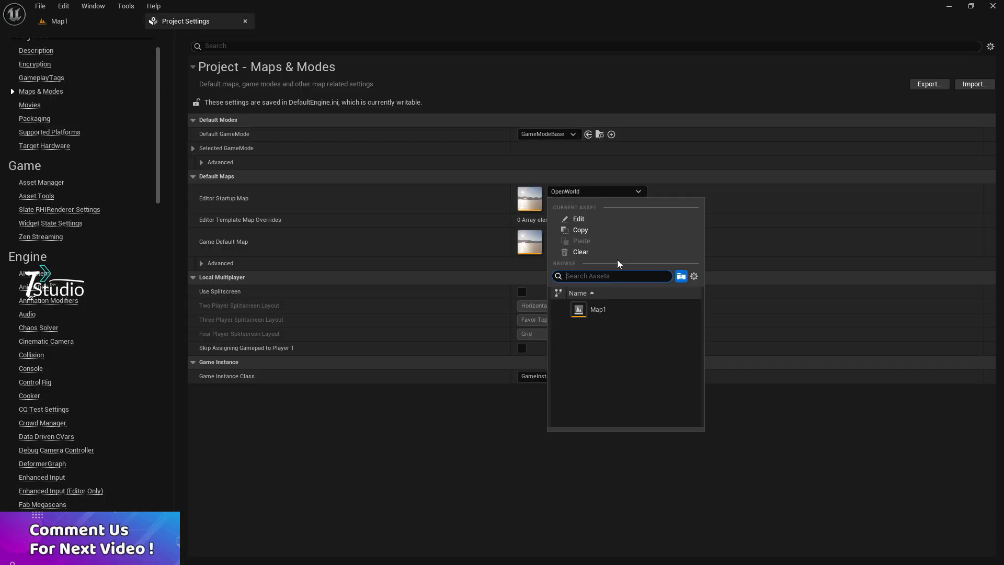
click(597, 309)
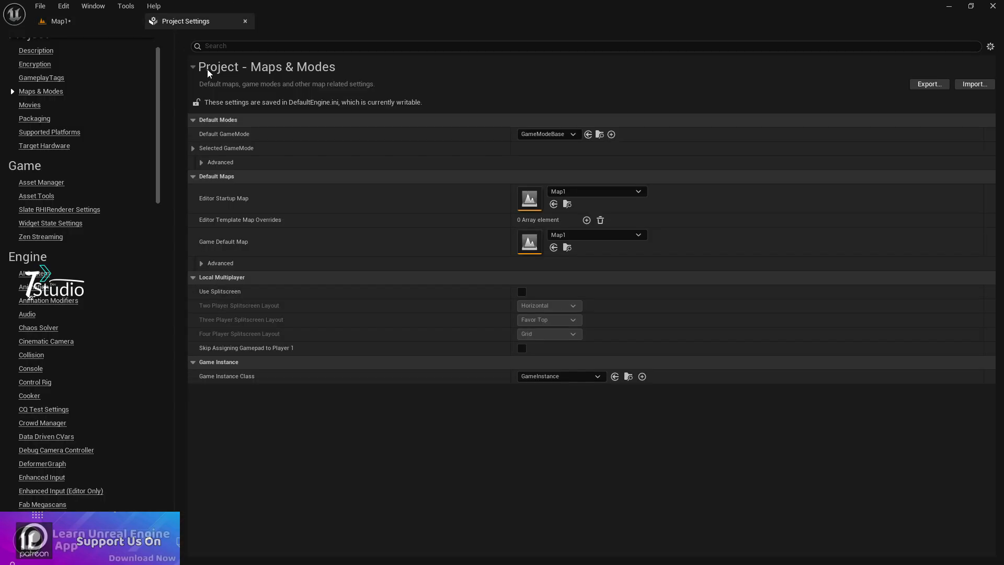
mouse_move(135, 220)
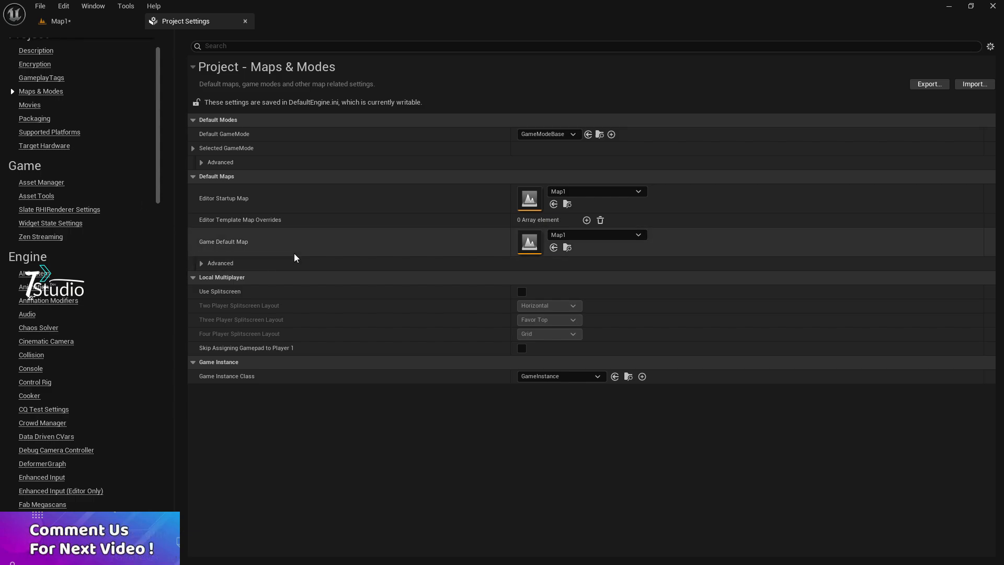
Step: Go to the Android SDK section of Project Settings
scroll(down, 3)
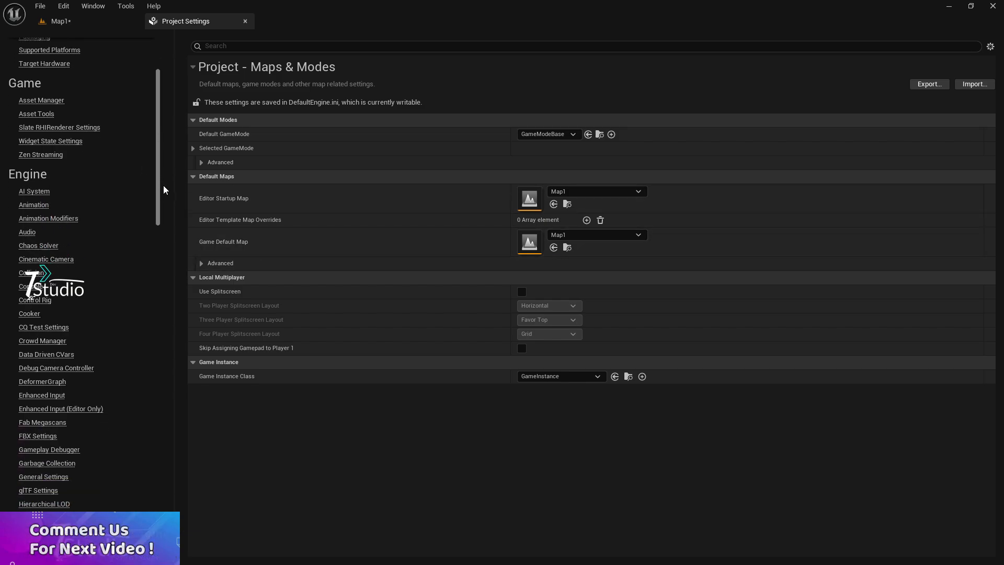
scroll(down, 3)
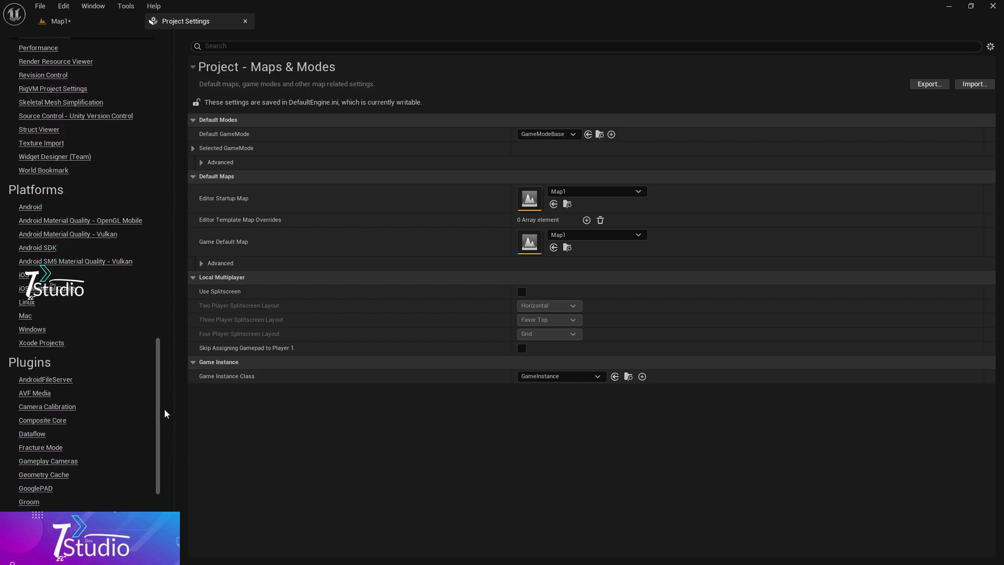
mouse_move(32, 196)
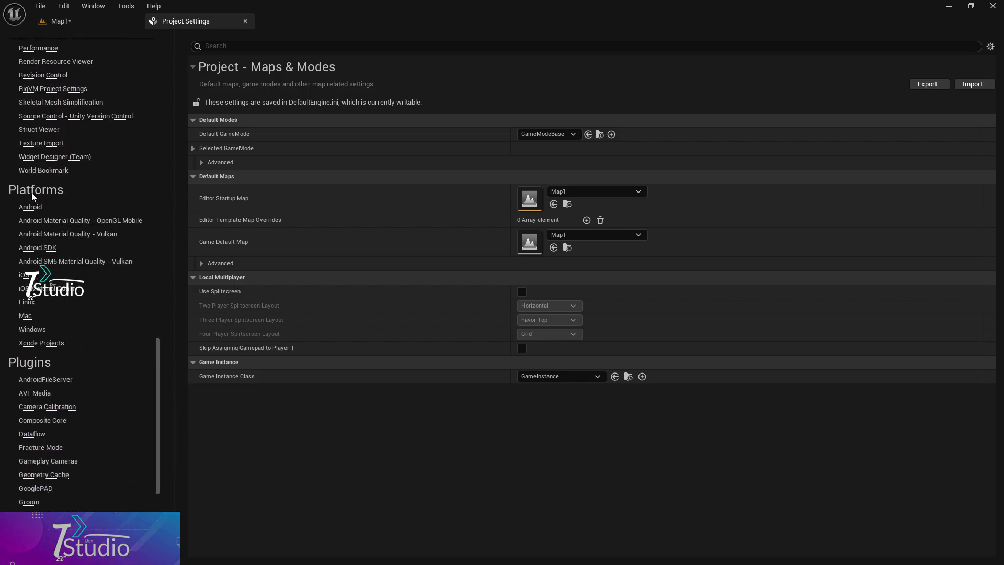
click(37, 247)
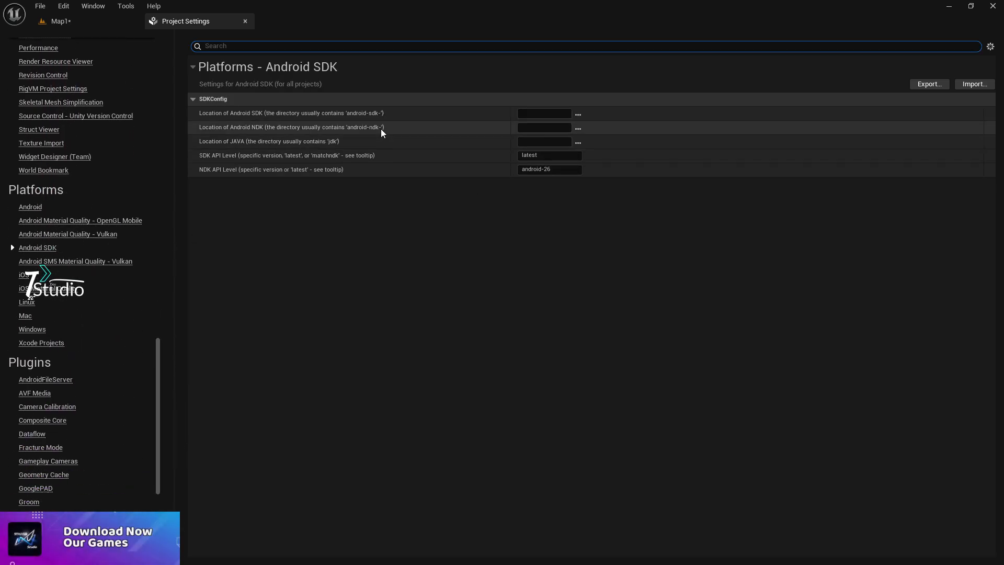
mouse_move(381, 154)
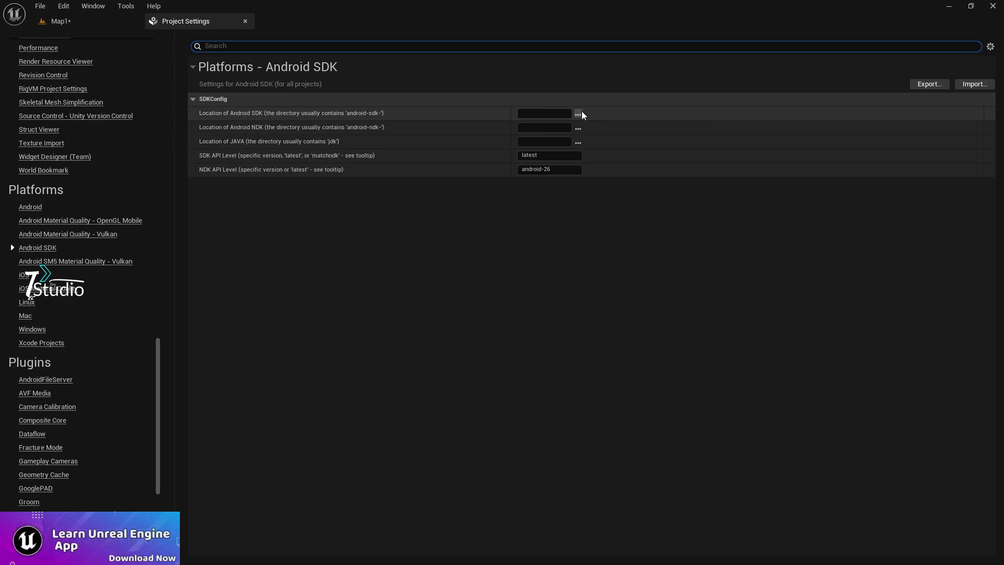
Step: Set the SDK and NDK locations to the TecDevStudioSDK5.6 Sdk and ndk folders
click(577, 113)
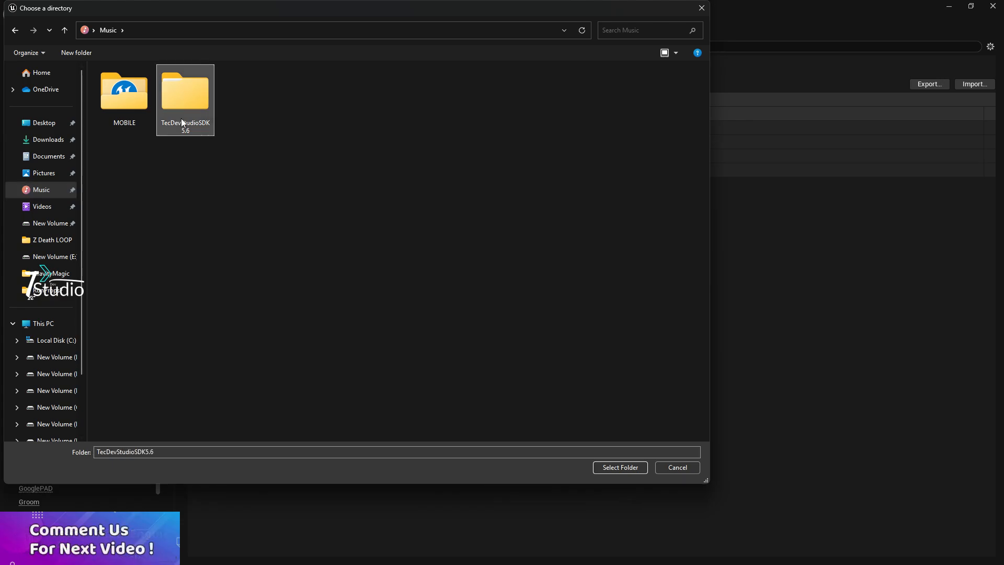
double_click(185, 90)
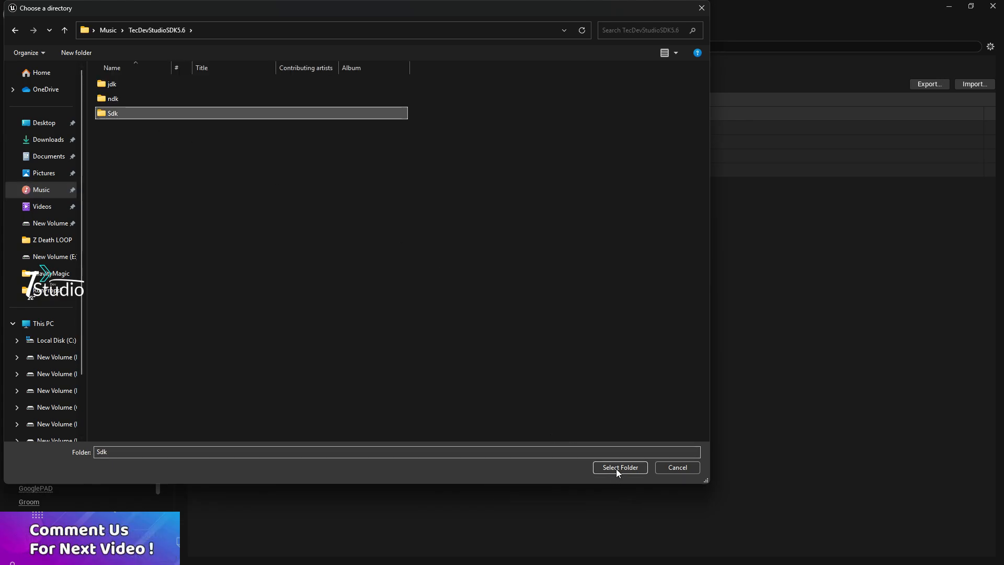
double_click(112, 113)
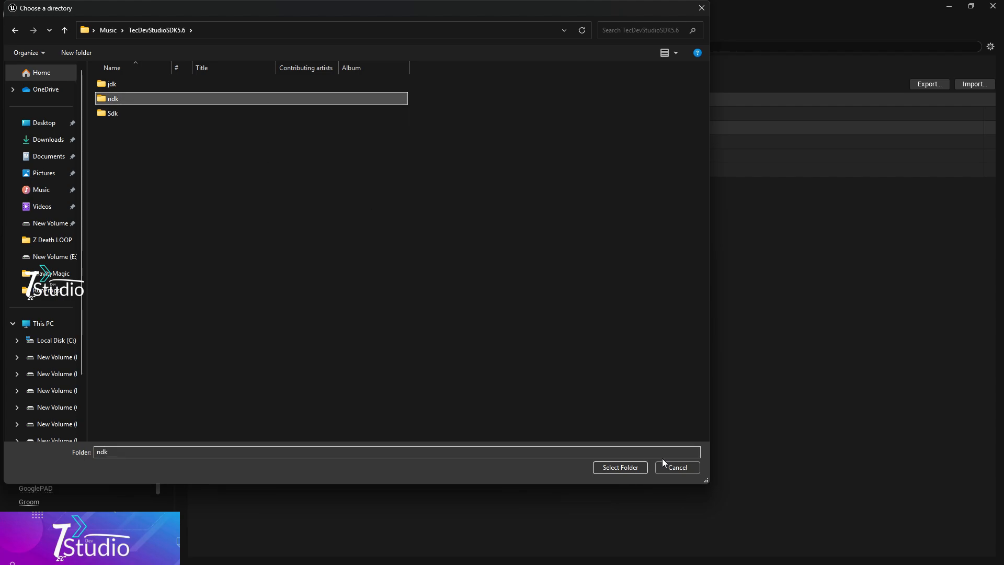
double_click(112, 98)
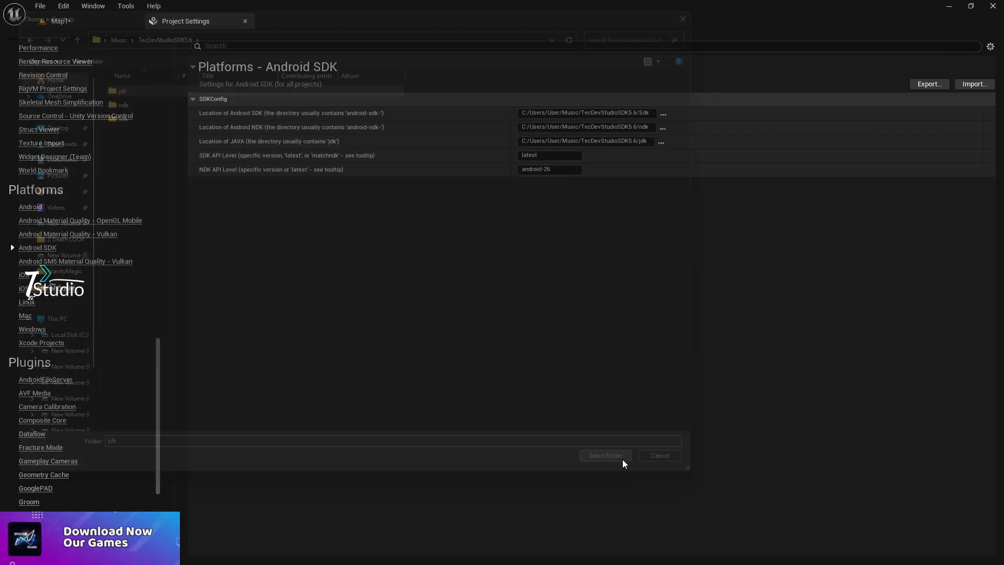
click(602, 455)
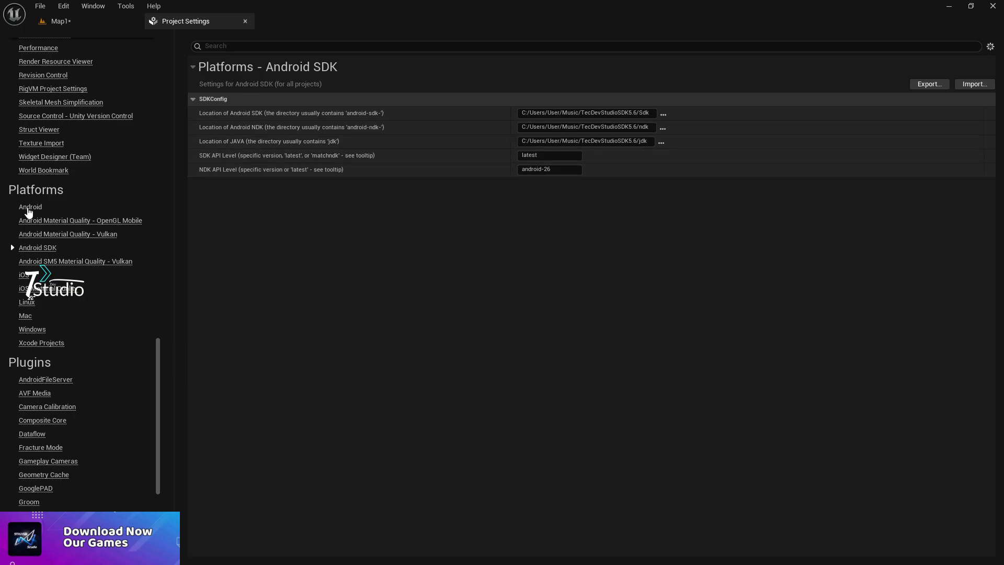
Step: Configure the project for Android and set the package name to com.abcstudio
click(29, 206)
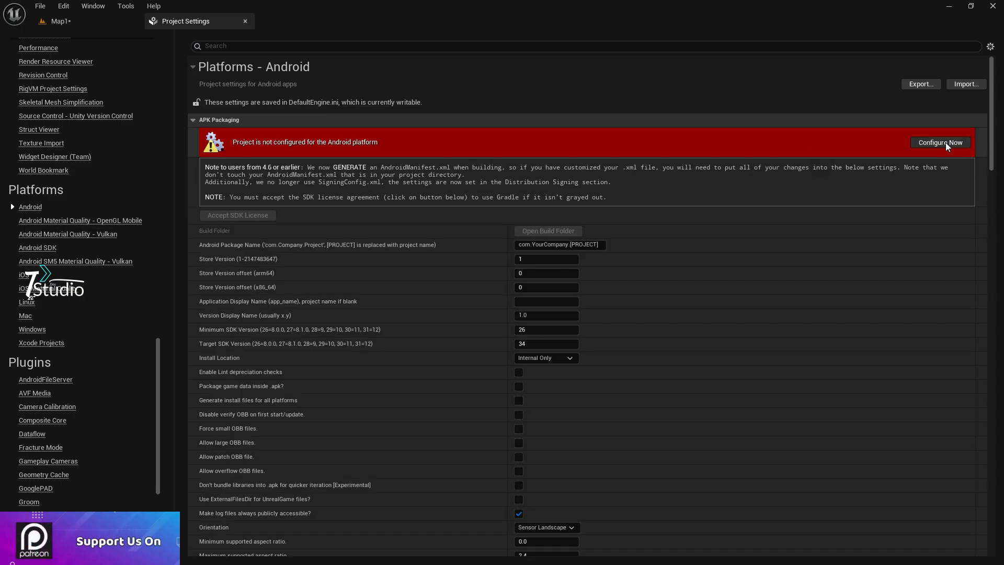
click(939, 142)
text(com.ifjwej)
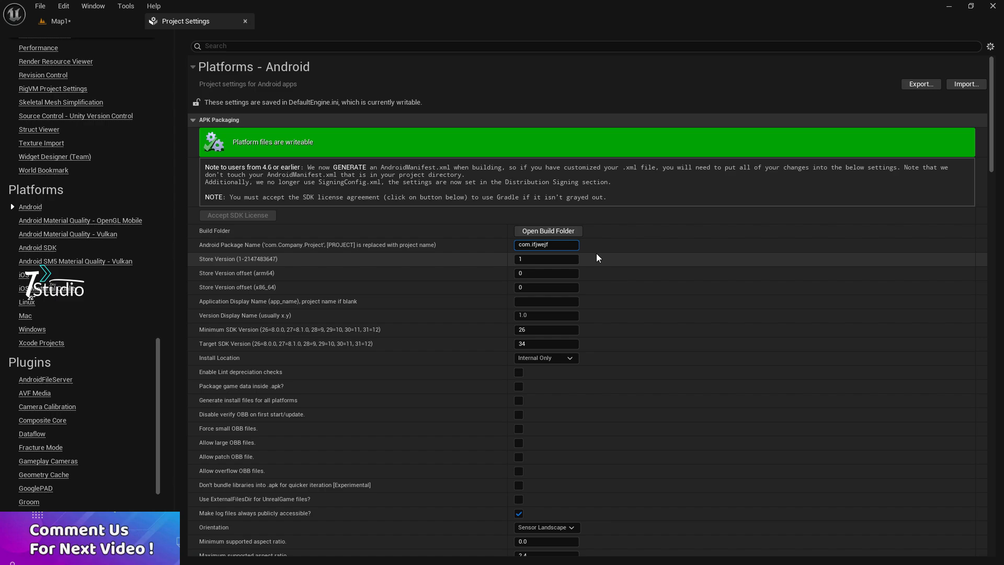
text(fewfewqa58)
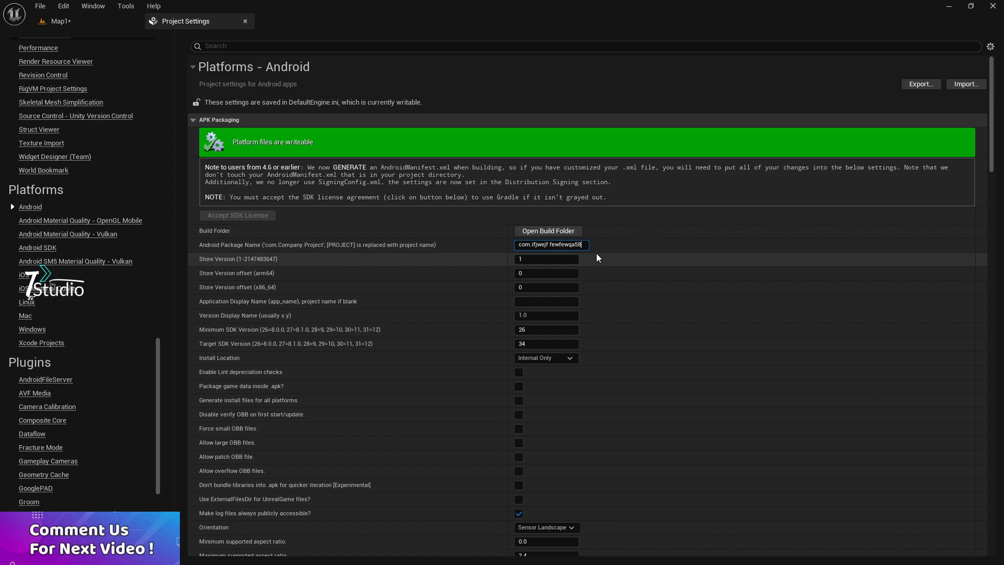
key(BackSpace)
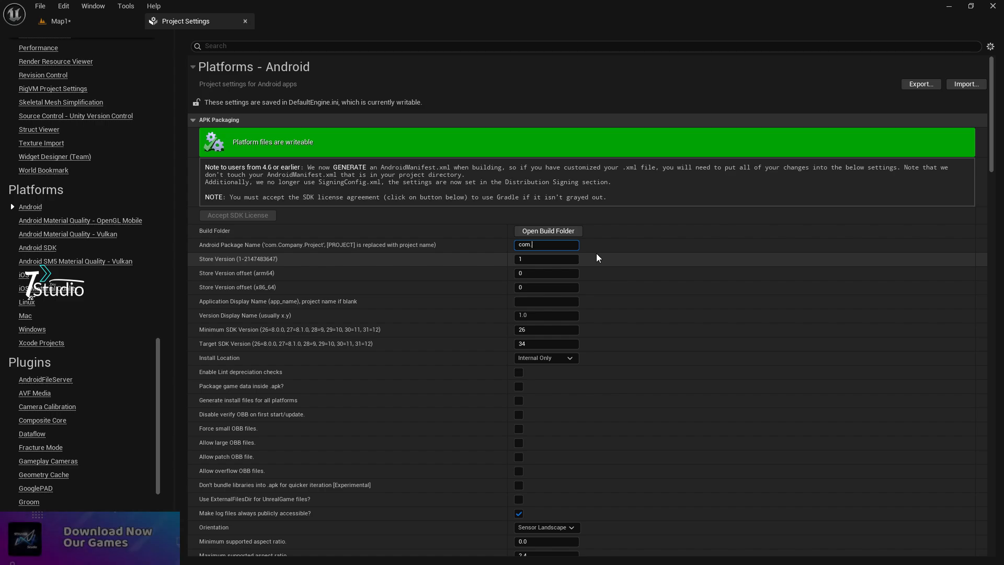
text(abcstudio)
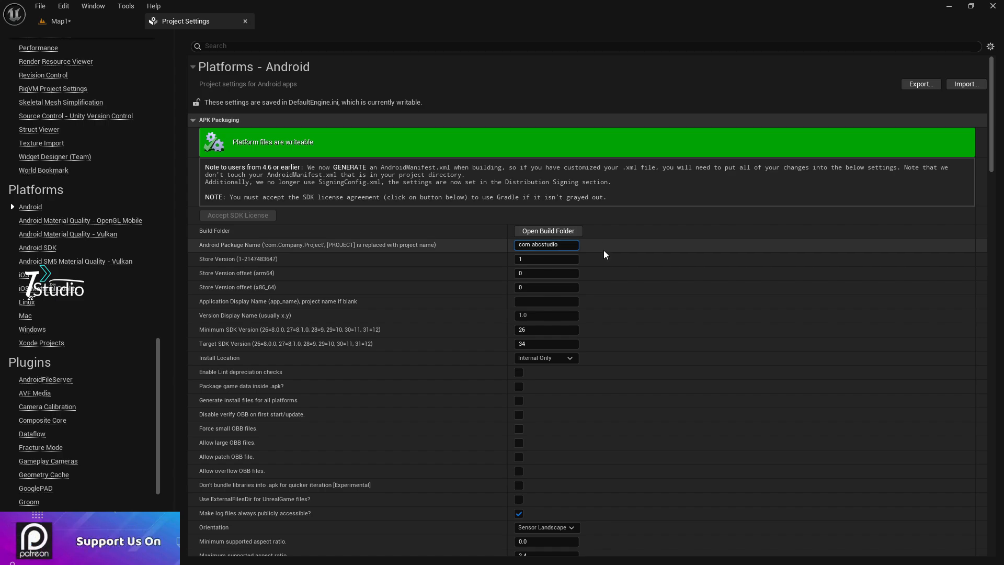
mouse_move(295, 339)
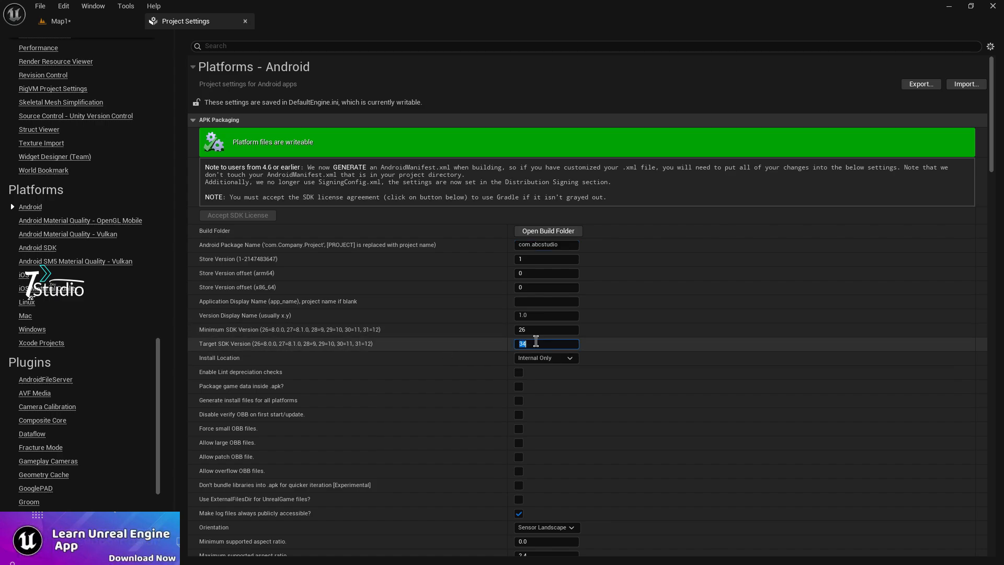
Step: Set Target SDK 36, pack game data inside the APK, keep install location Internal Only
text(36)
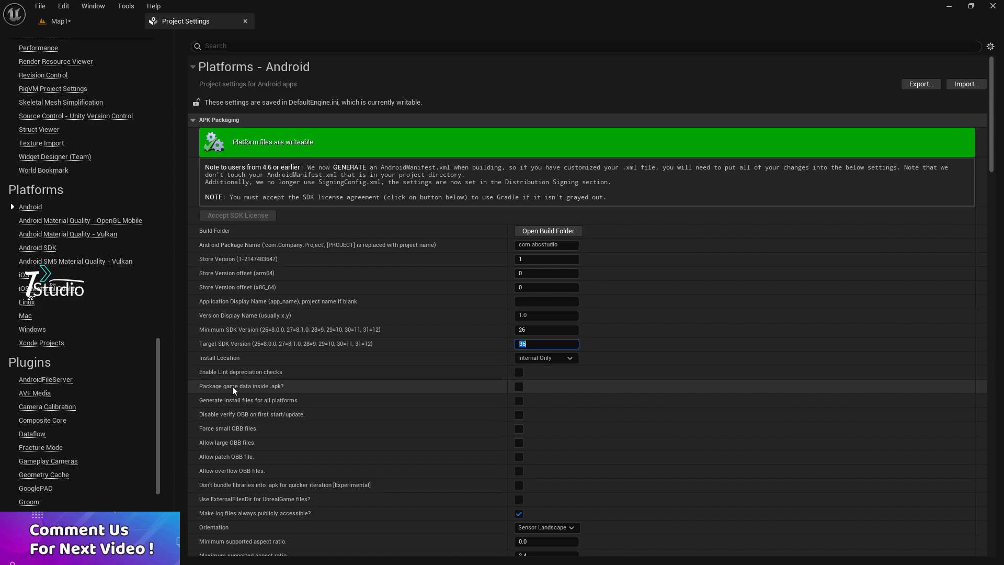
click(518, 386)
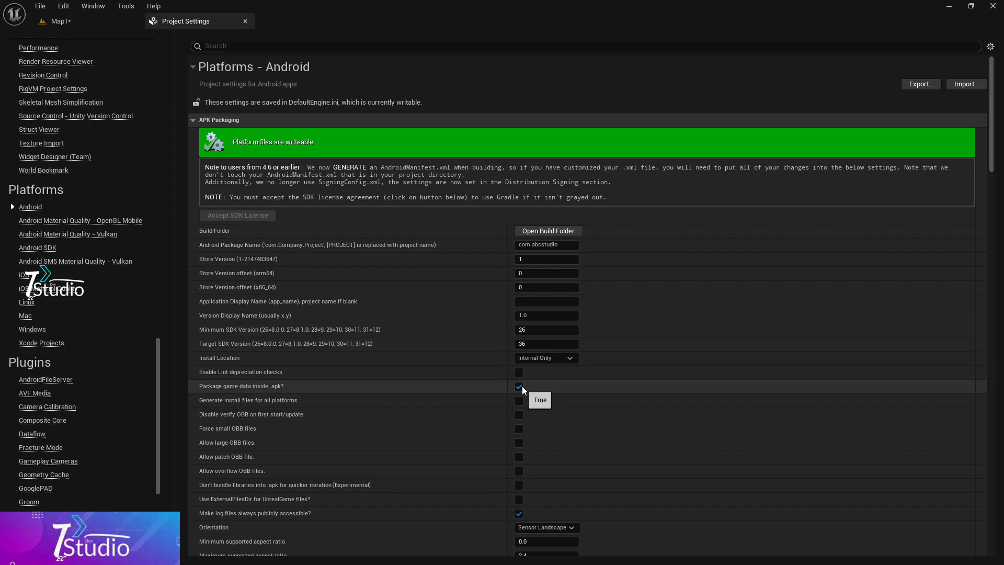
scroll(down, 3)
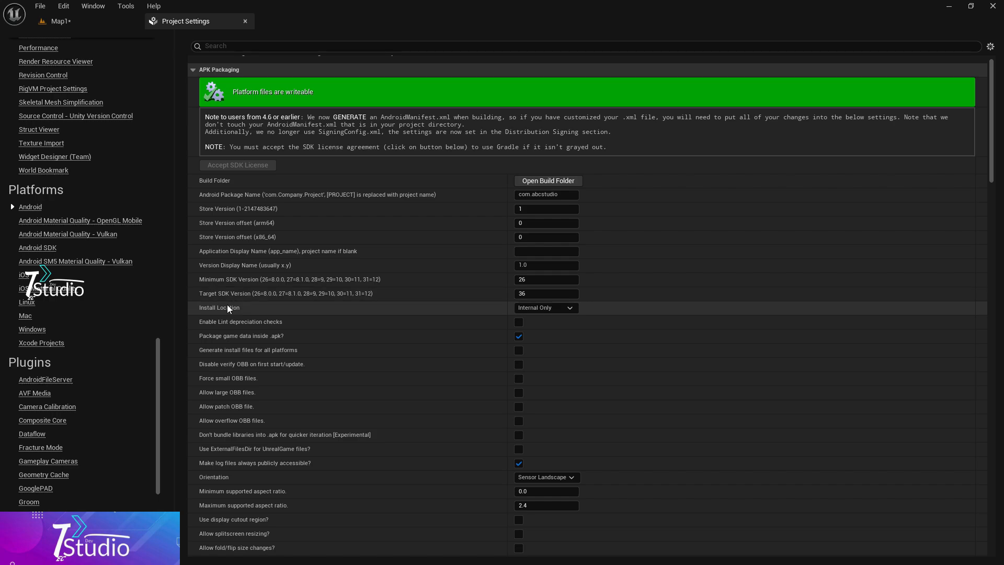
click(544, 307)
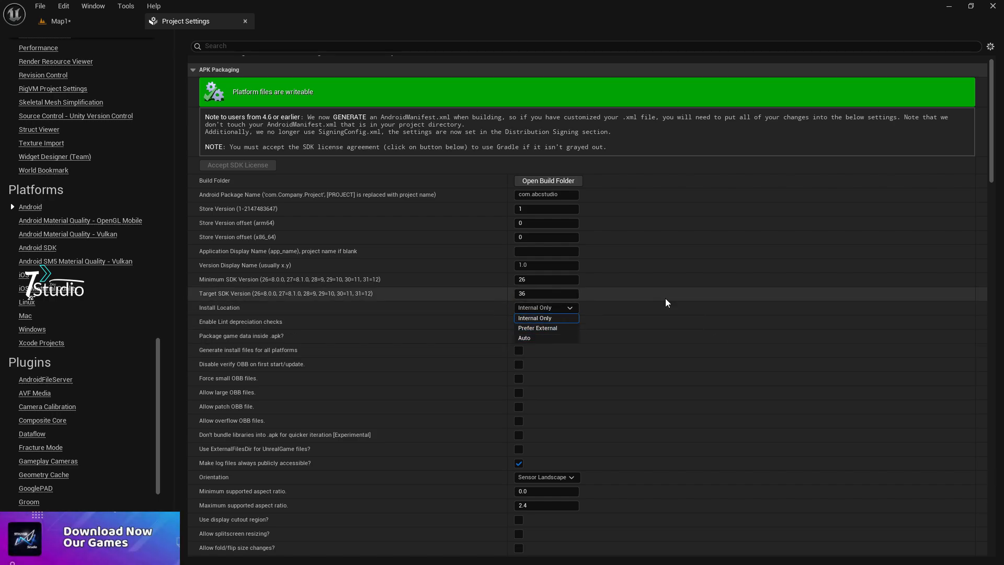
click(534, 318)
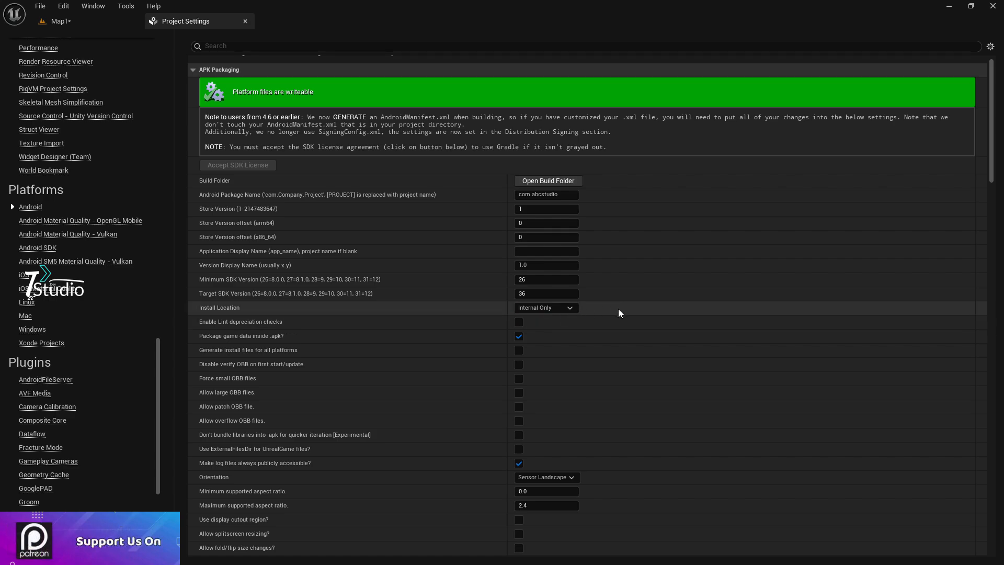
scroll(down, 3)
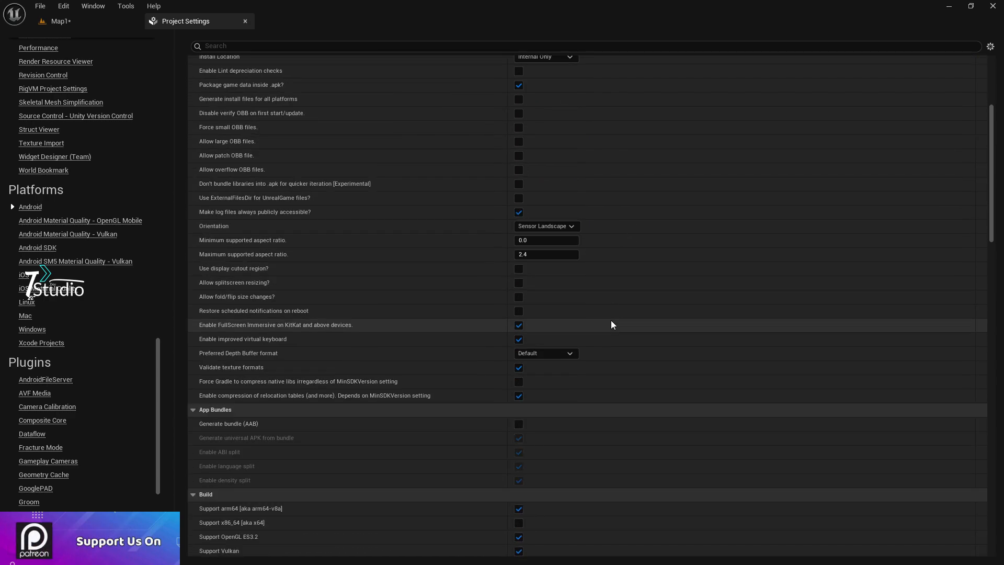
scroll(down, 3)
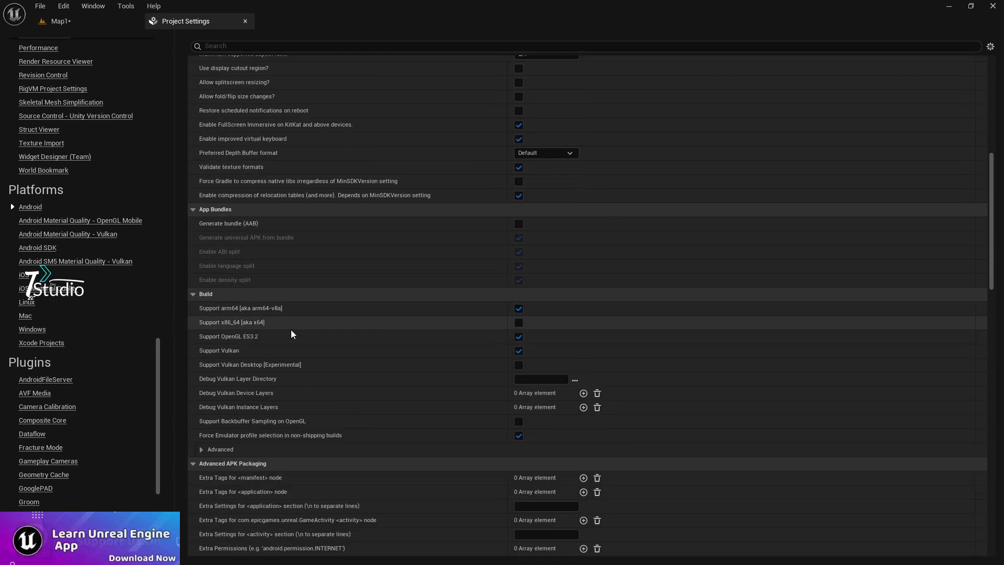
mouse_move(294, 351)
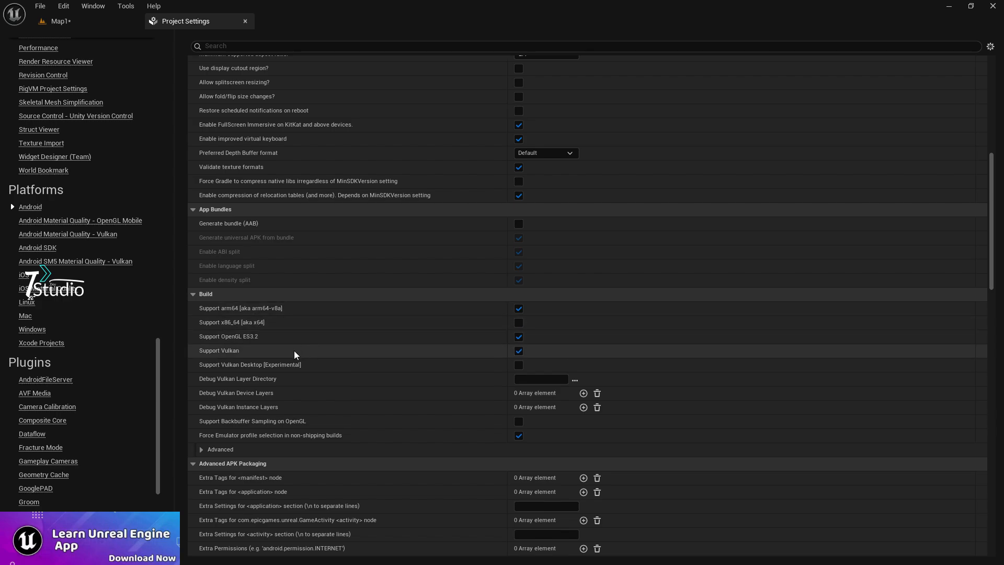
mouse_move(459, 344)
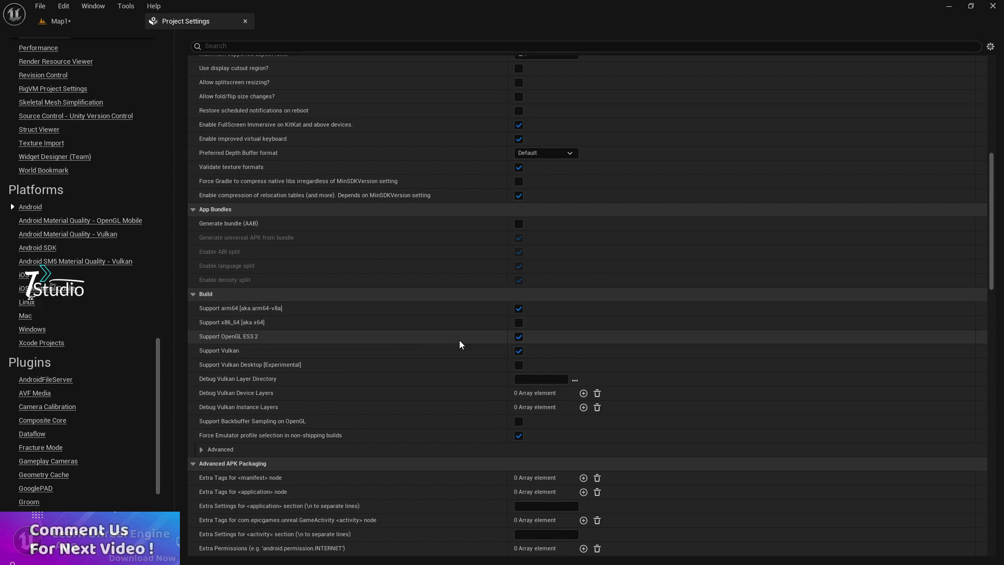
mouse_move(234, 326)
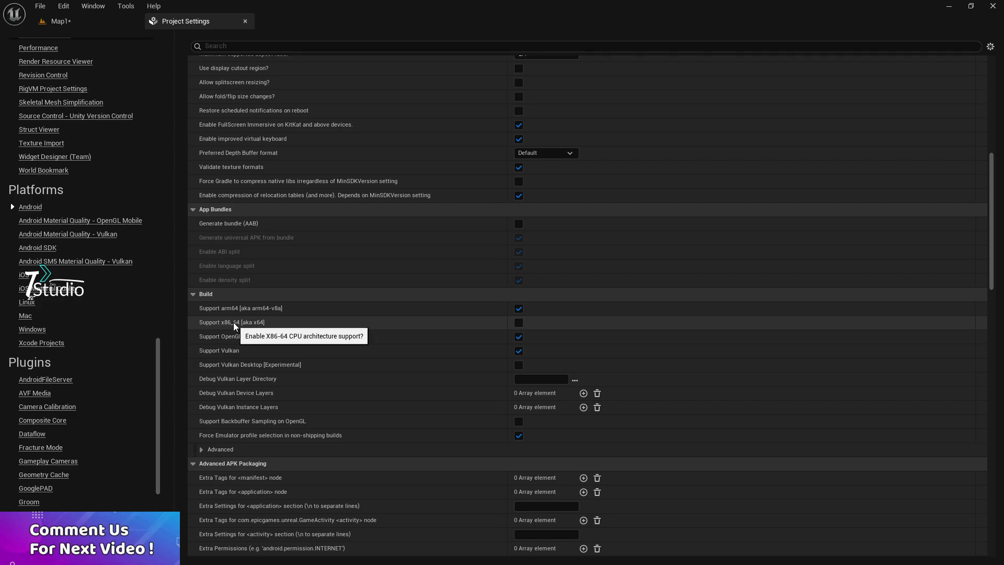
scroll(down, 3)
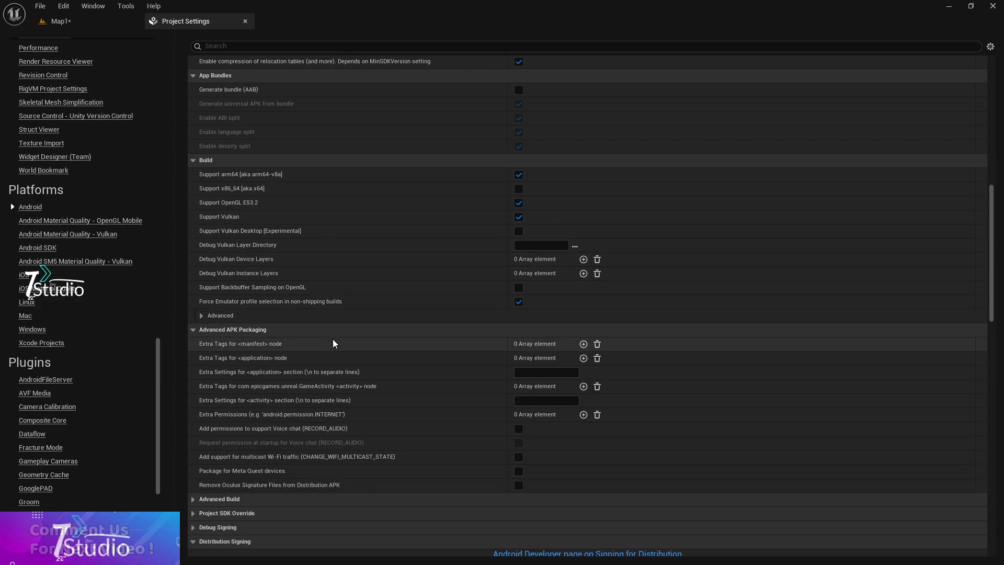
scroll(down, 3)
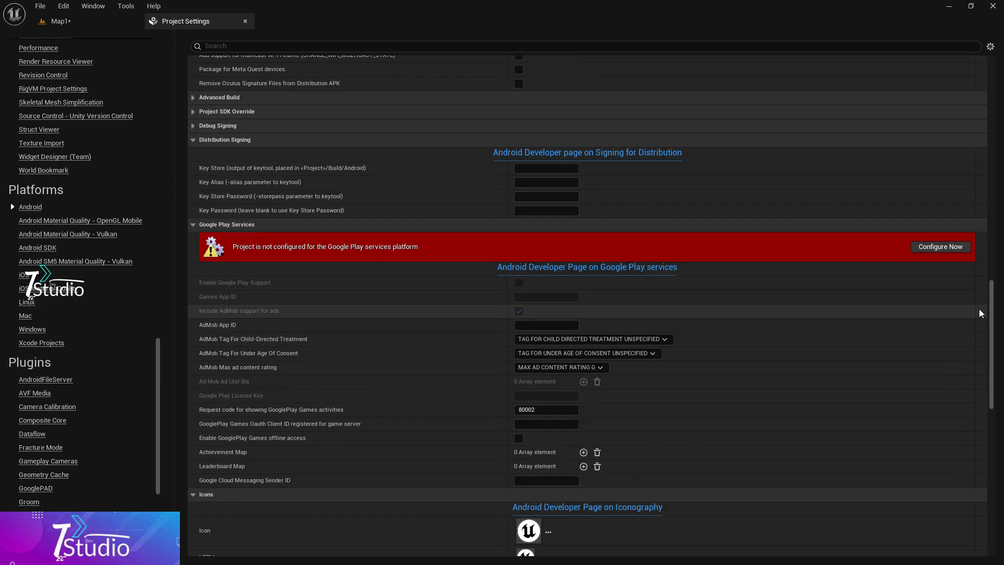
scroll(down, 3)
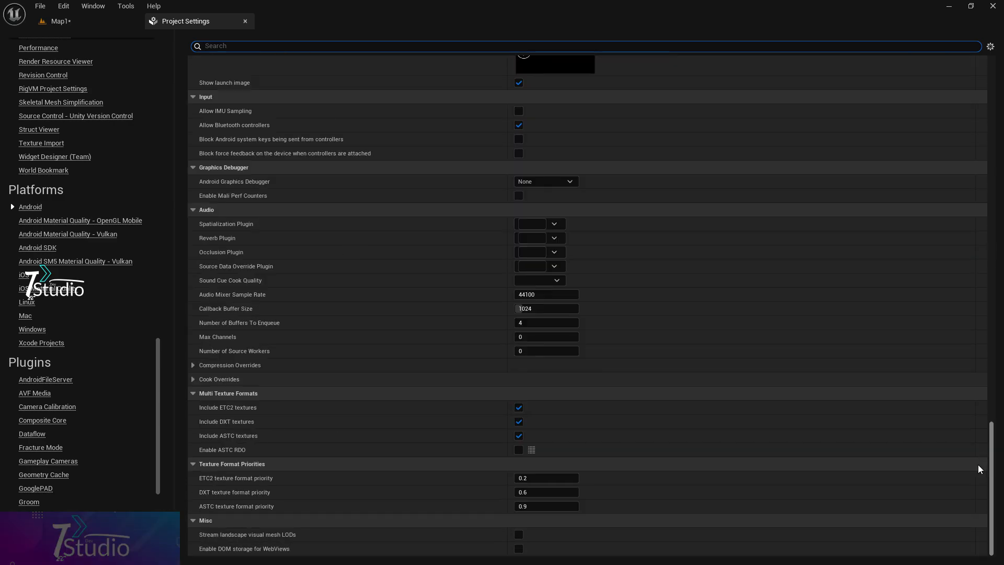
mouse_move(243, 407)
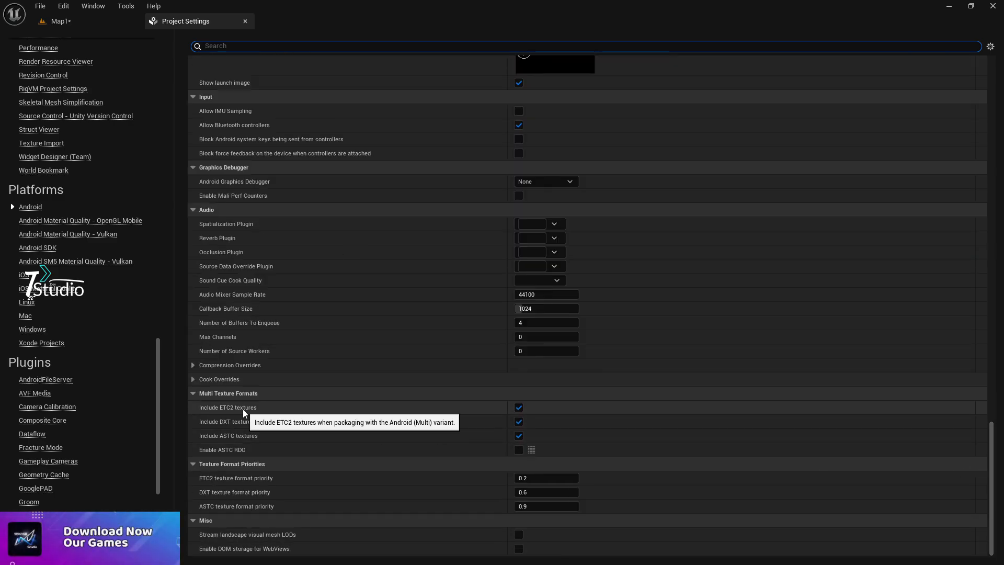
mouse_move(236, 442)
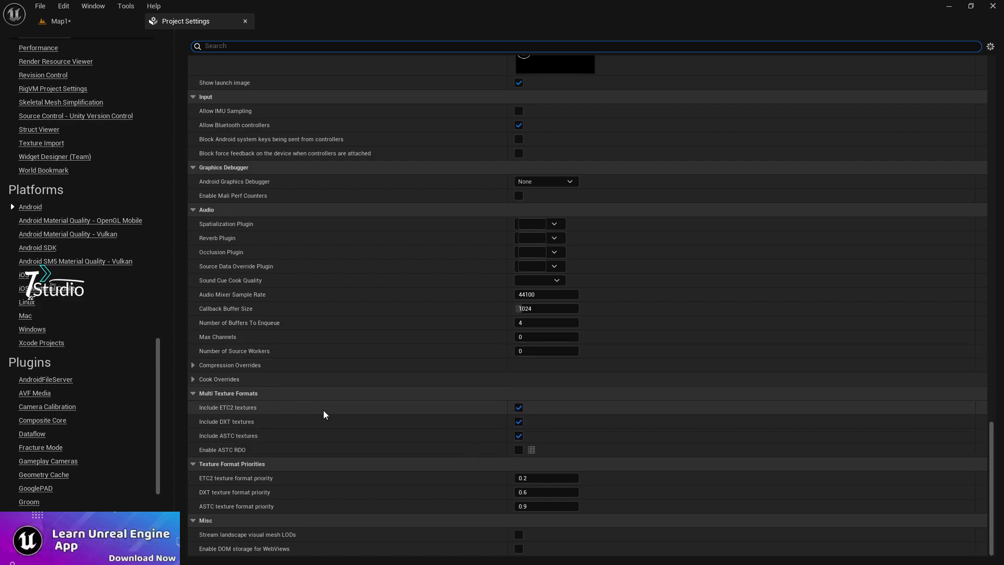
Step: Save the Map1 level and install the Android SDK for Android (ASTC)
click(60, 21)
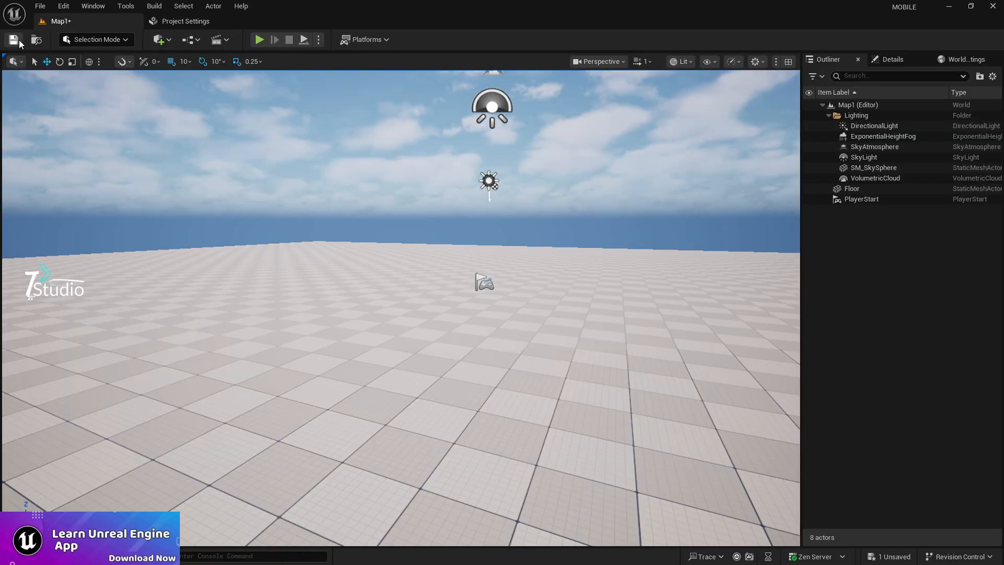
click(365, 39)
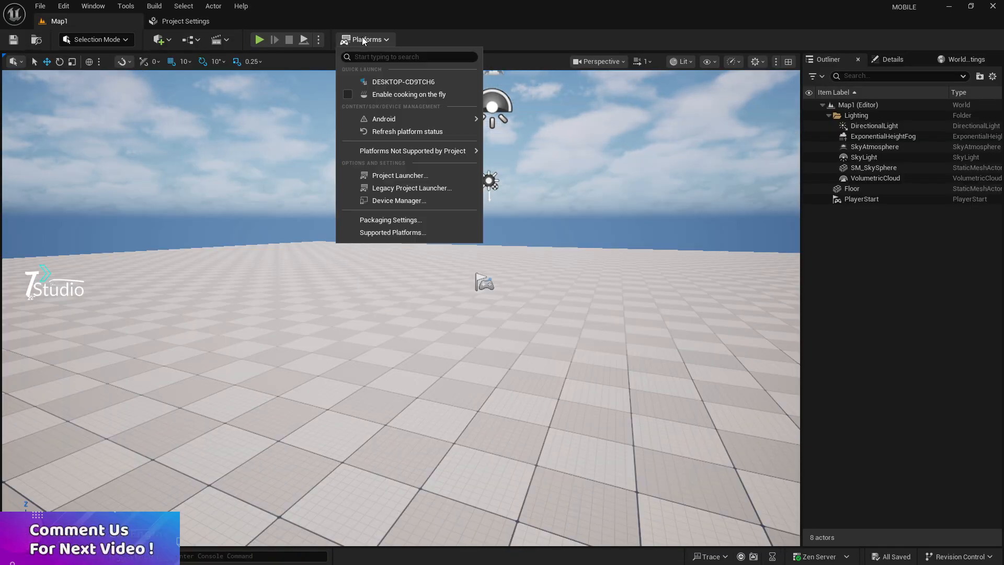
mouse_move(383, 118)
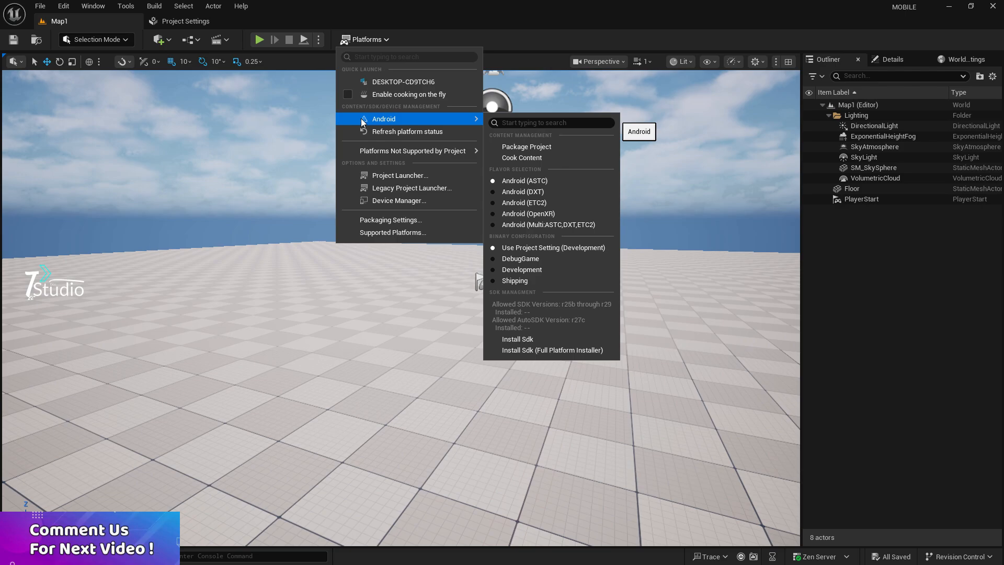
mouse_move(517, 339)
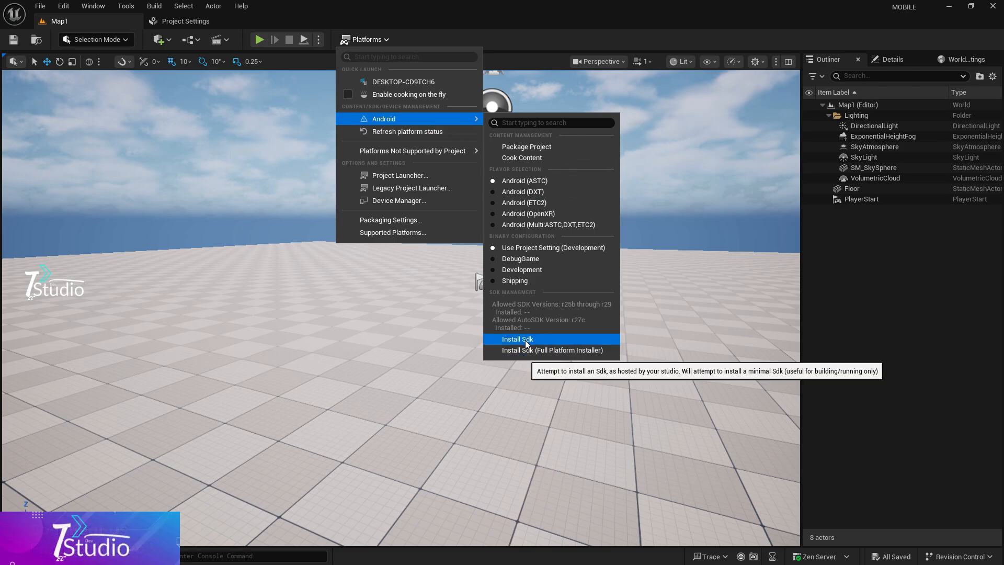
click(517, 339)
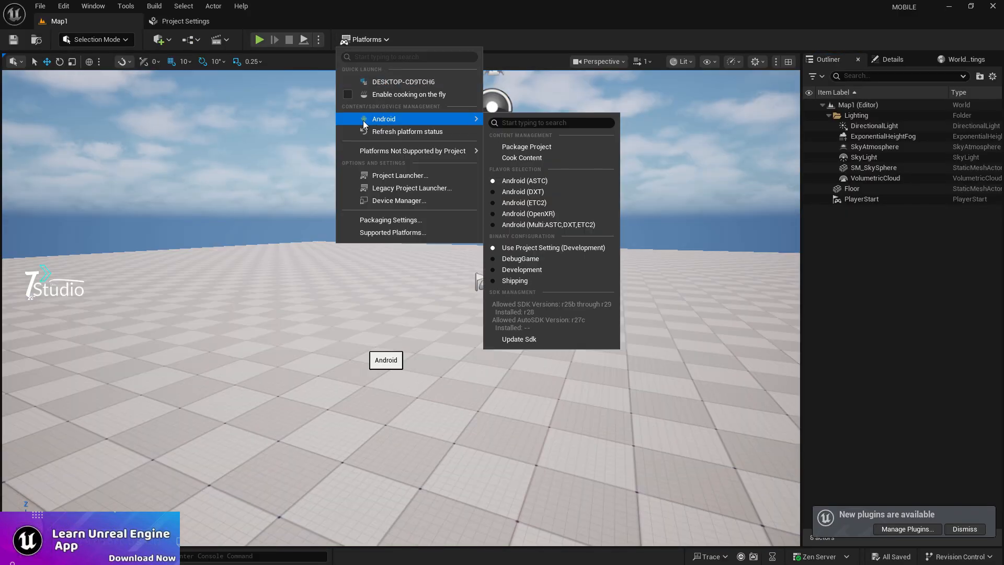
mouse_move(519, 339)
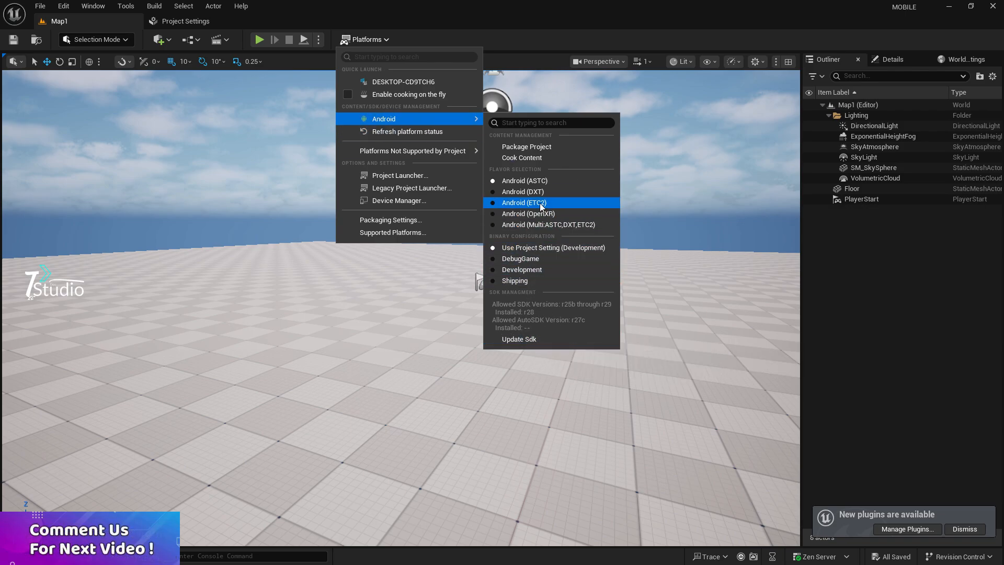
mouse_move(548, 224)
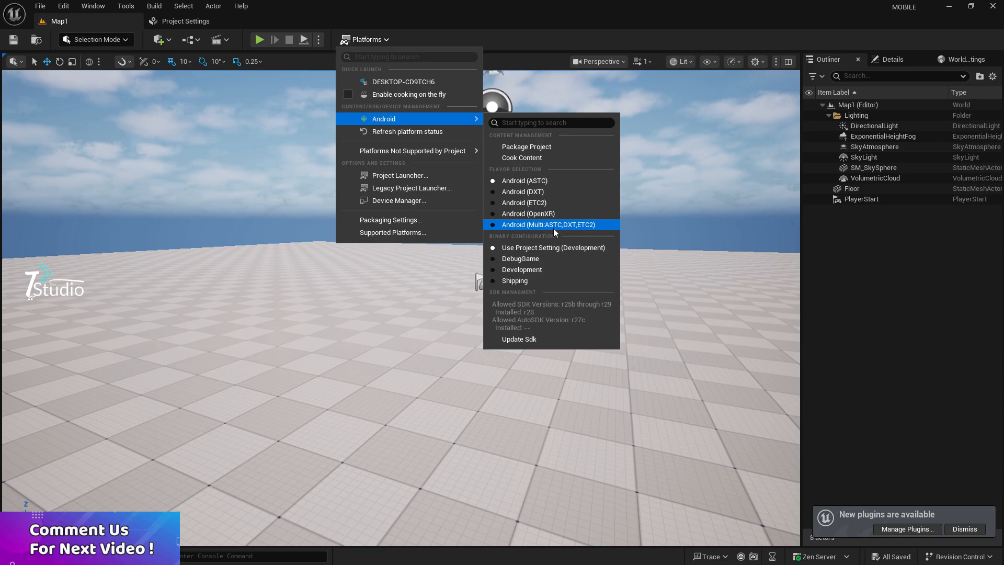
mouse_move(576, 231)
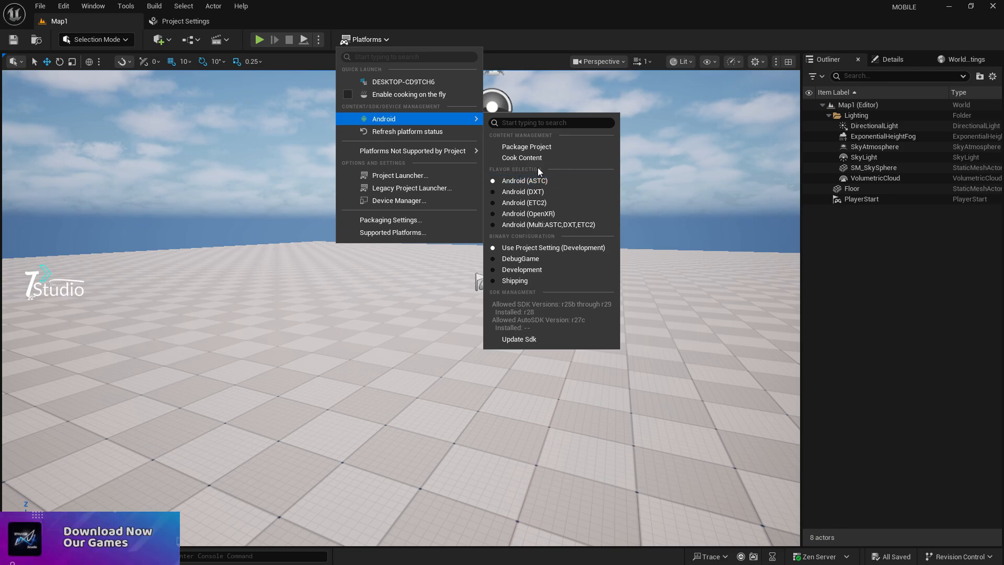
mouse_move(525, 146)
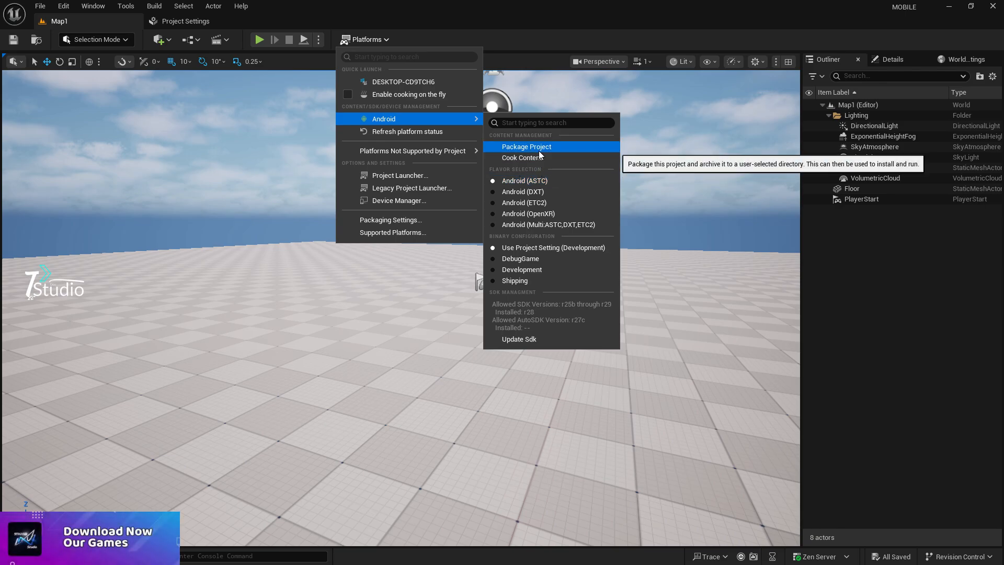
click(525, 146)
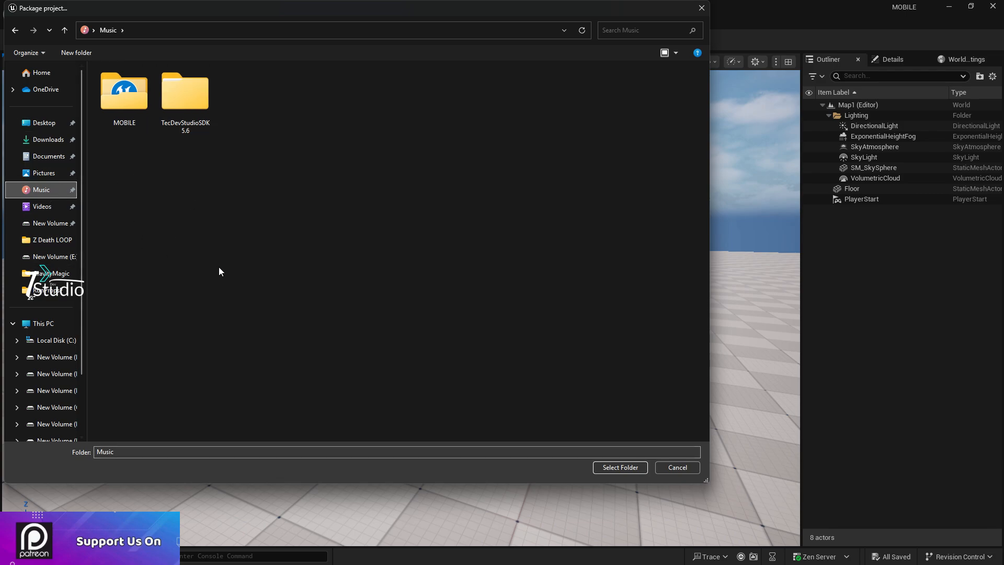
mouse_move(222, 266)
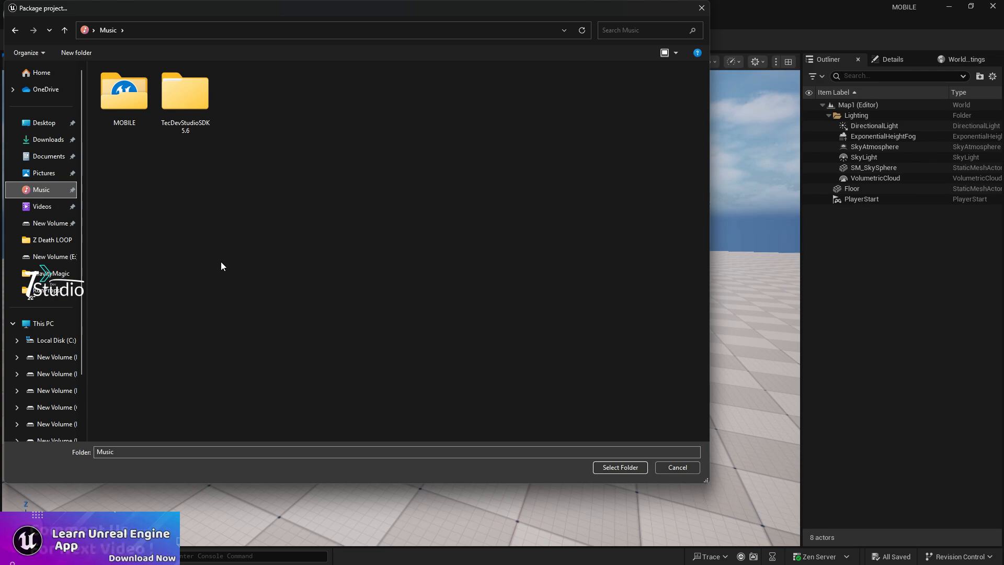
mouse_move(58, 356)
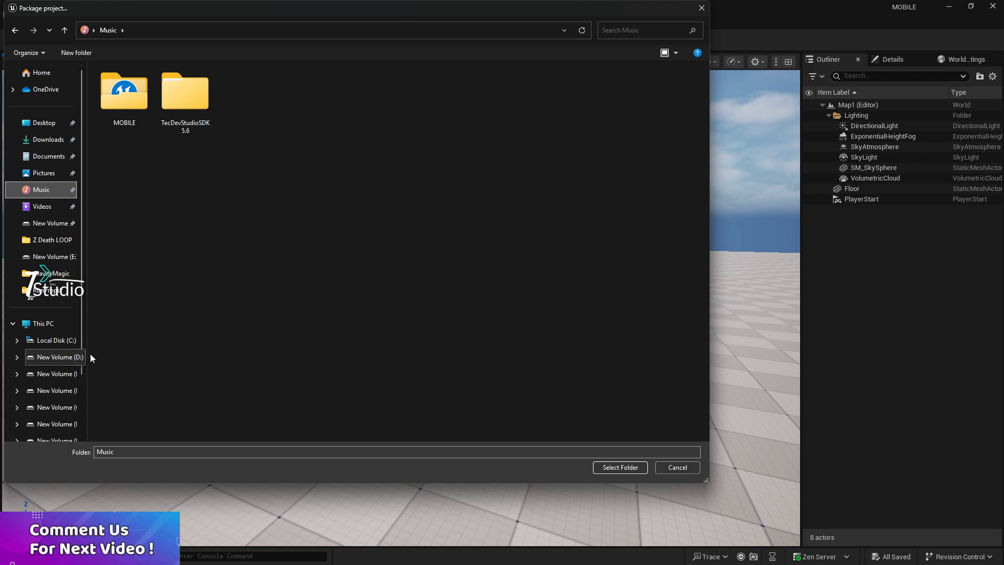
mouse_move(160, 283)
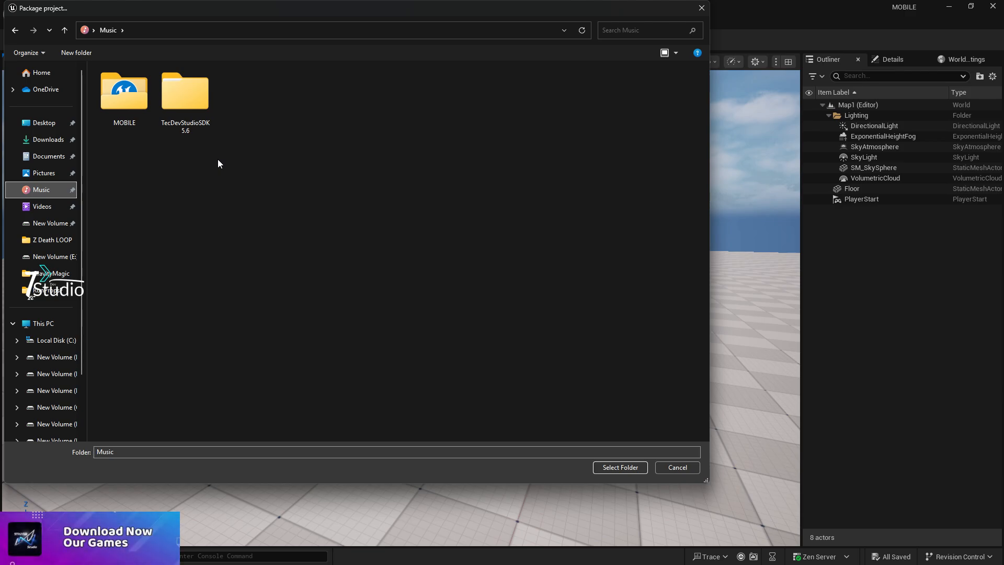
mouse_move(608, 405)
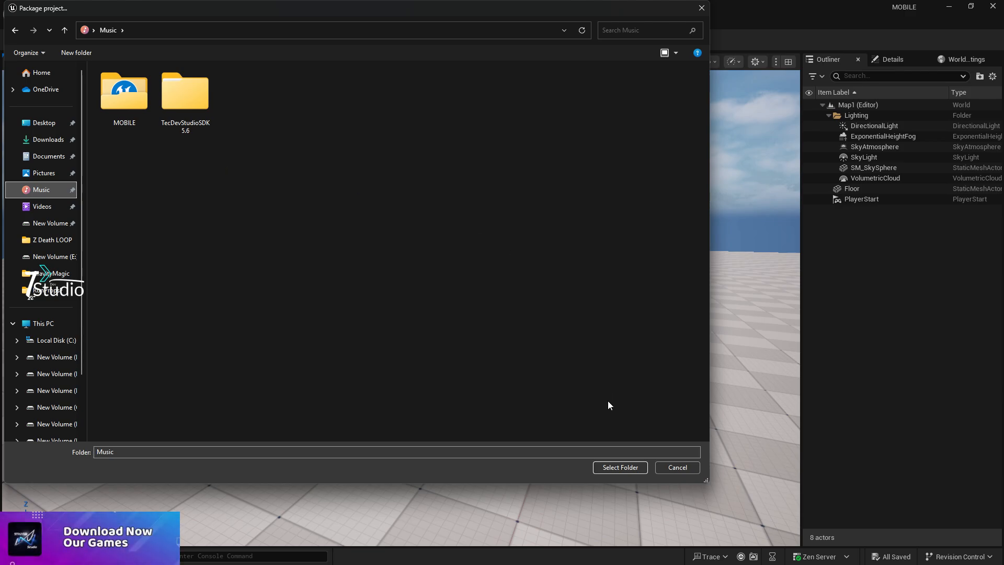
Step: Package for Android (ASTC) into the Music folder and watch progress in the Output Log
click(619, 467)
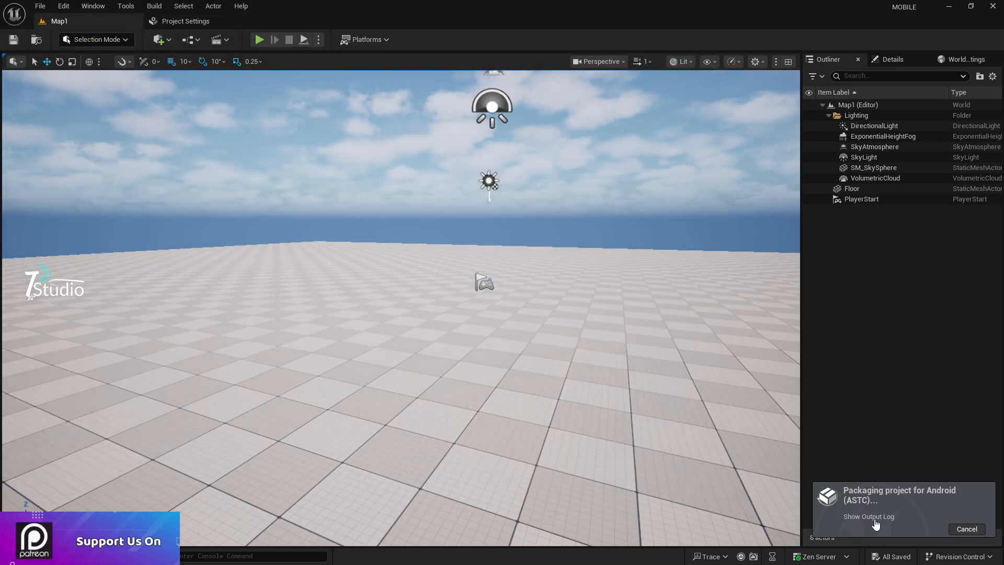
click(93, 6)
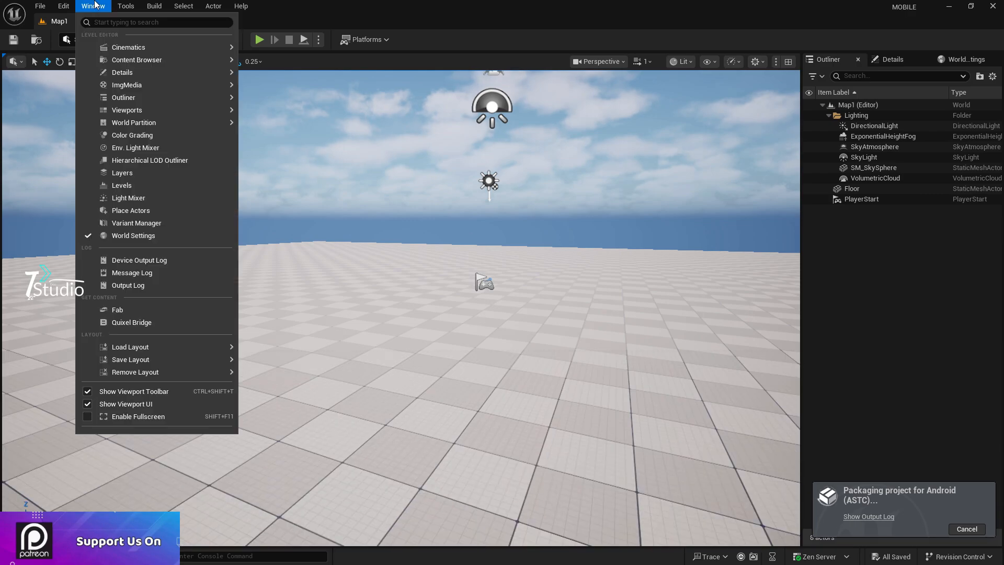
mouse_move(128, 286)
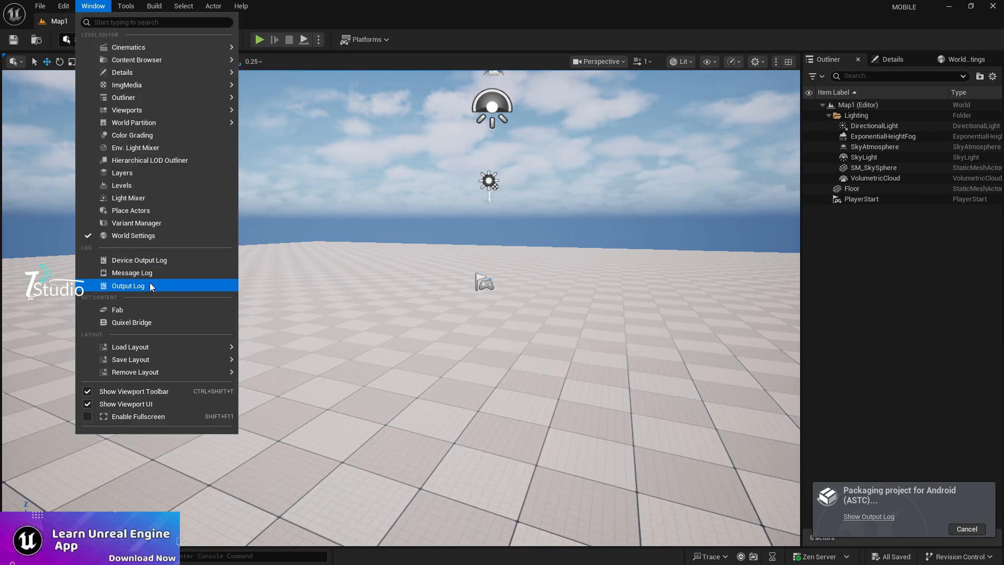
click(128, 286)
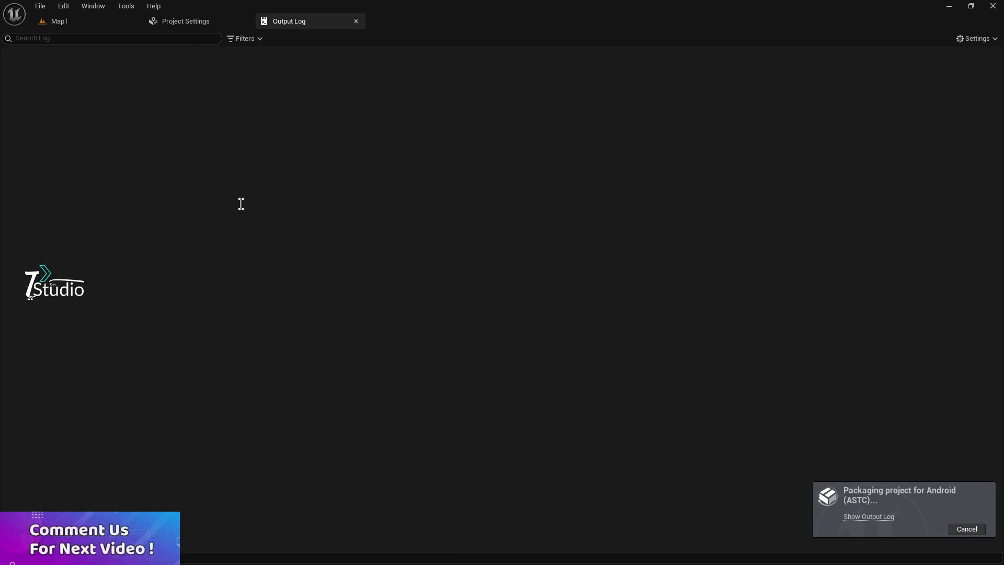
mouse_move(721, 498)
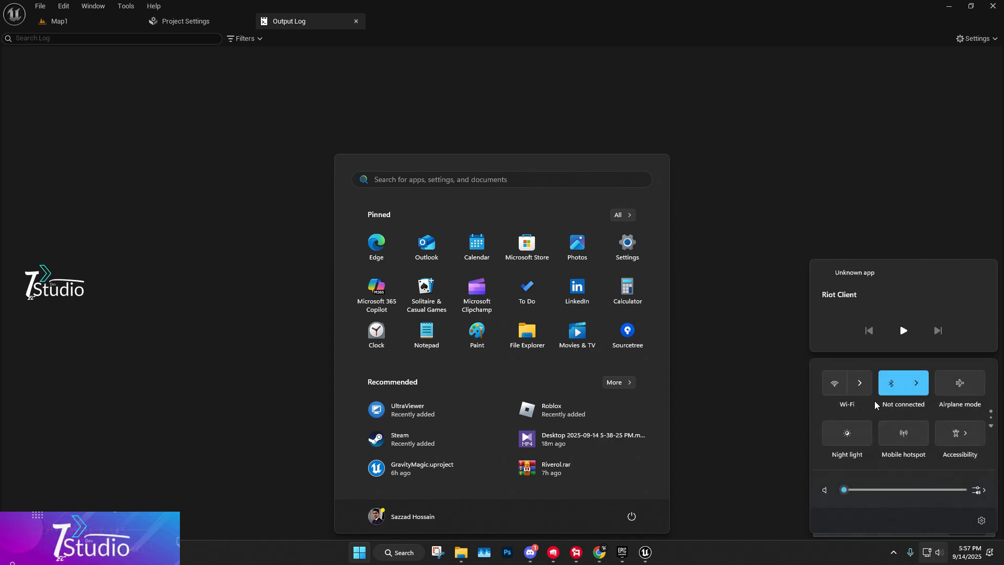
mouse_move(812, 507)
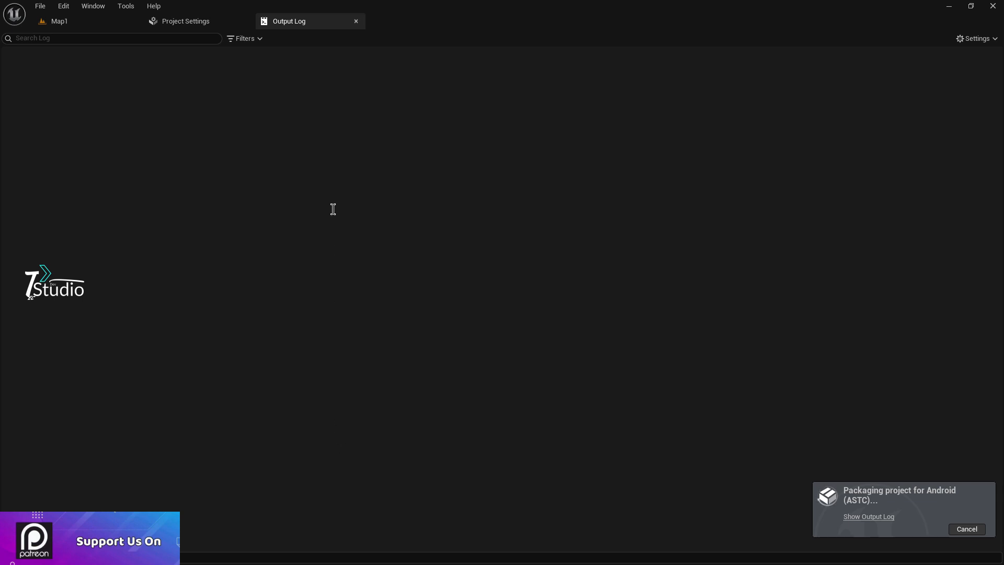
click(93, 6)
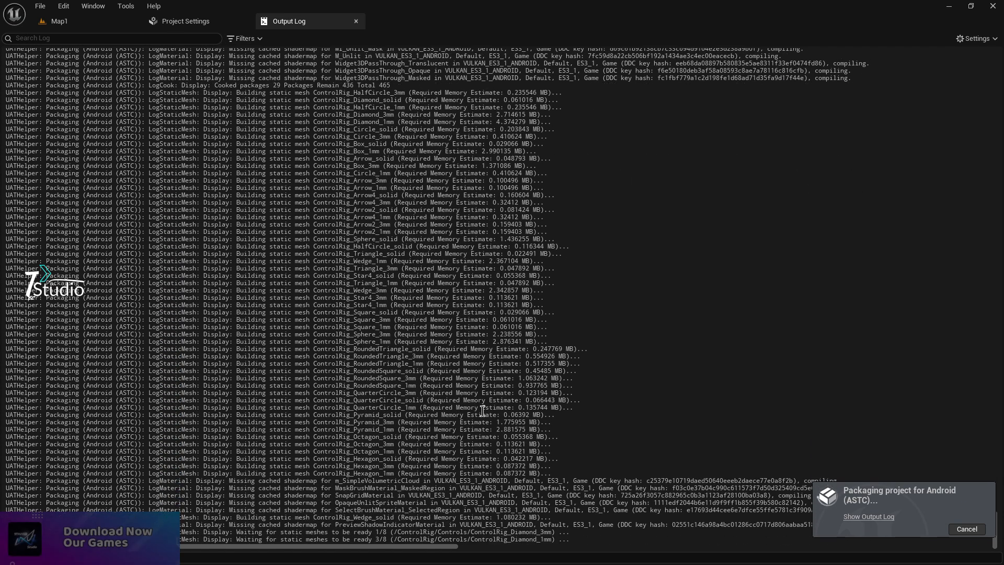
Step: Follow the Output Log through cooking, staging and Gradle build until BUILD SUCCESSFUL appears
scroll(down, 3)
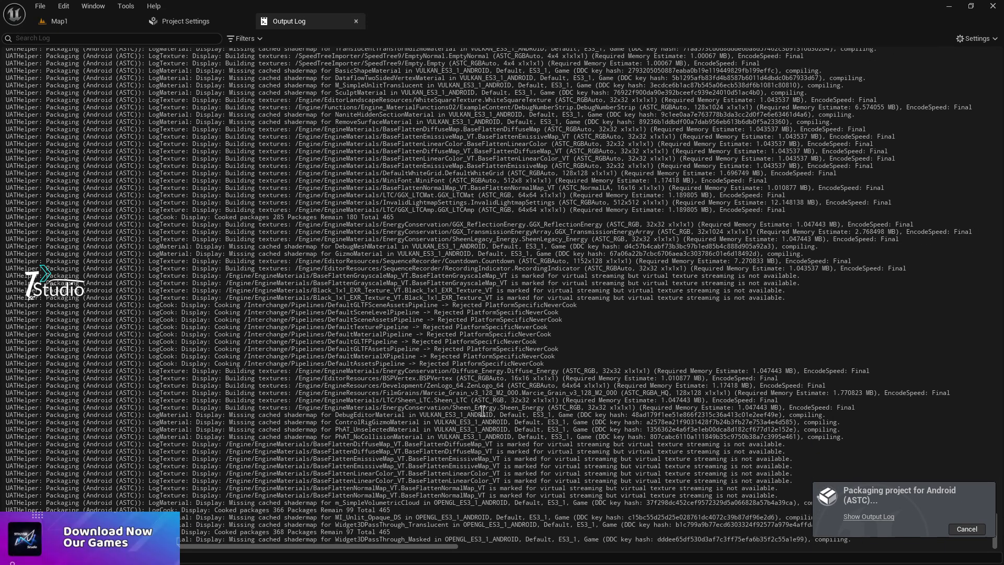
scroll(down, 3)
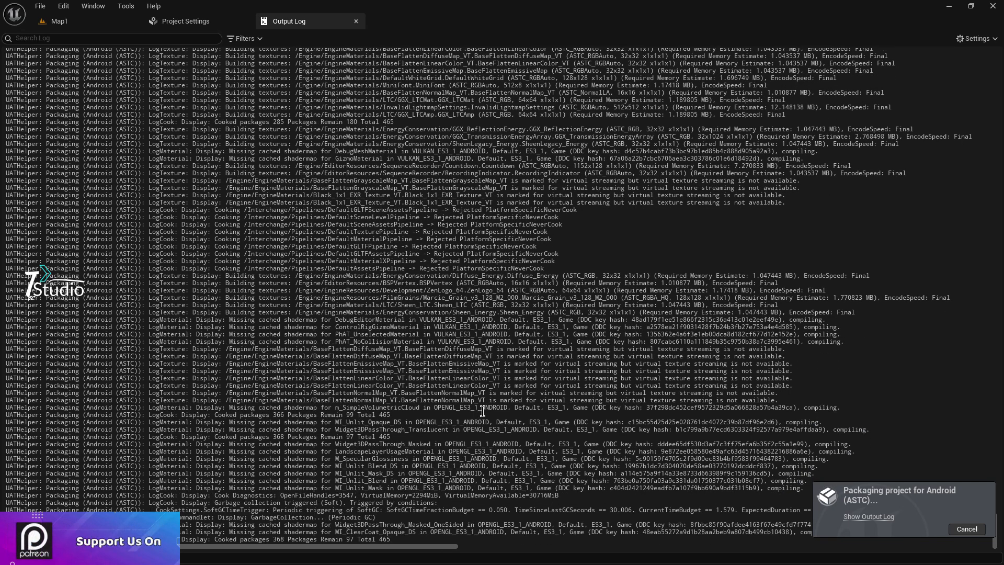
scroll(down, 3)
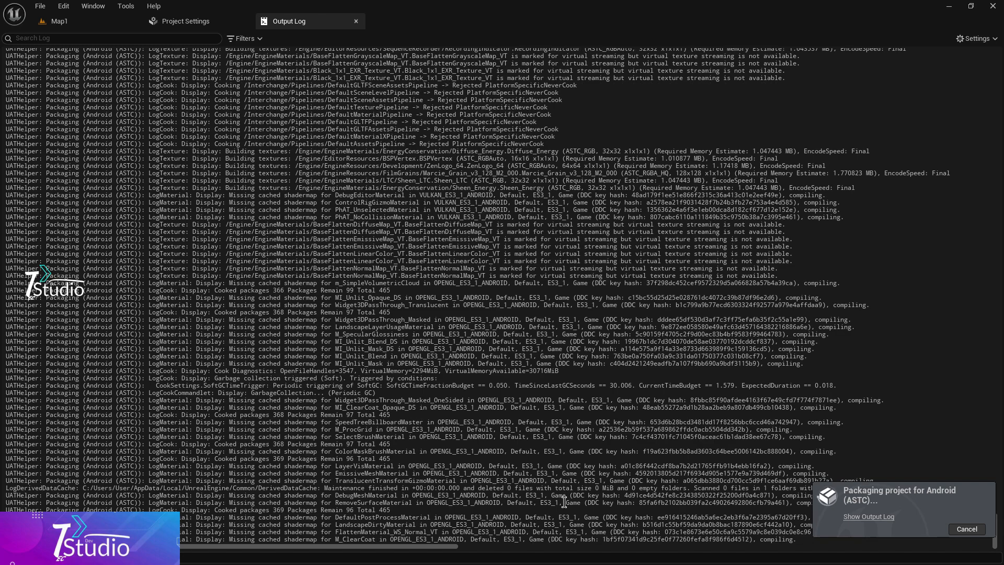
scroll(down, 3)
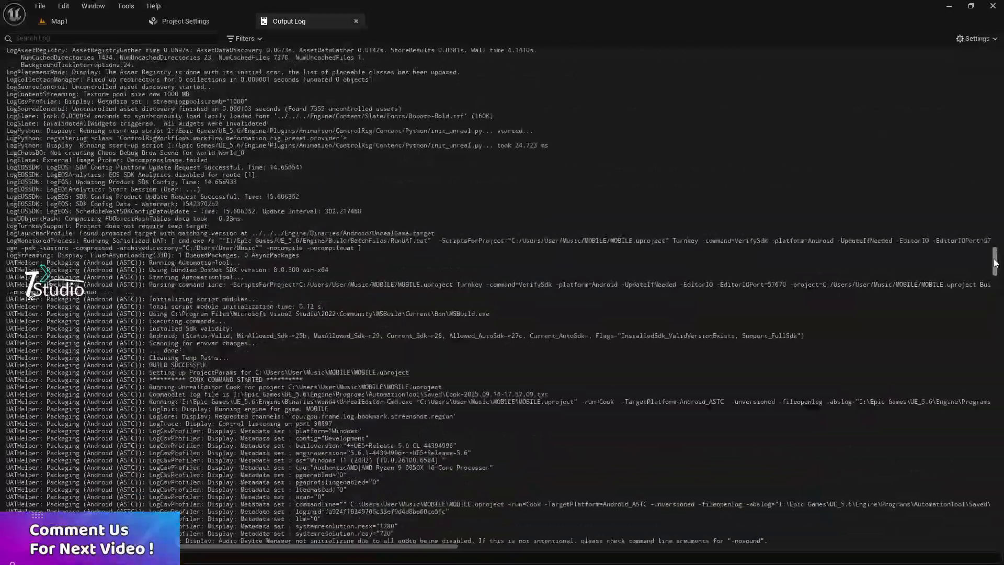
scroll(down, 3)
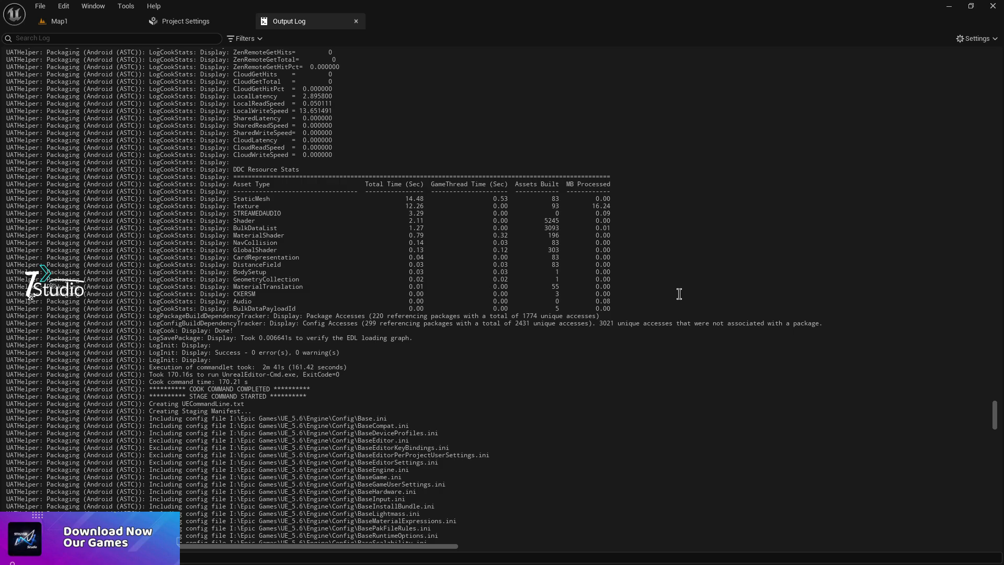
scroll(down, 3)
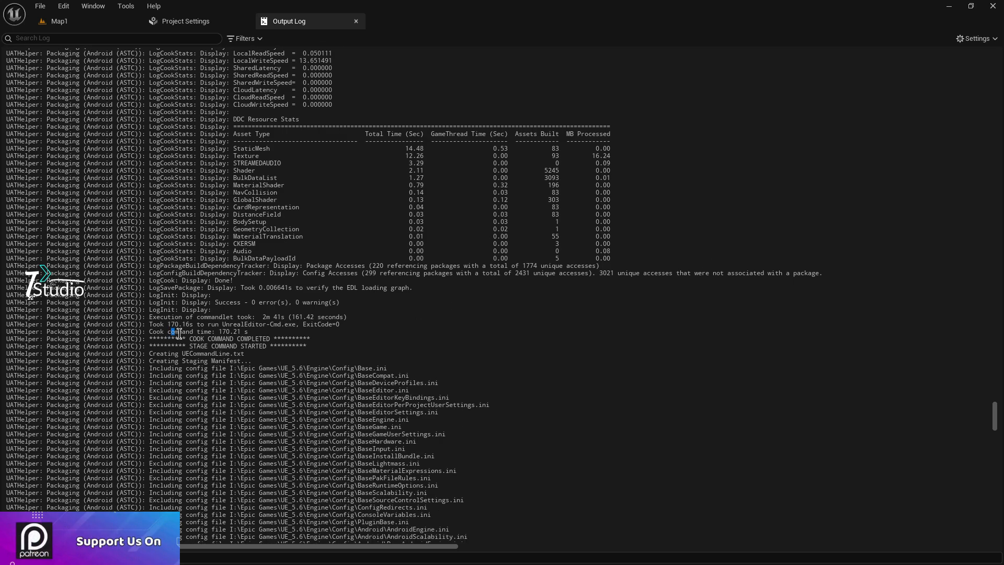
scroll(down, 3)
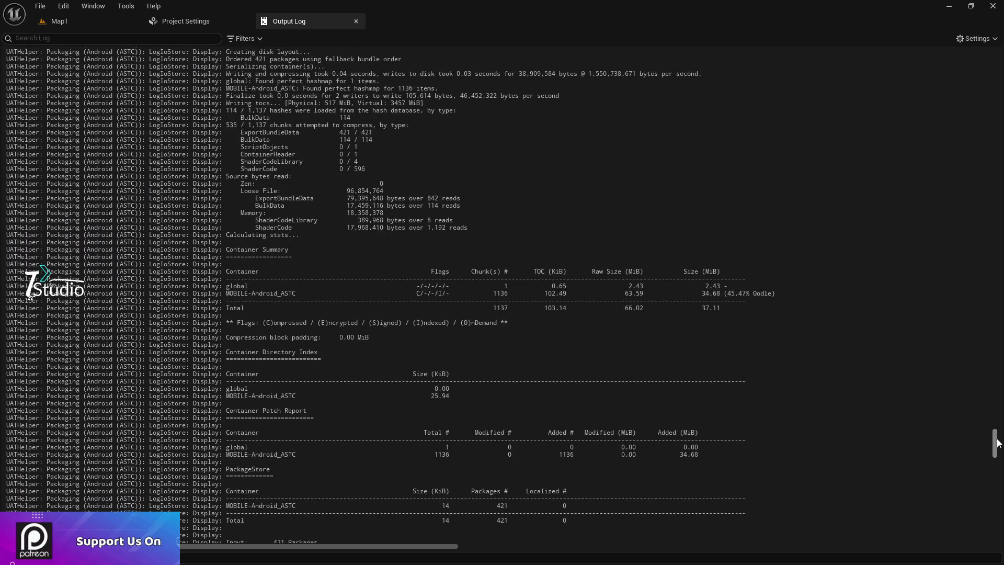
scroll(down, 3)
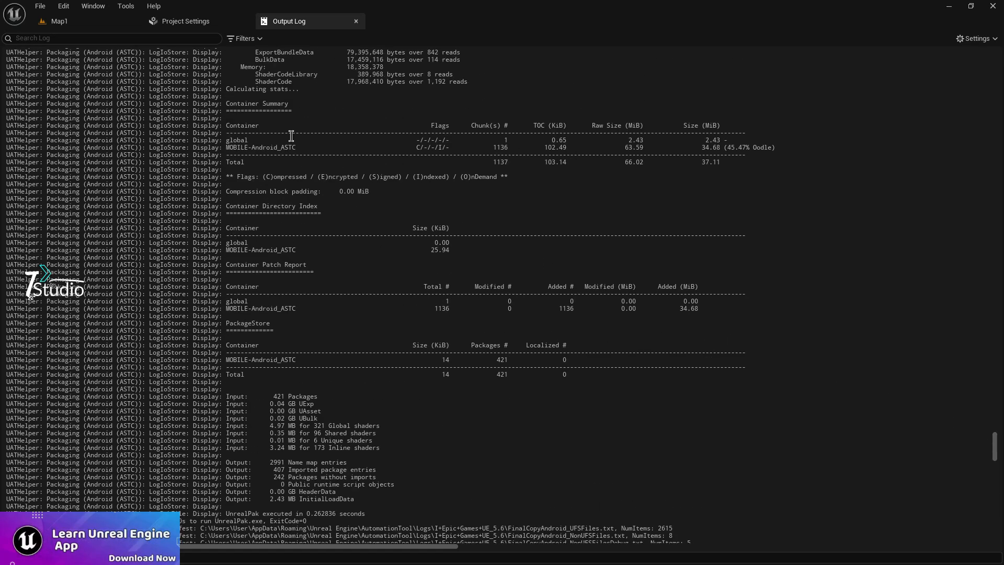
mouse_move(664, 199)
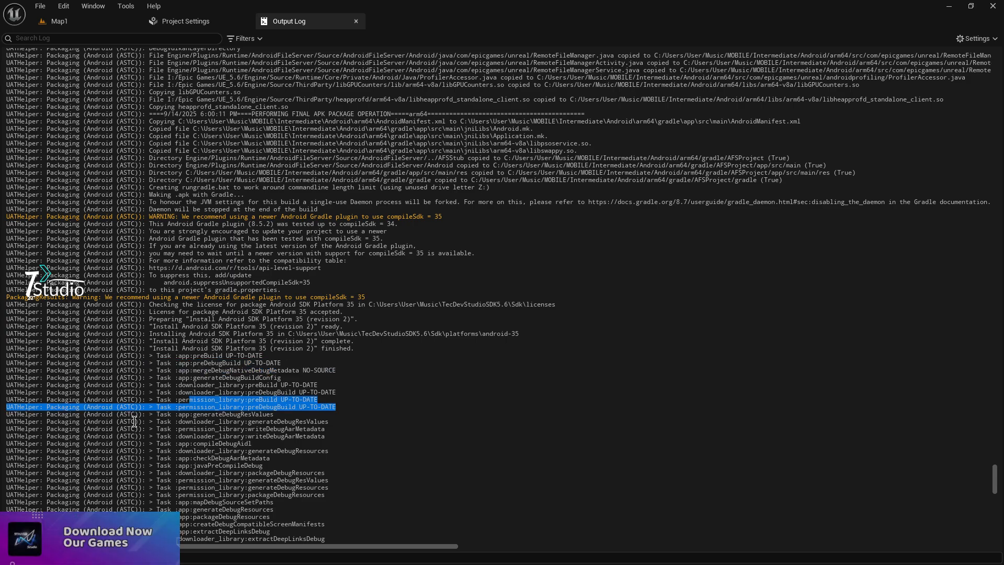
scroll(down, 3)
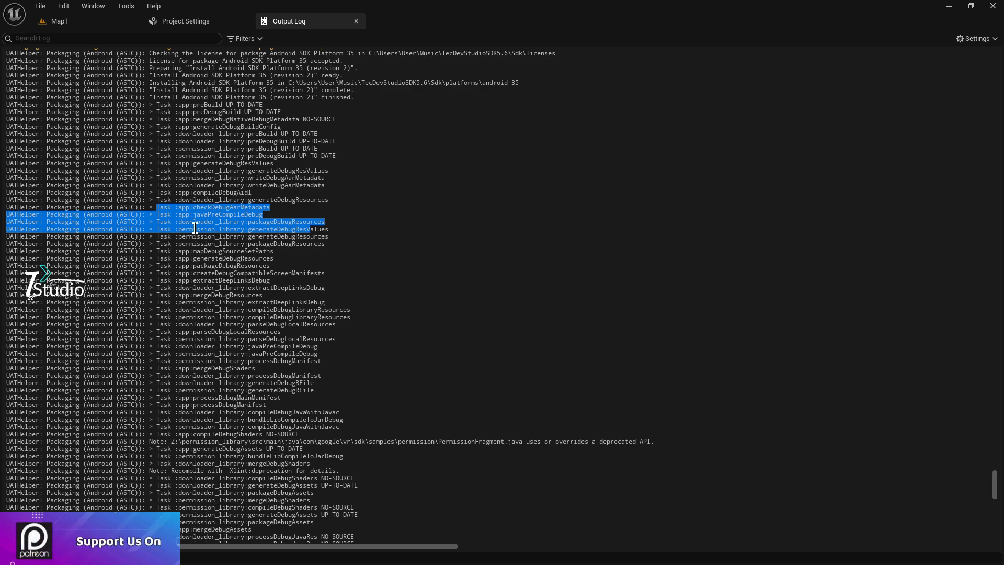
scroll(down, 3)
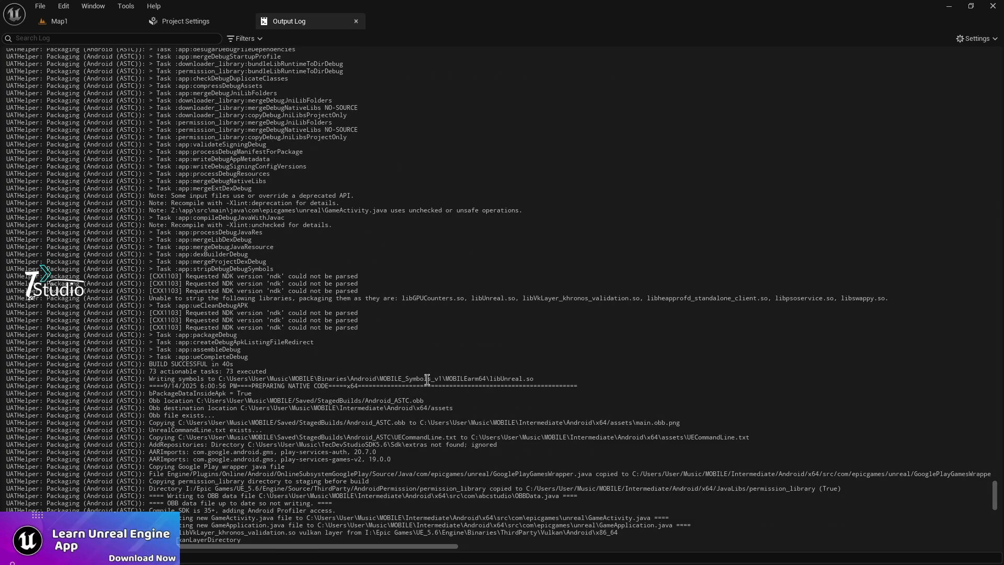
scroll(down, 3)
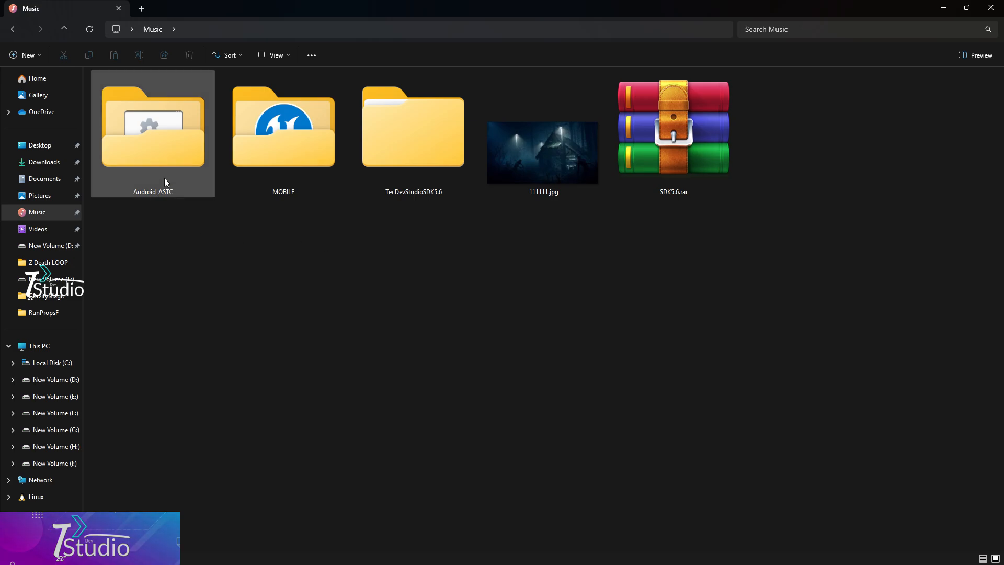
Step: Open Android_ASTC in Music and select MOBILE-x64.apk to check the packaged APKs
click(175, 239)
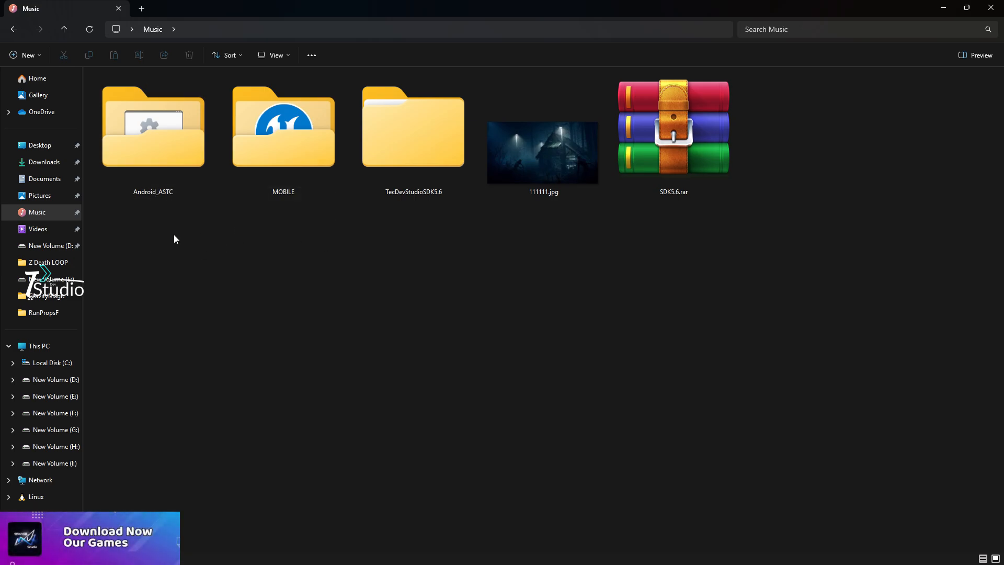
double_click(152, 127)
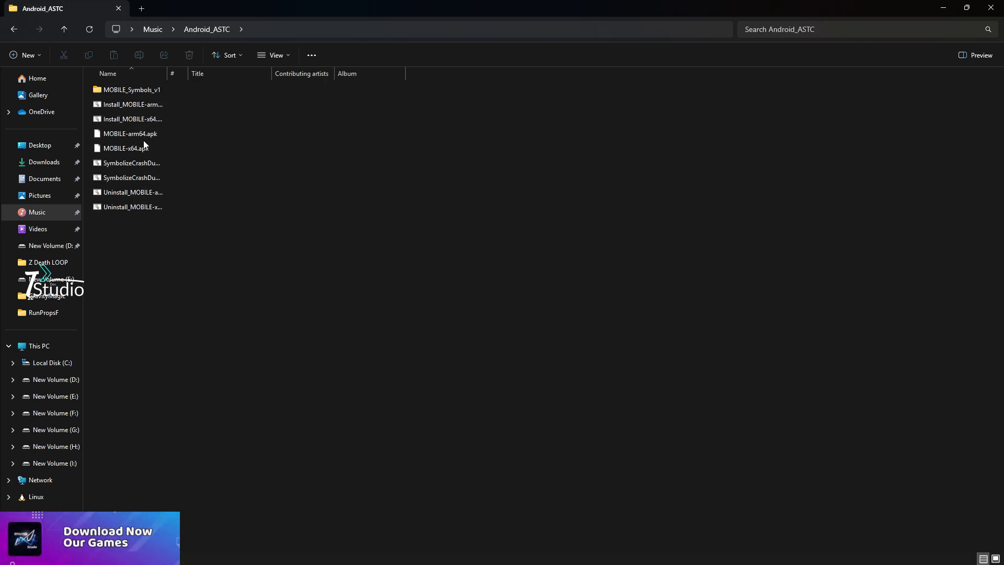
click(125, 148)
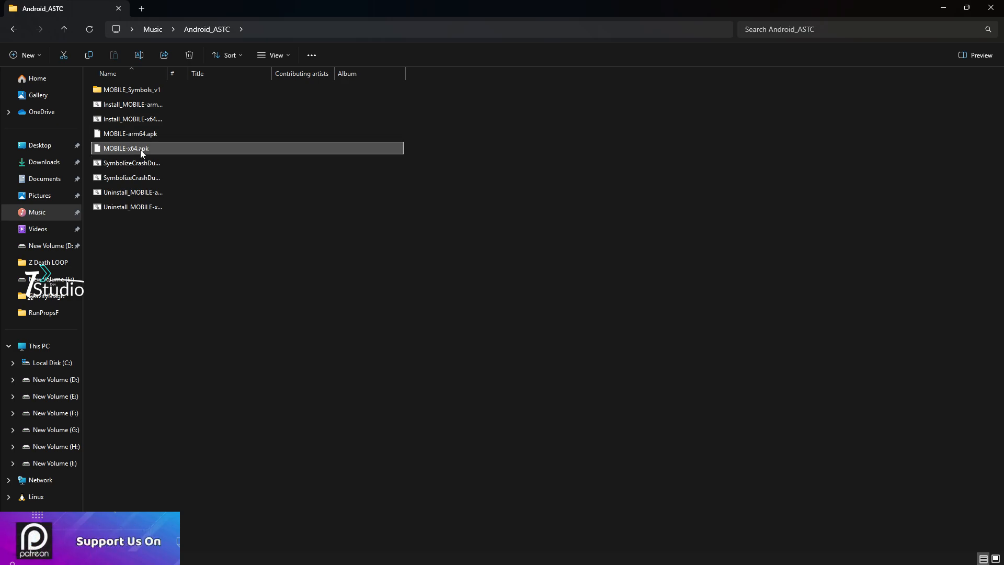
click(132, 103)
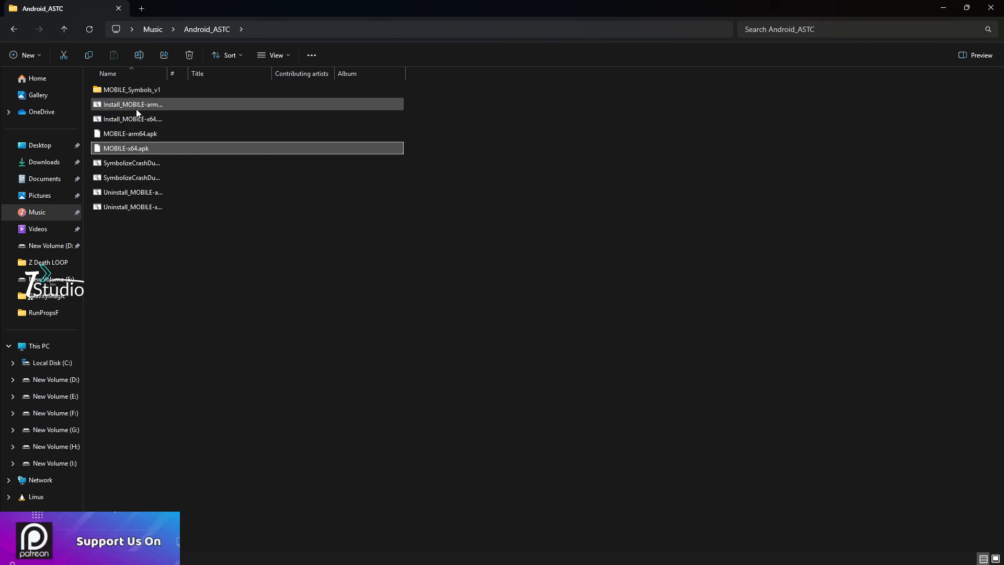
mouse_move(147, 134)
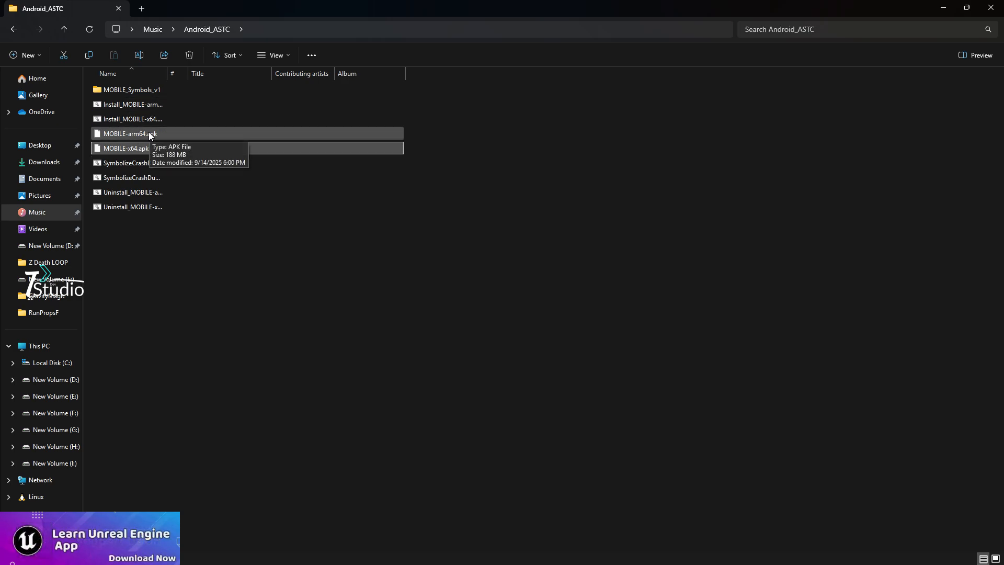
mouse_move(144, 119)
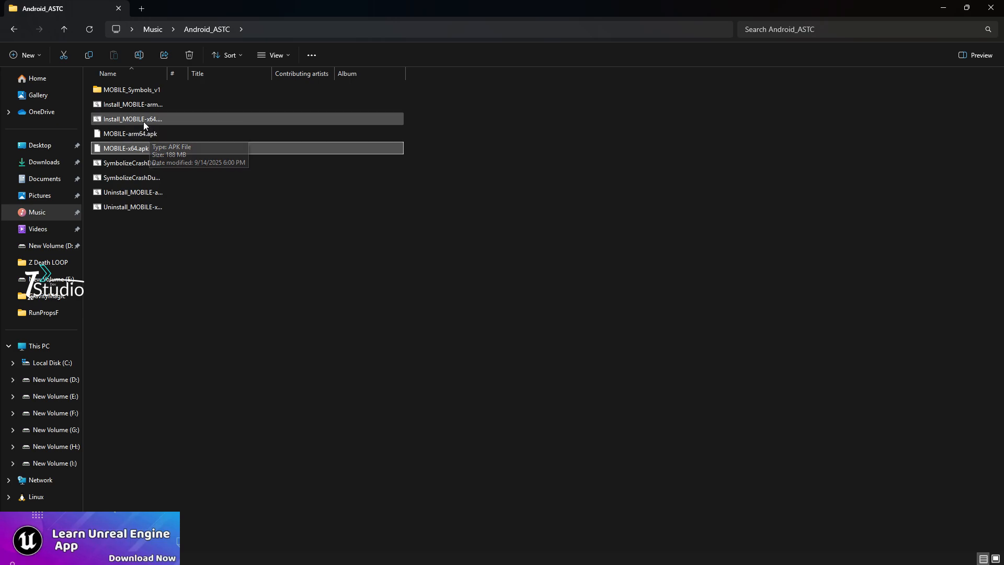